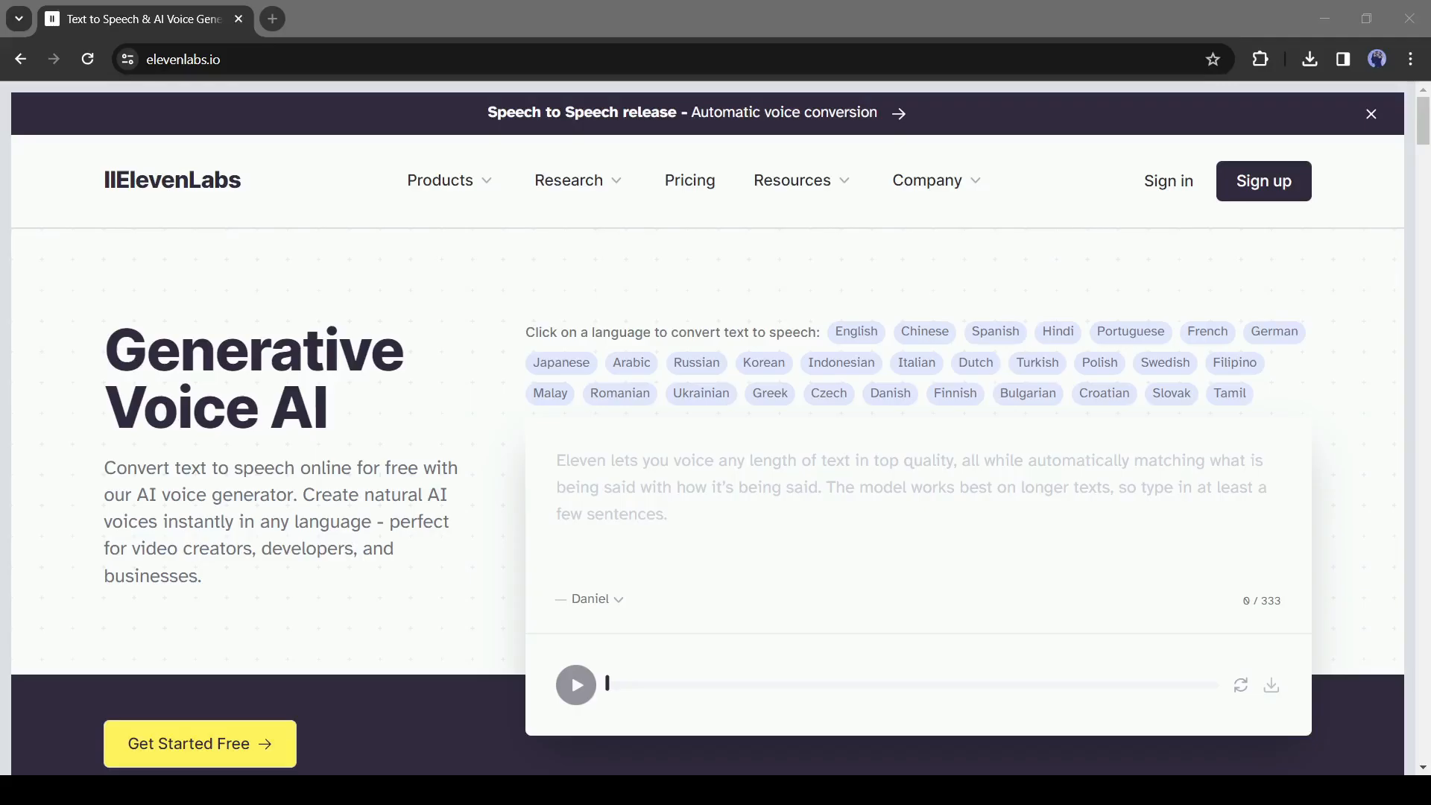
View the ElevenLabs pricing page with the Free, Starter and Creator plan cards
{"action": "left_click", "coordinate": [689, 180]}
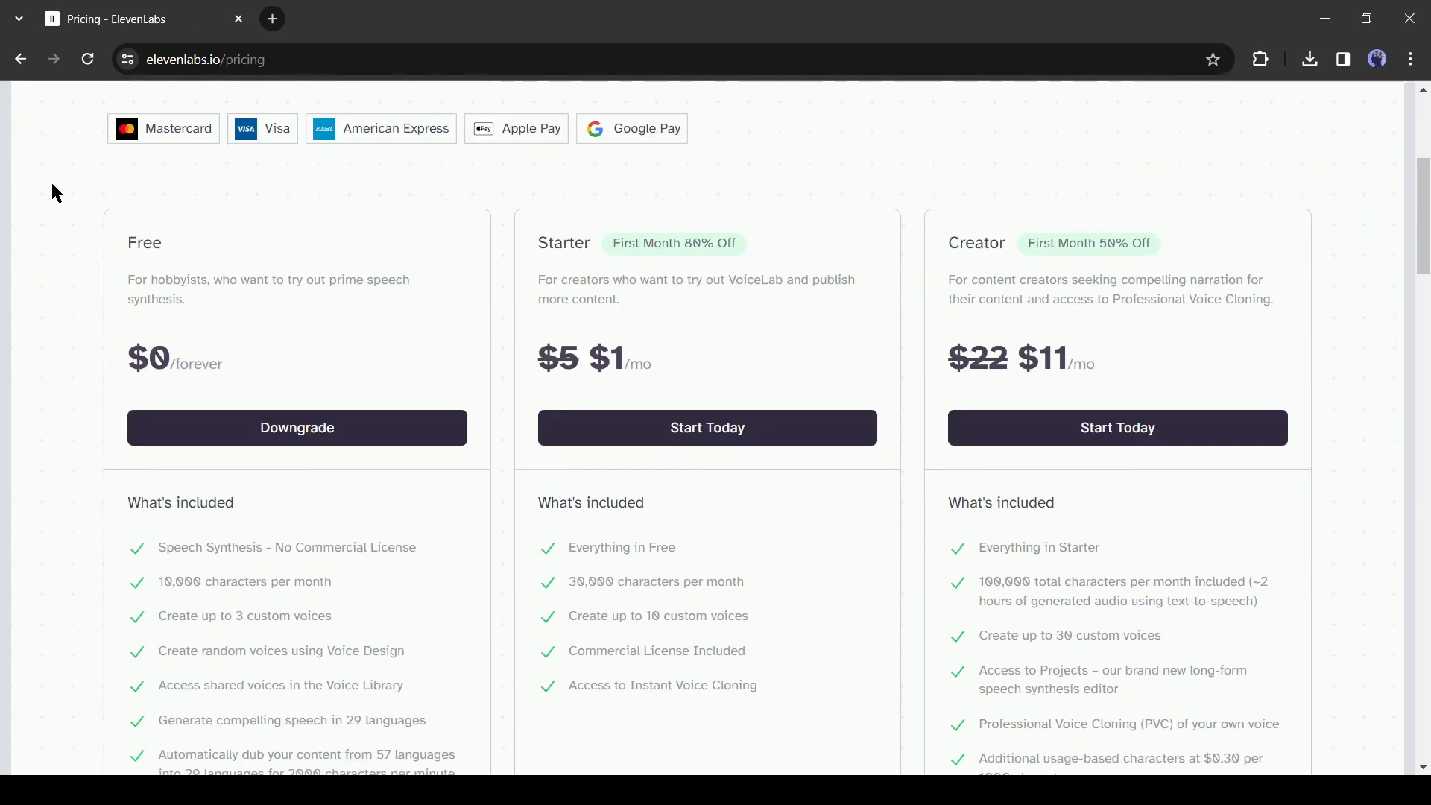
{"action": "scroll", "scroll_direction": "down", "scroll_amount": 3}
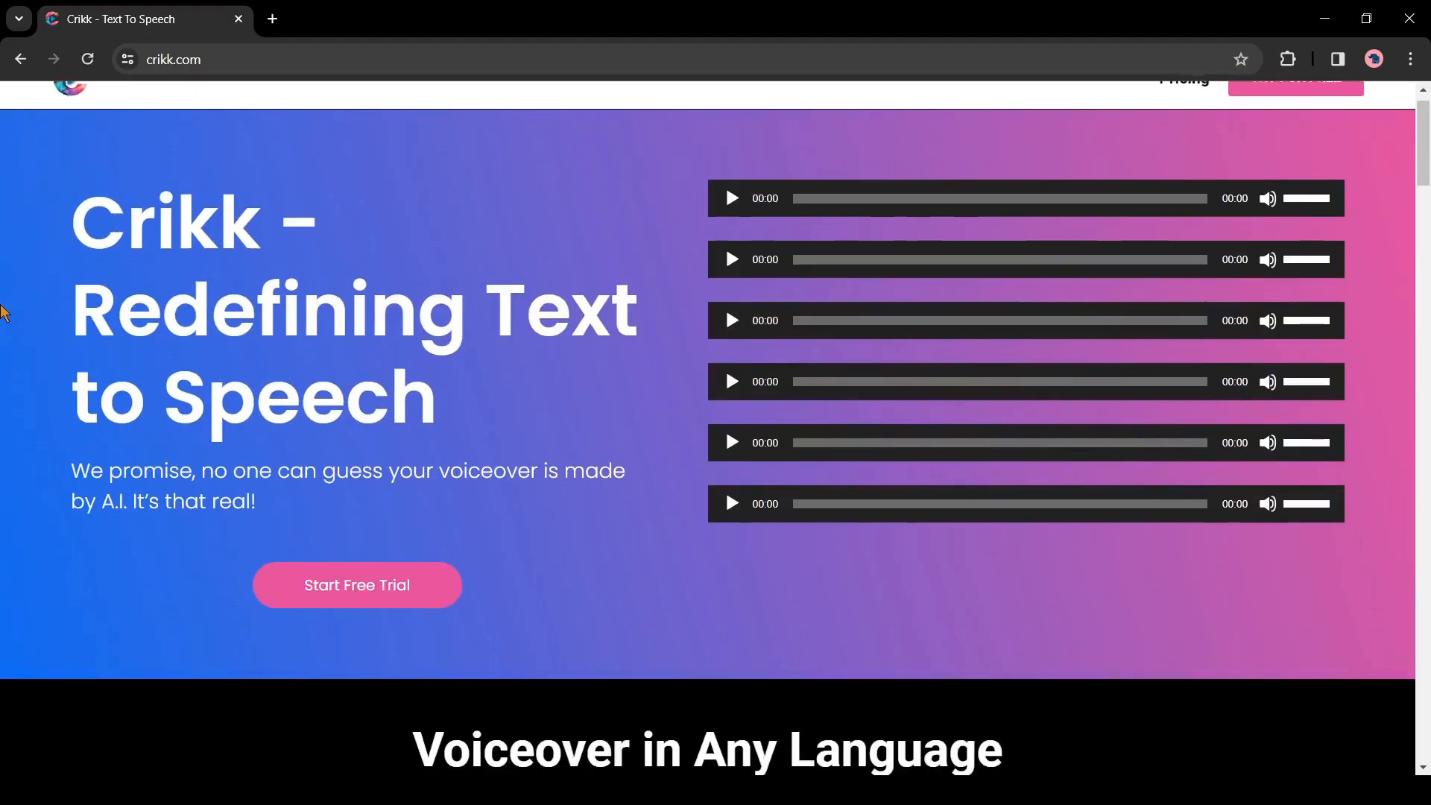
{"action": "scroll", "scroll_direction": "down", "scroll_amount": 3}
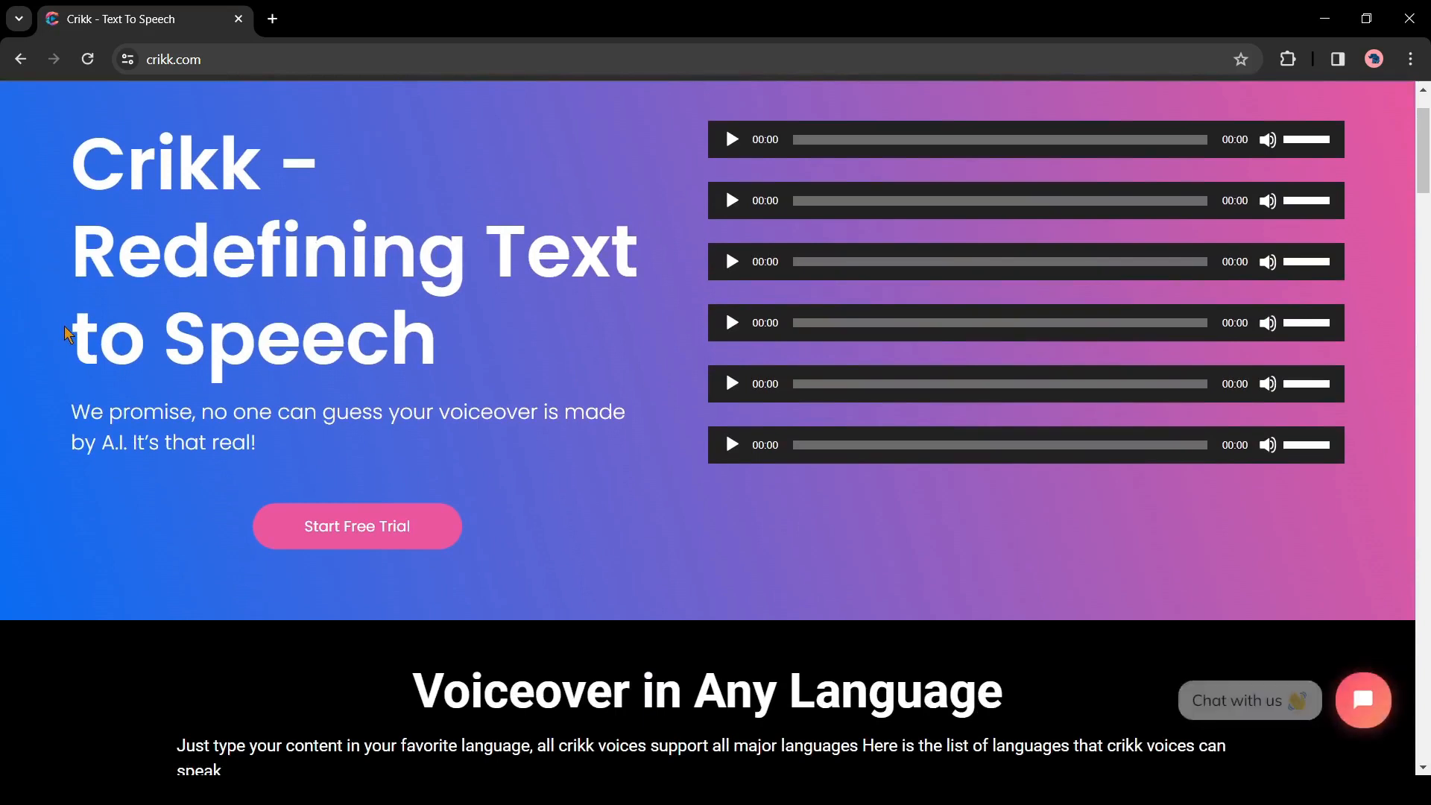
{"action": "scroll", "scroll_direction": "down", "scroll_amount": 3}
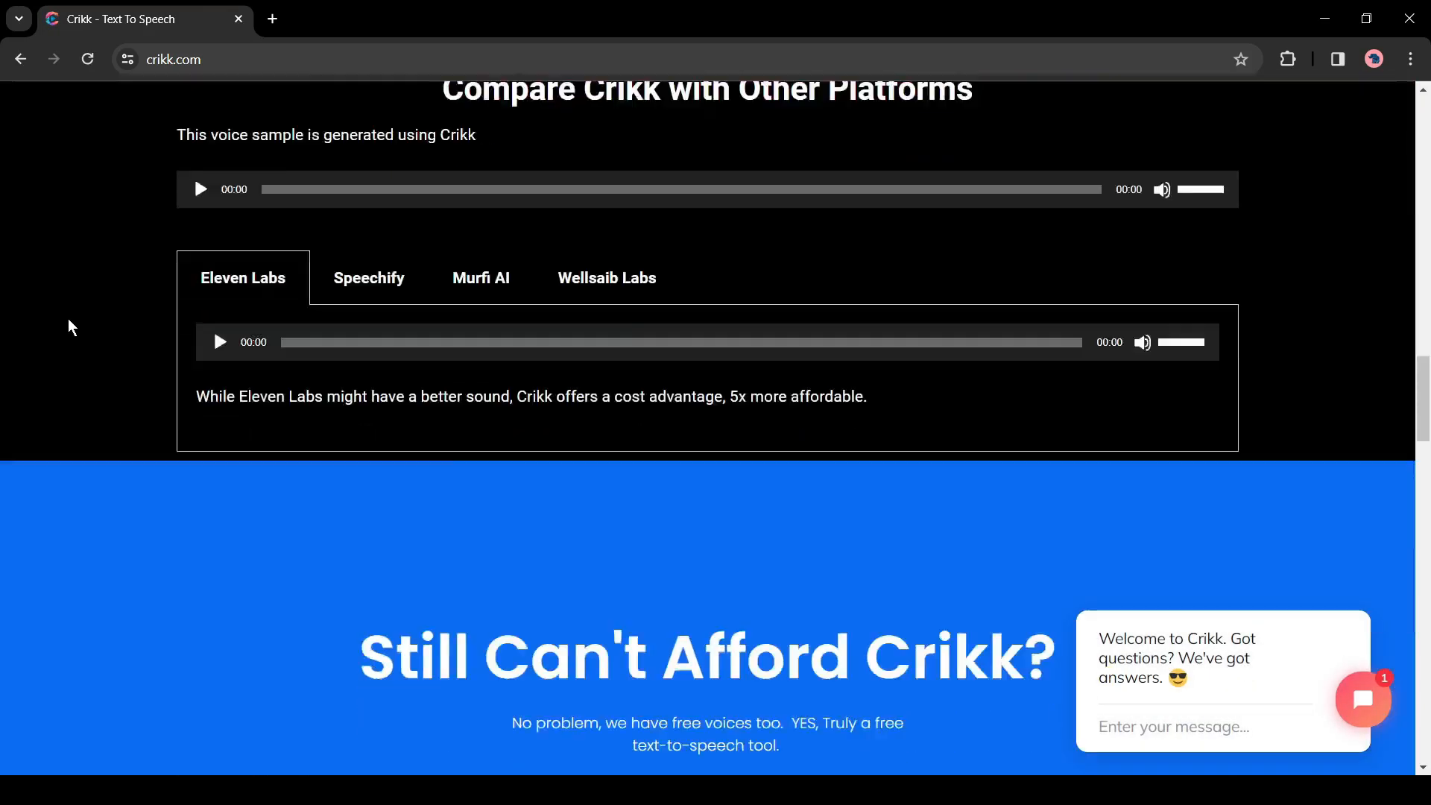
{"action": "scroll", "scroll_direction": "down", "scroll_amount": 3}
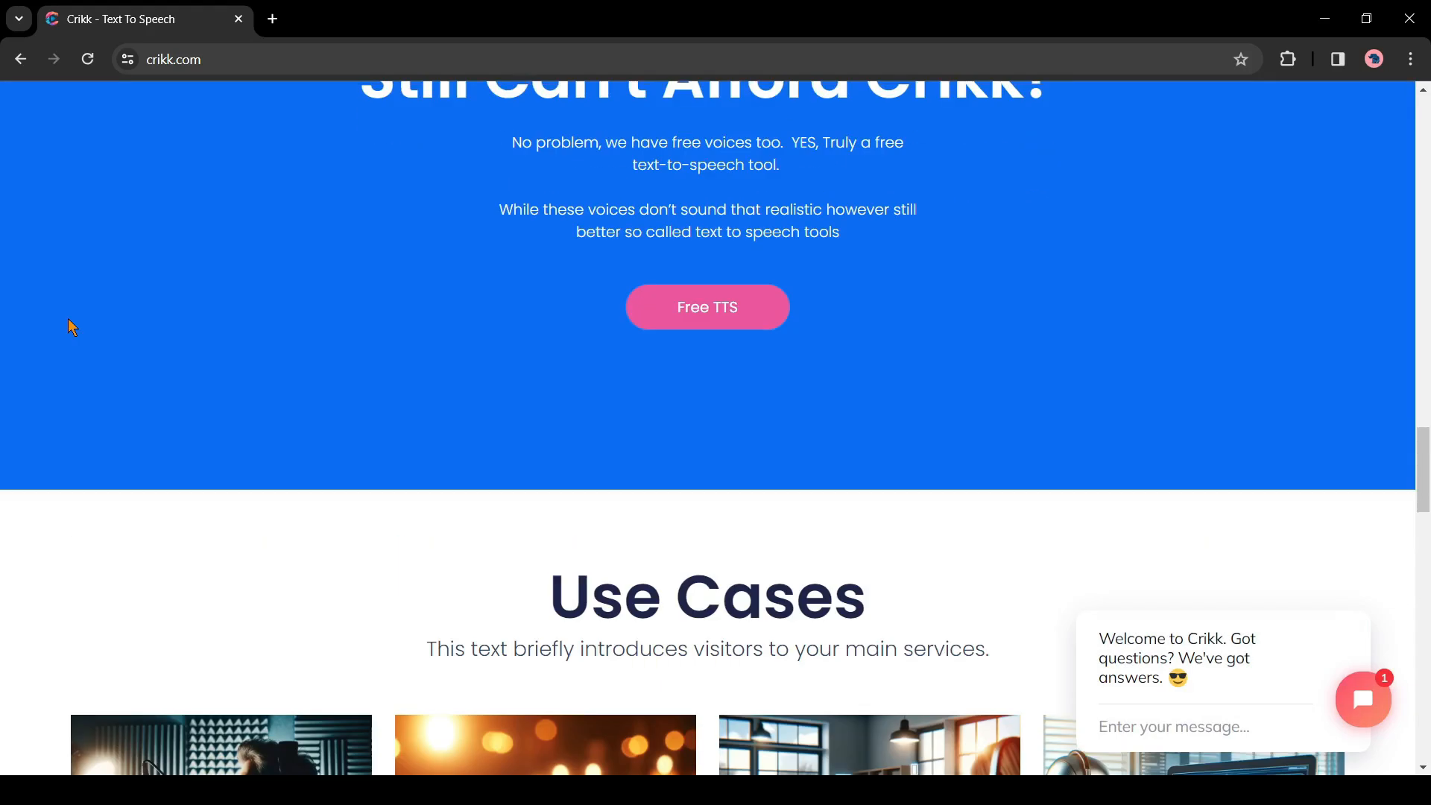
{"action": "scroll", "scroll_direction": "down", "scroll_amount": 3}
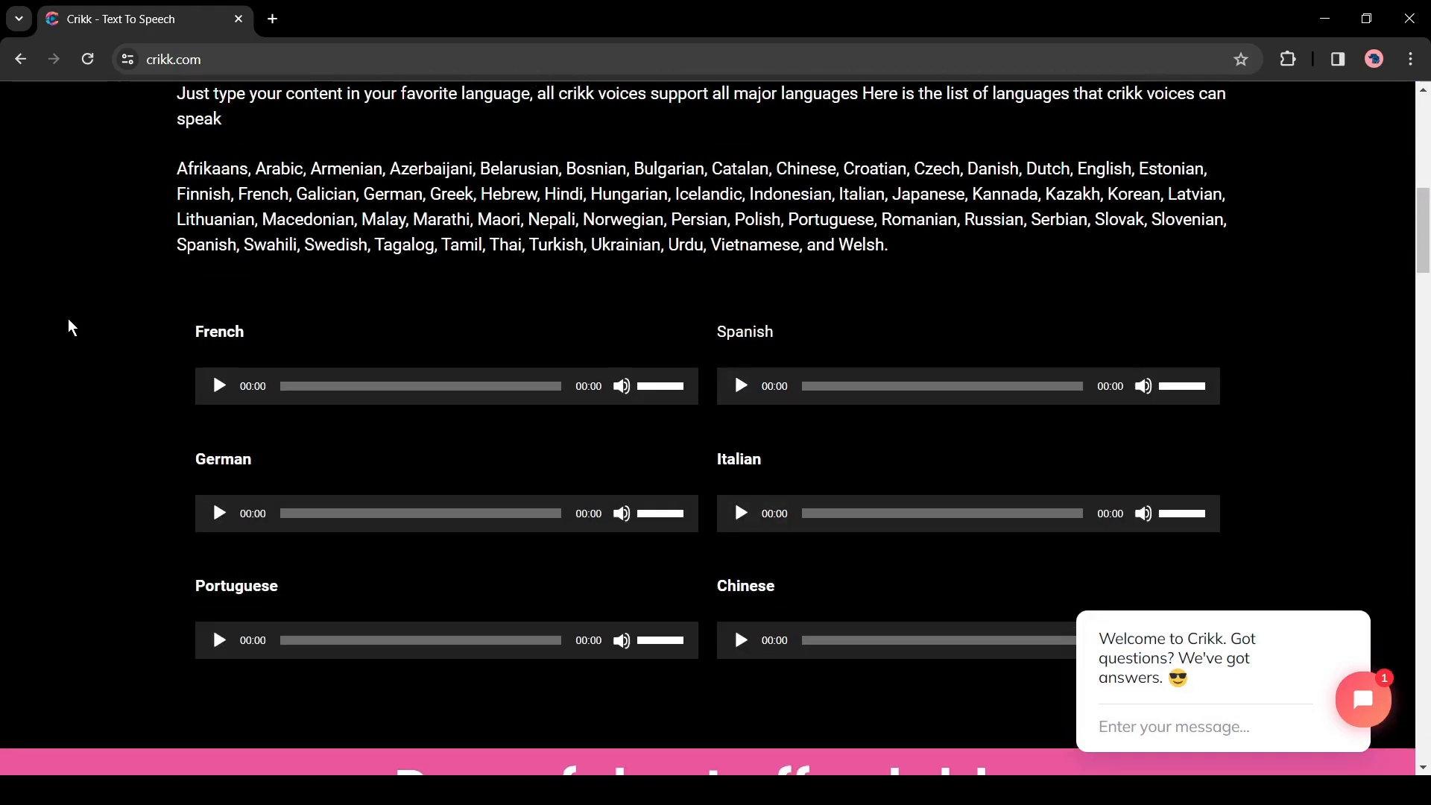
{"action": "type", "text": "Crikk"}
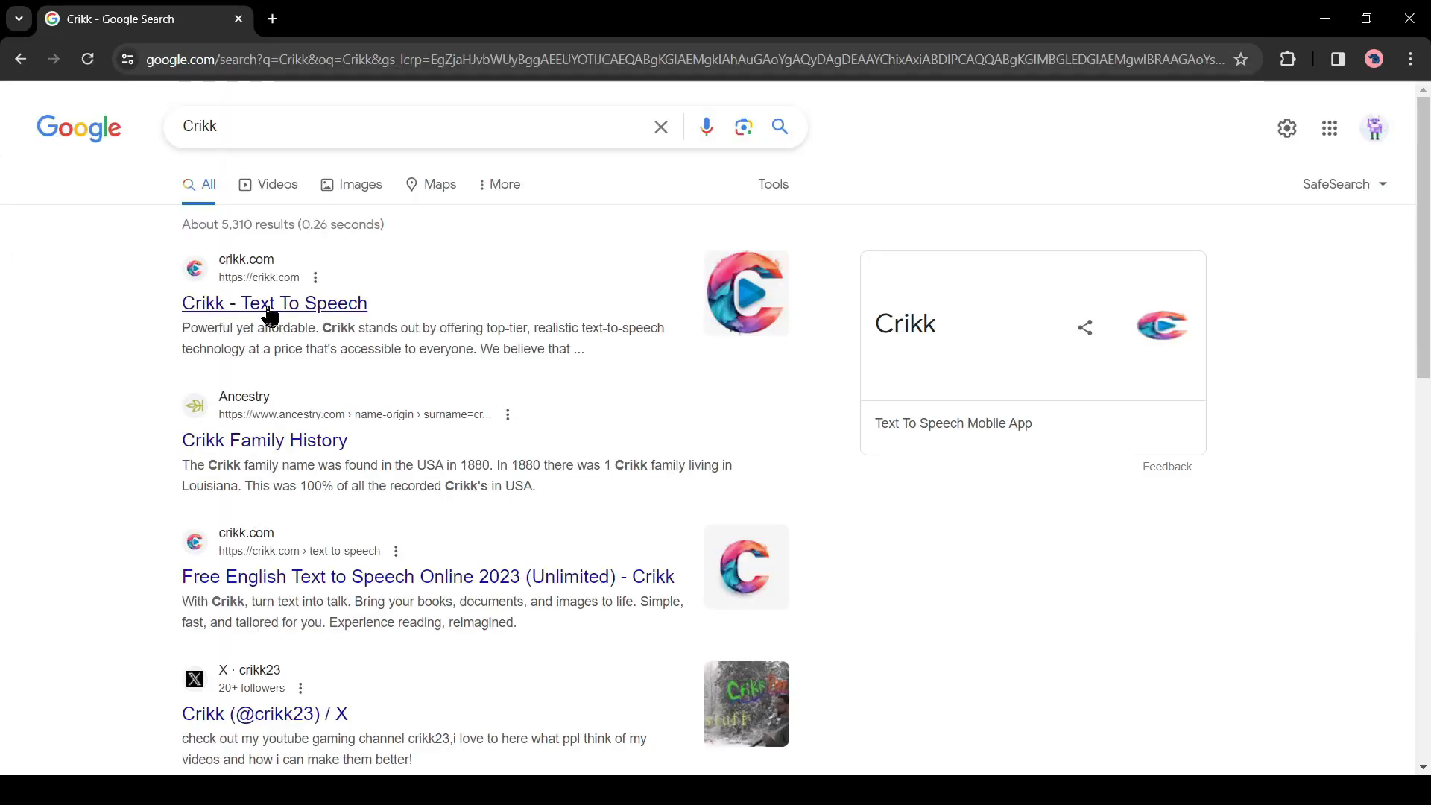
{"action": "left_click", "coordinate": [275, 303]}
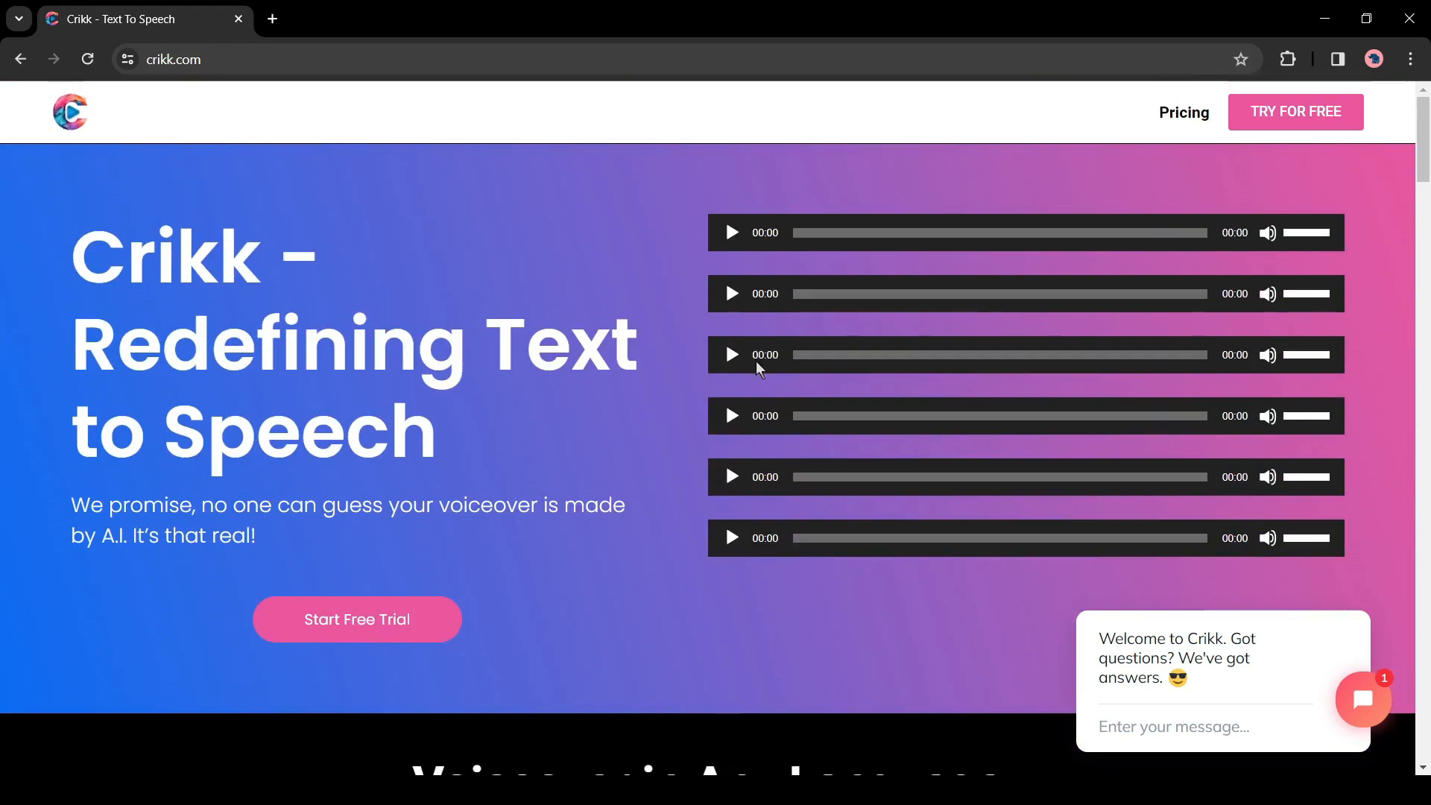
{"action": "mouse_move", "coordinate": [458, 352]}
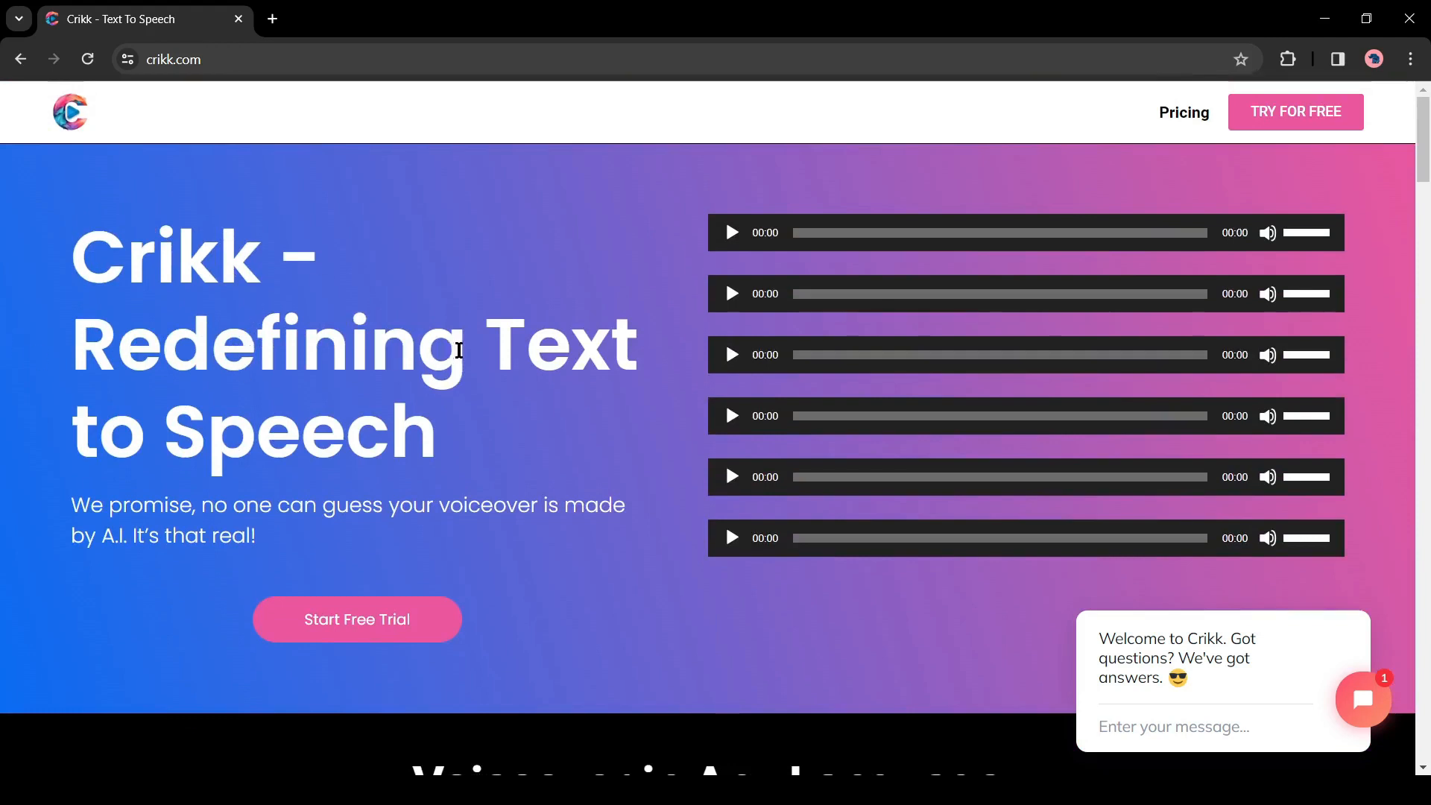
Reach the 'Still Can't Afford Crikk?' section and launch the Free TTS tool
{"action": "scroll", "scroll_direction": "down", "scroll_amount": 3}
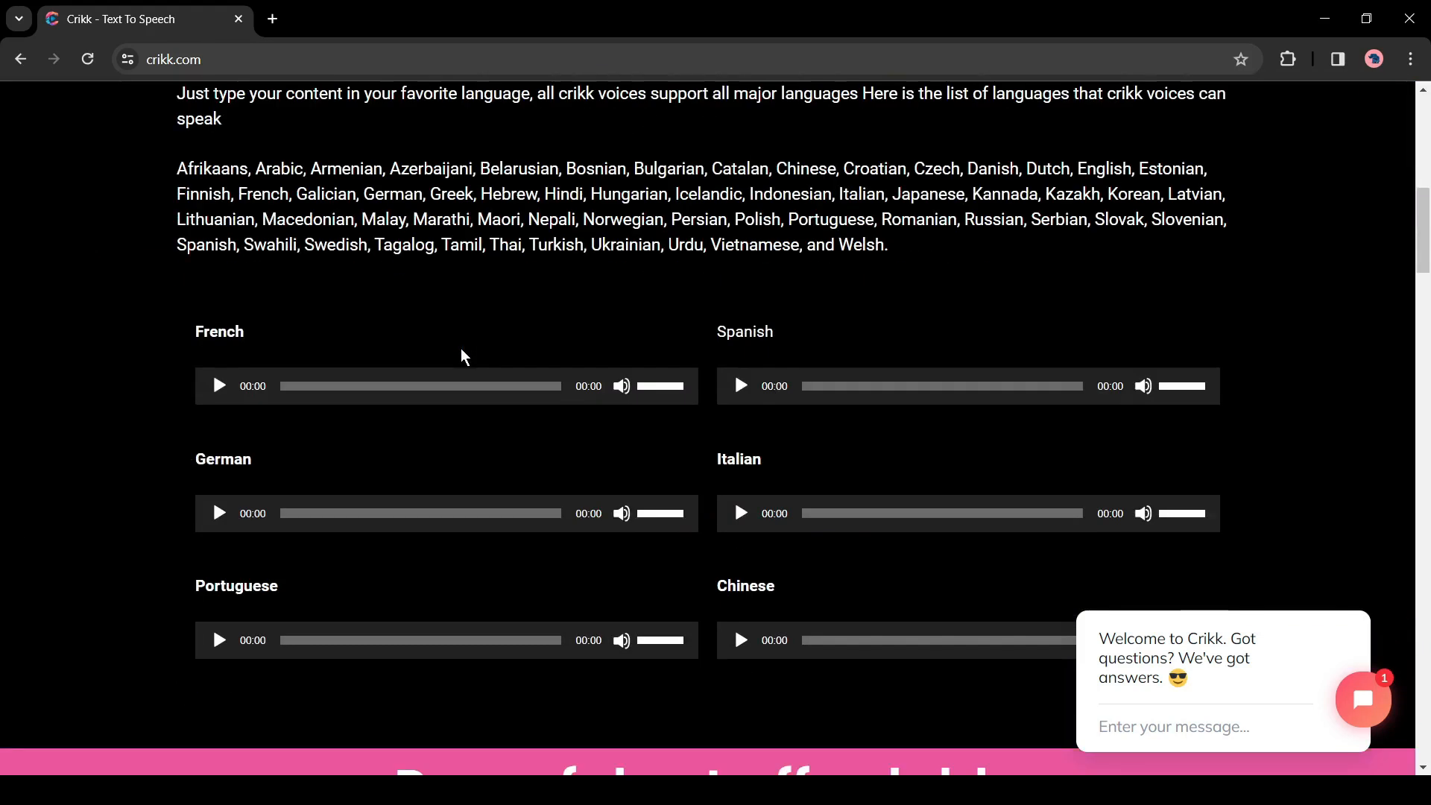
{"action": "scroll", "scroll_direction": "down", "scroll_amount": 3}
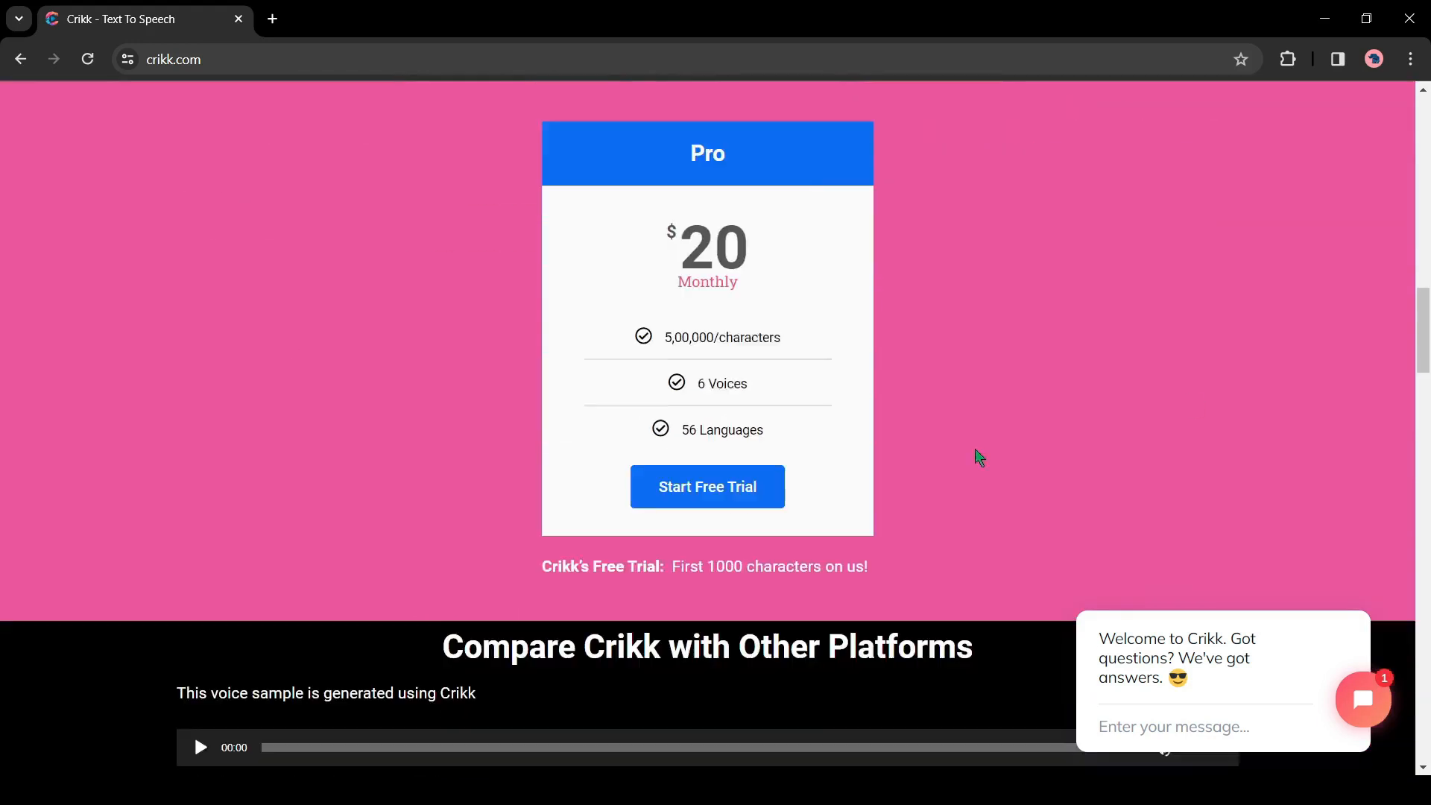
{"action": "scroll", "scroll_direction": "down", "scroll_amount": 3}
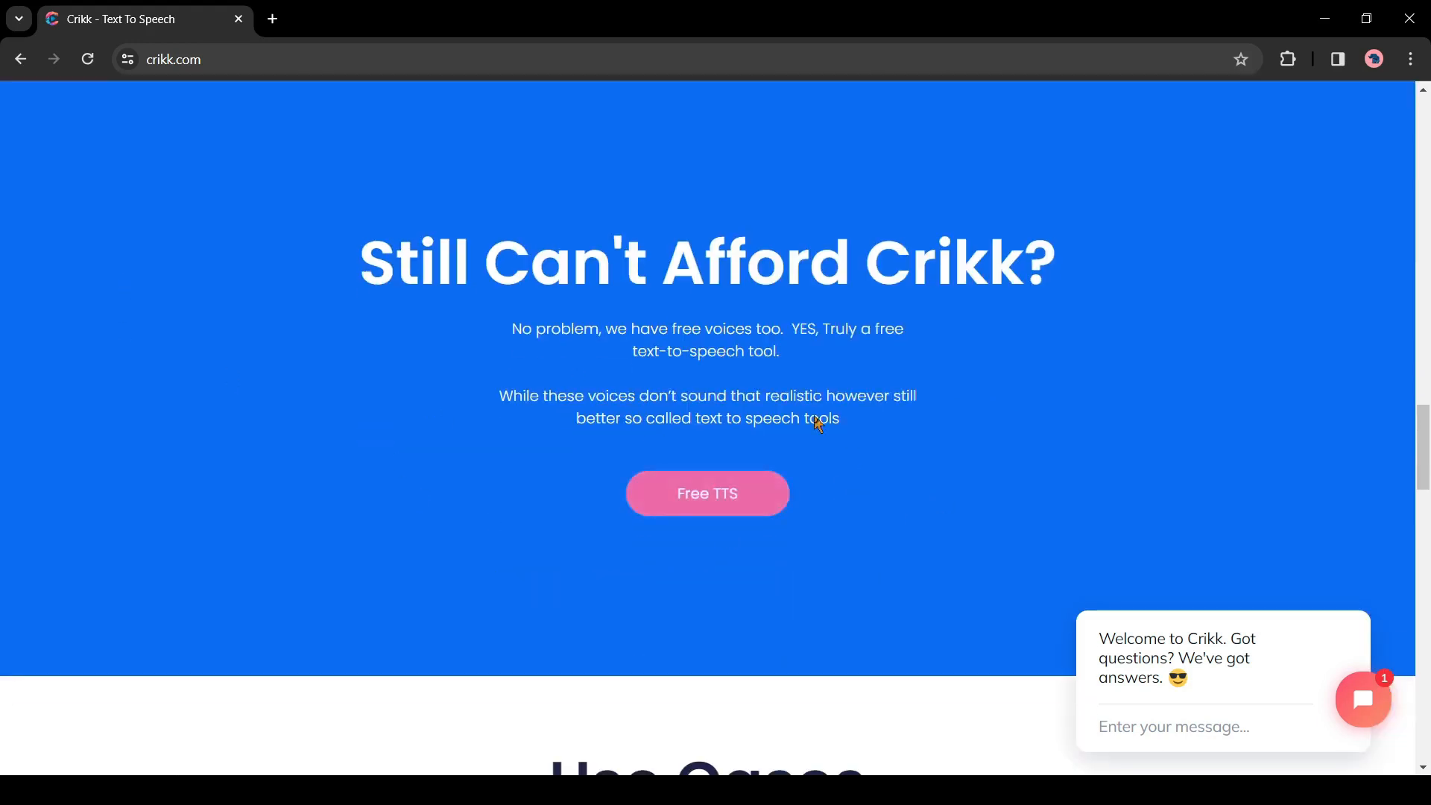
{"action": "mouse_move", "coordinate": [389, 286]}
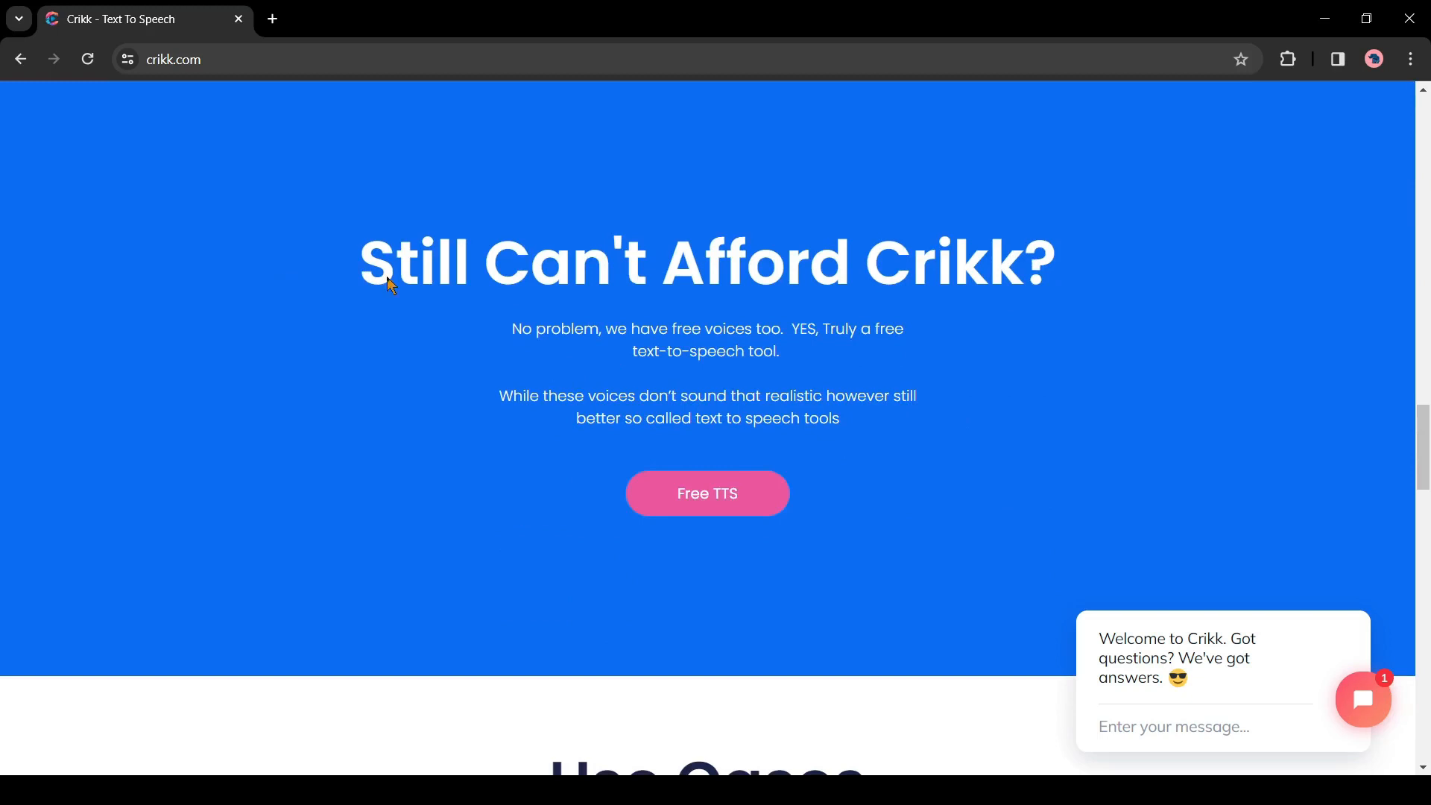
{"action": "mouse_move", "coordinate": [647, 428]}
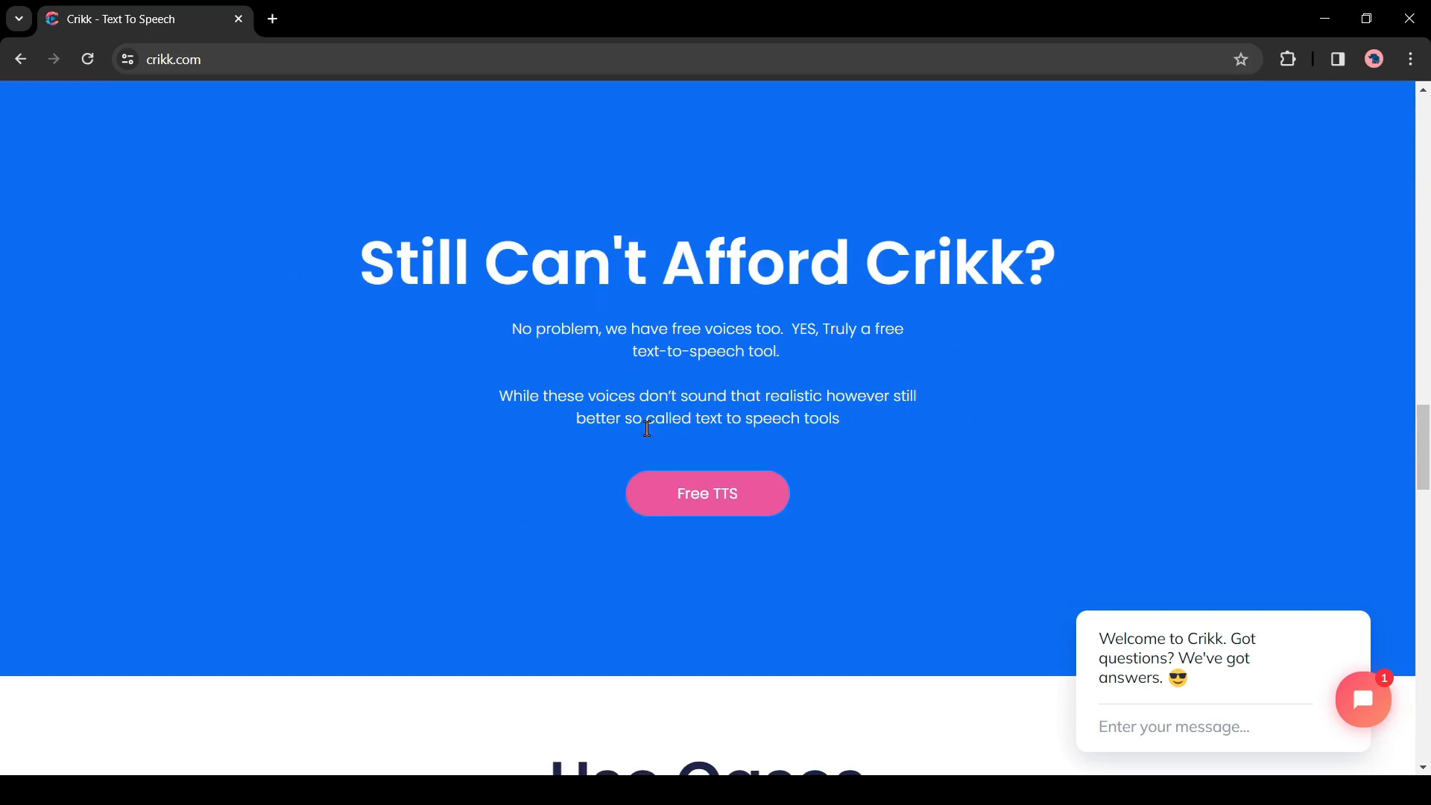
{"action": "left_click", "coordinate": [706, 494]}
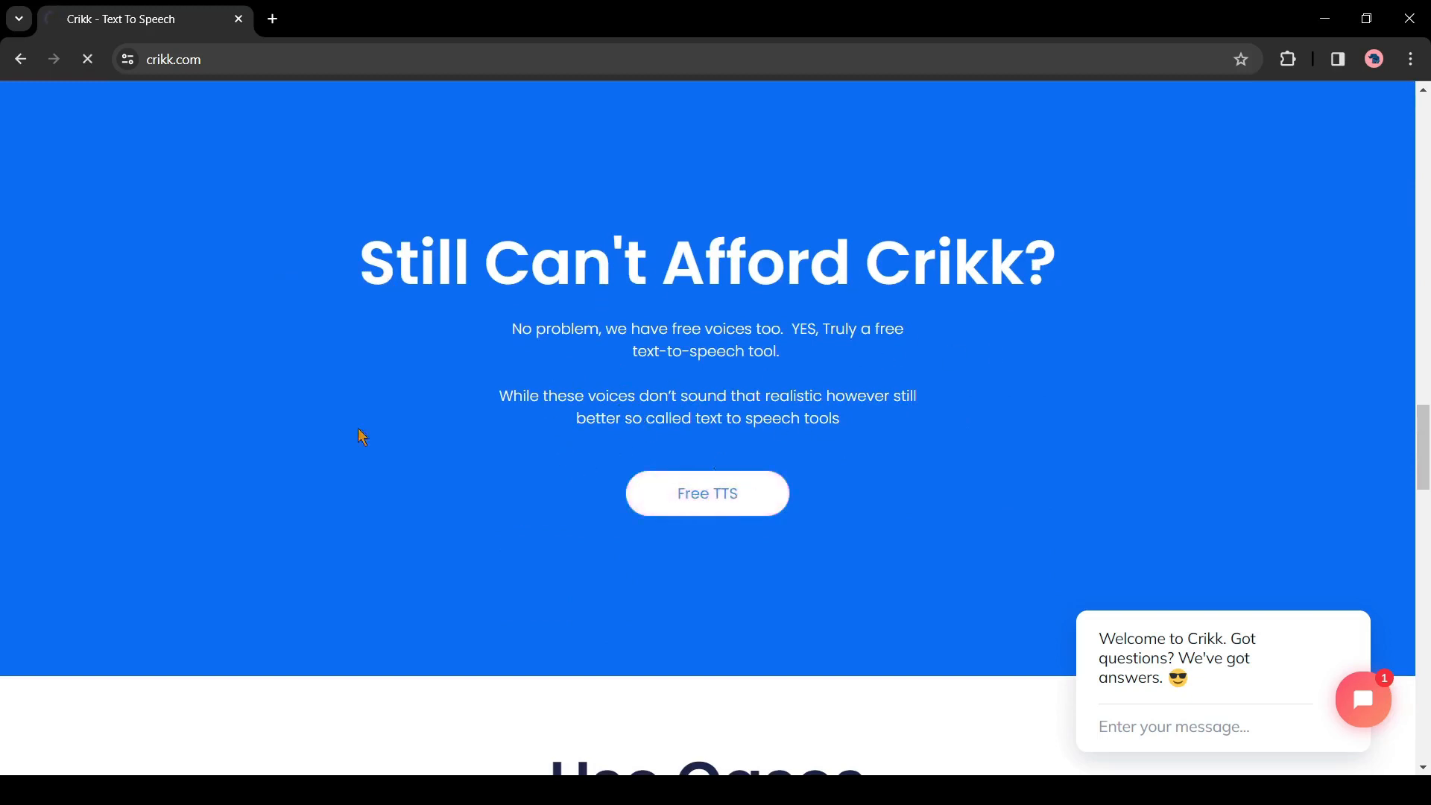
{"action": "left_click", "coordinate": [706, 494]}
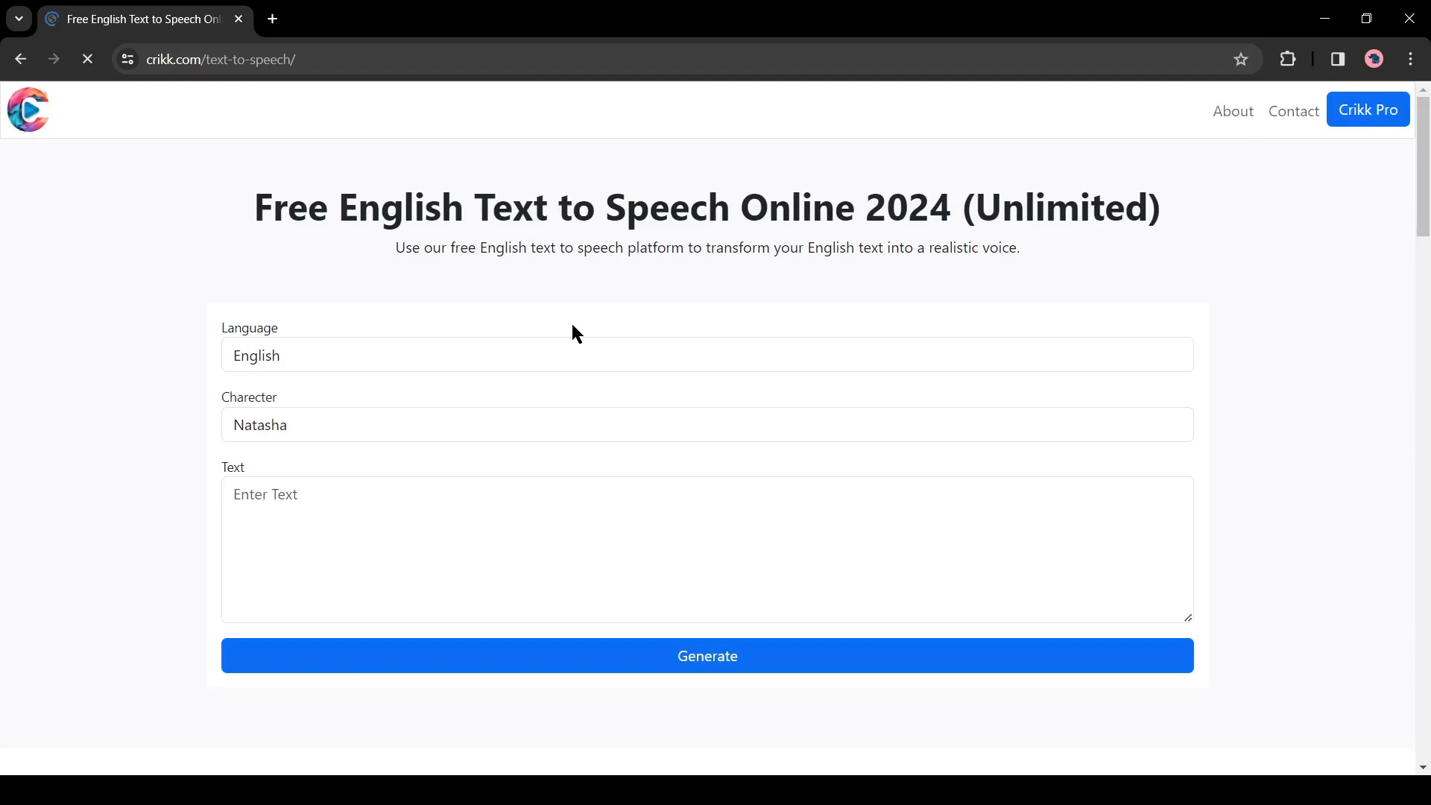
{"action": "mouse_move", "coordinate": [198, 348]}
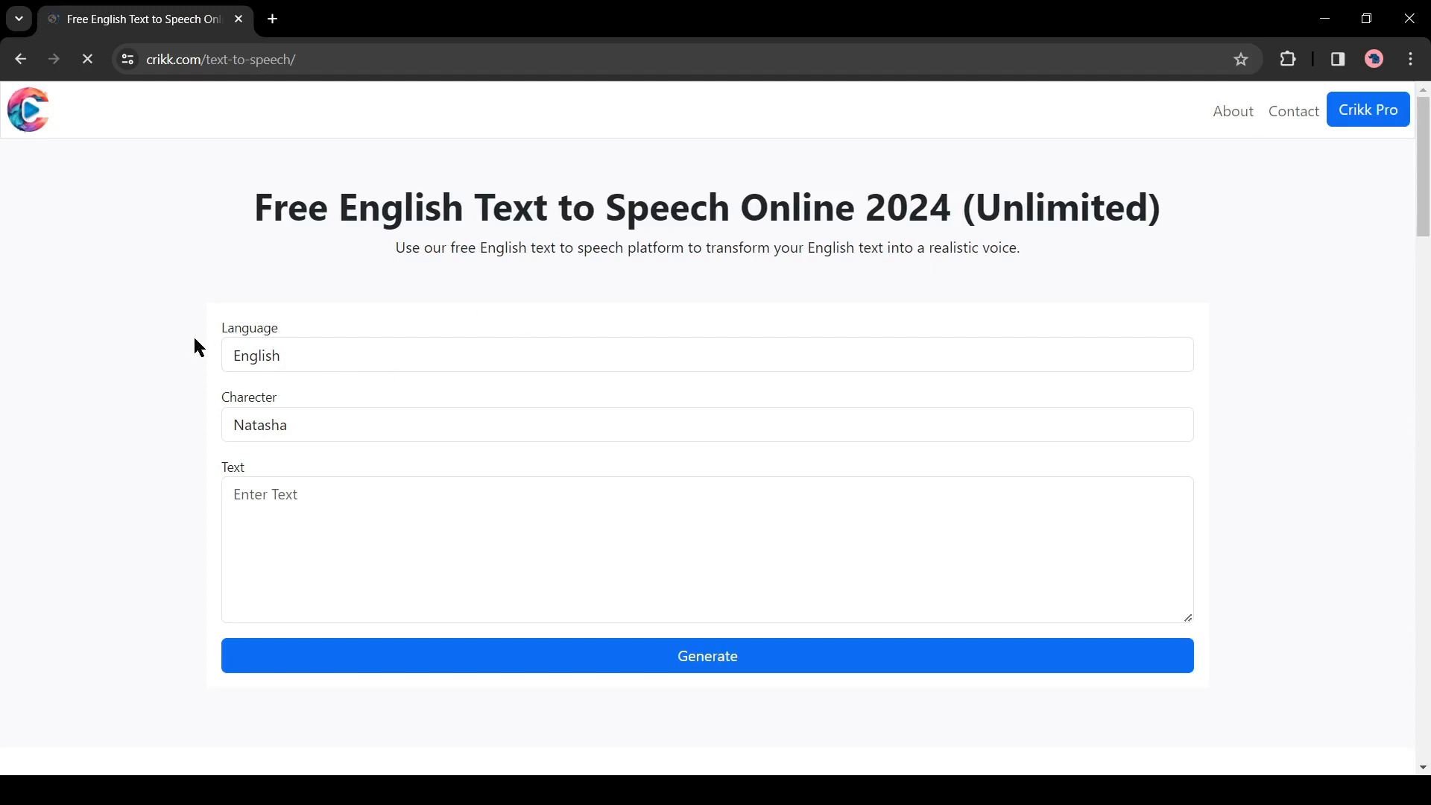
{"action": "left_click", "coordinate": [707, 355]}
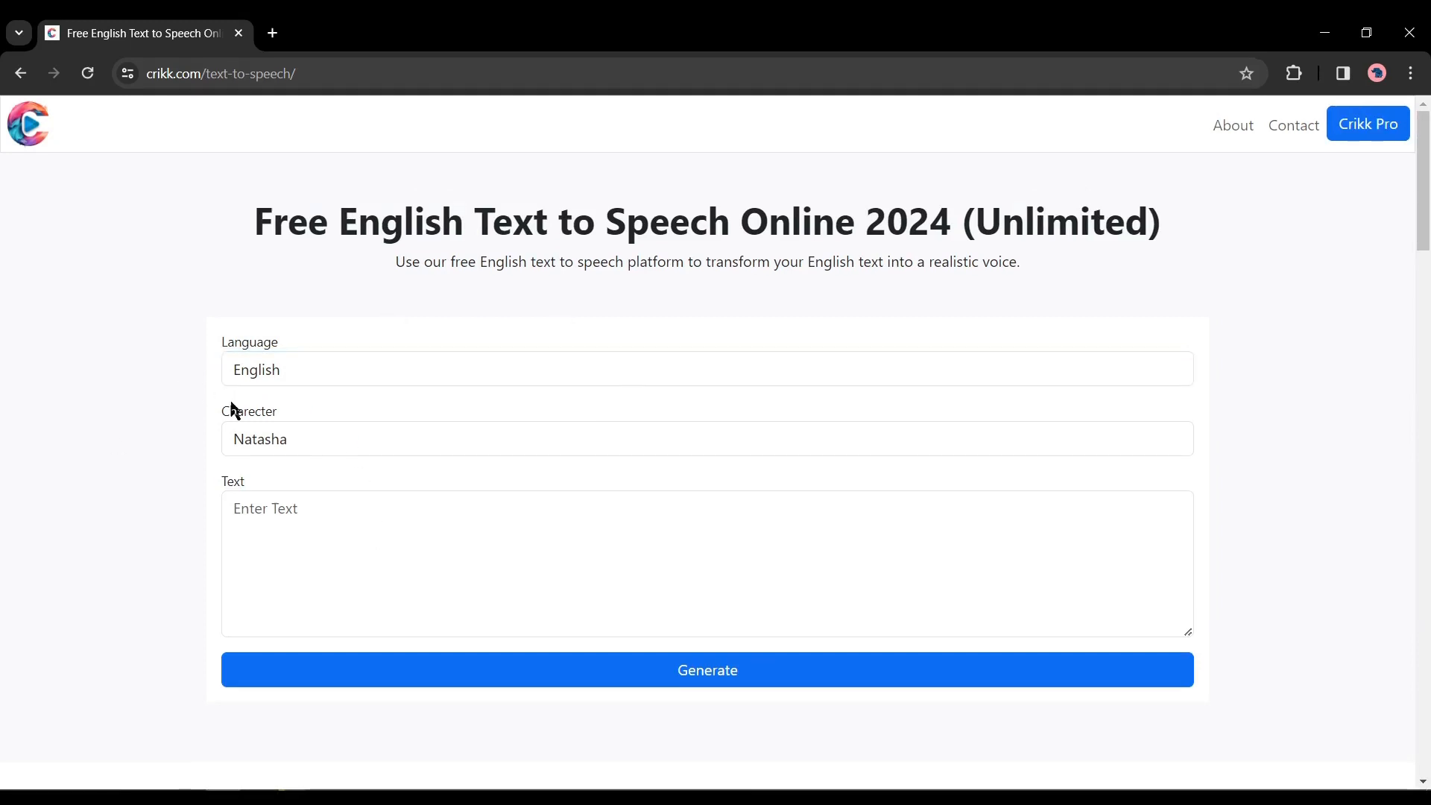
{"action": "left_click", "coordinate": [707, 368]}
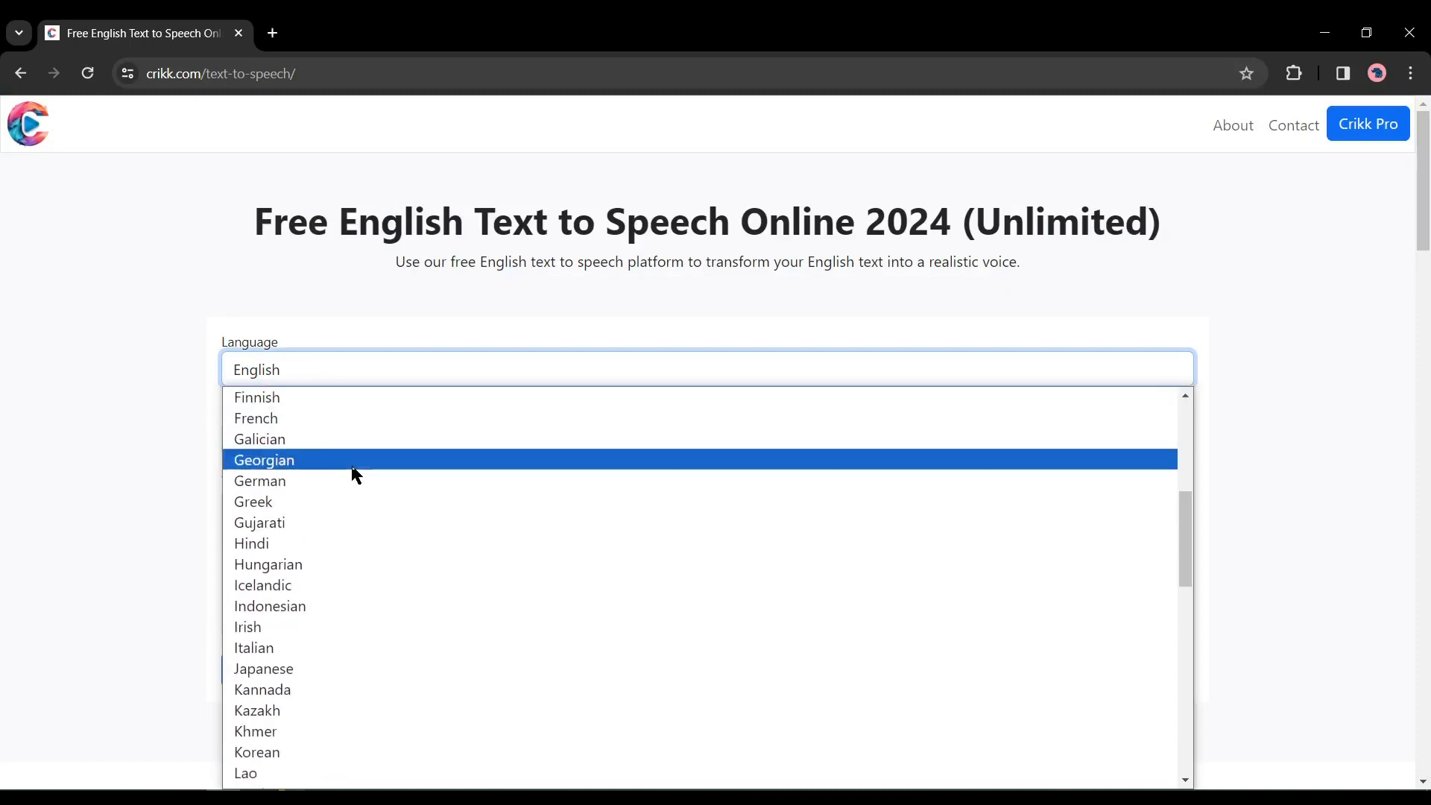
{"action": "scroll", "scroll_direction": "down", "scroll_amount": 3}
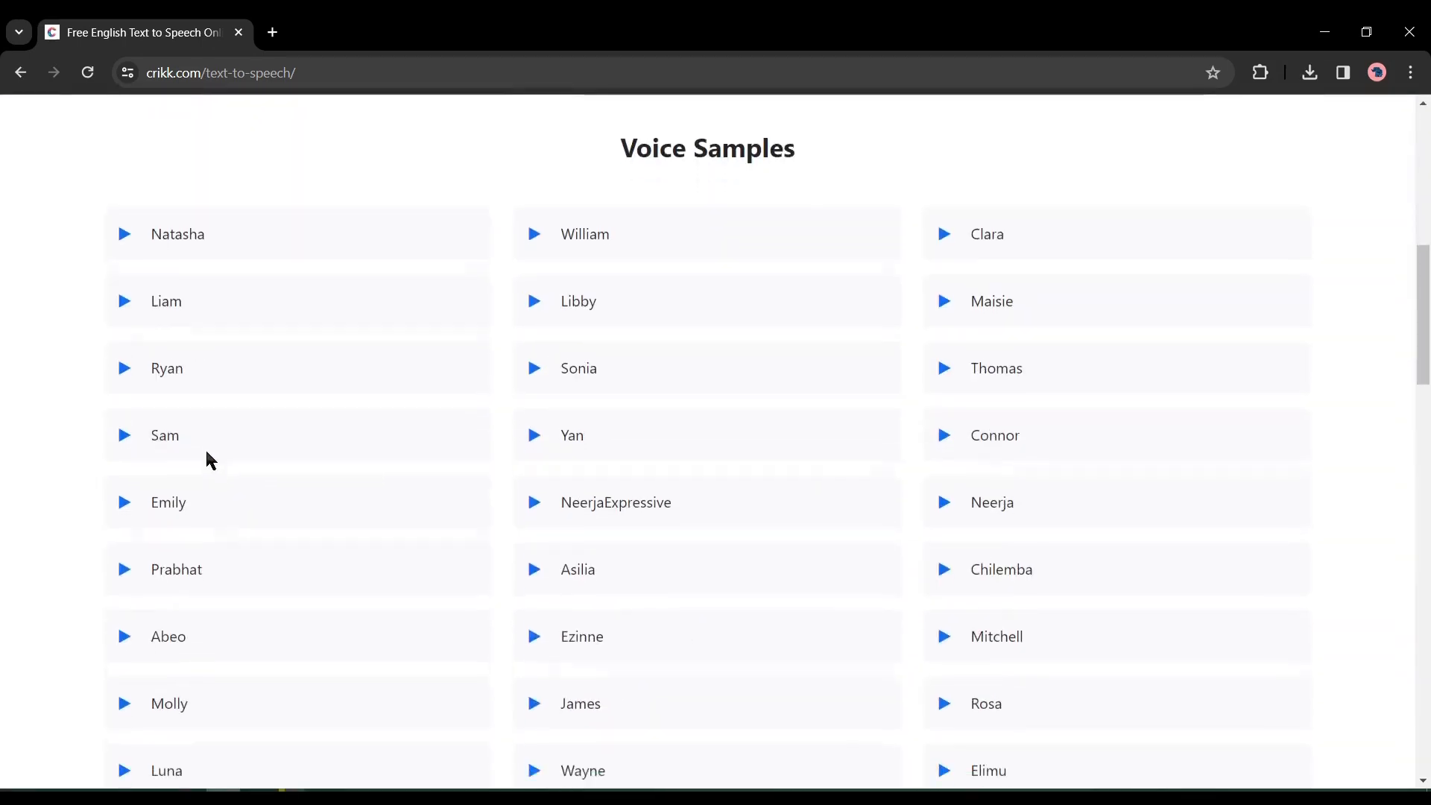
Play the Natasha, Sonia and Yan voice samples, then return to the text-to-speech form
{"action": "scroll", "scroll_direction": "down", "scroll_amount": 3}
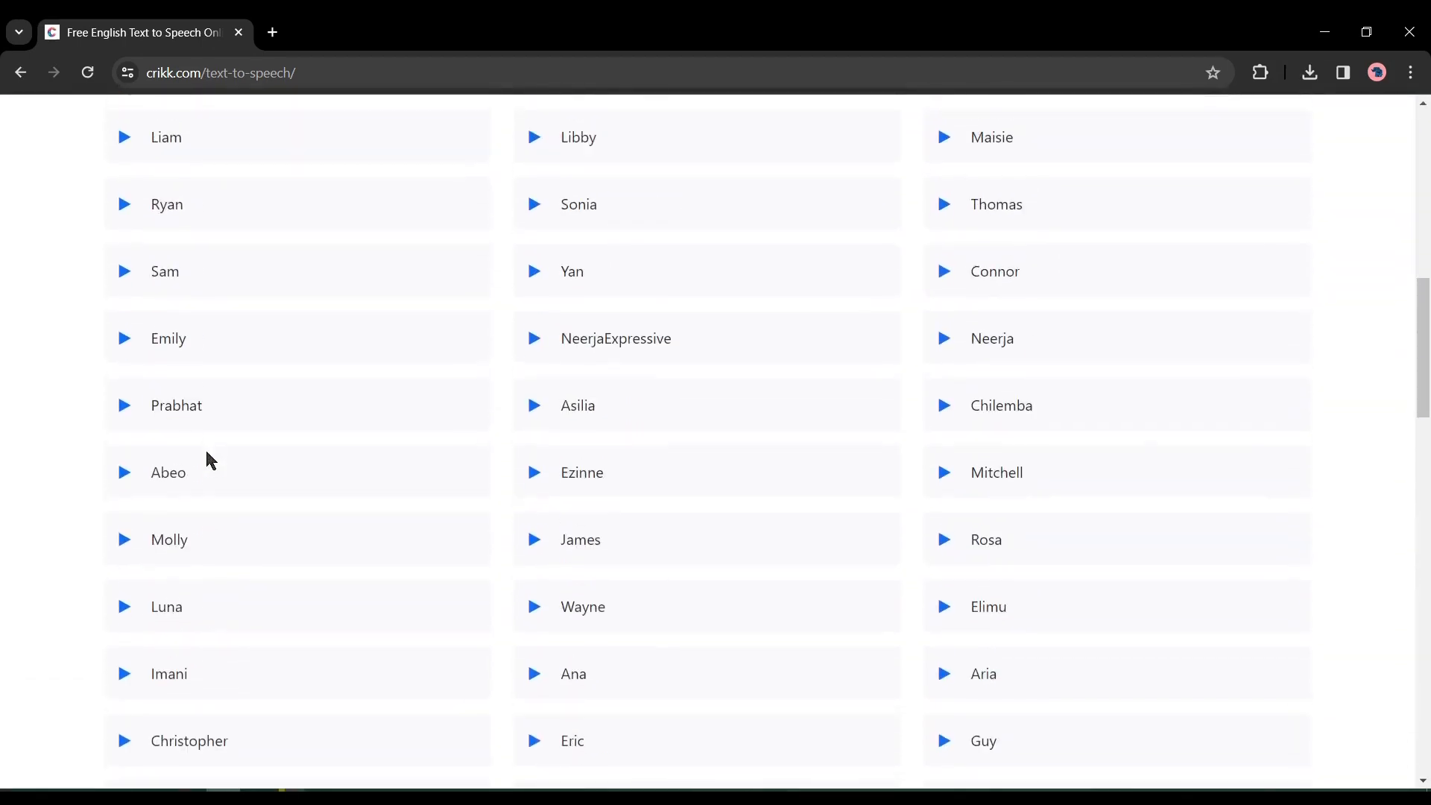
{"action": "scroll", "scroll_direction": "up", "scroll_amount": 3}
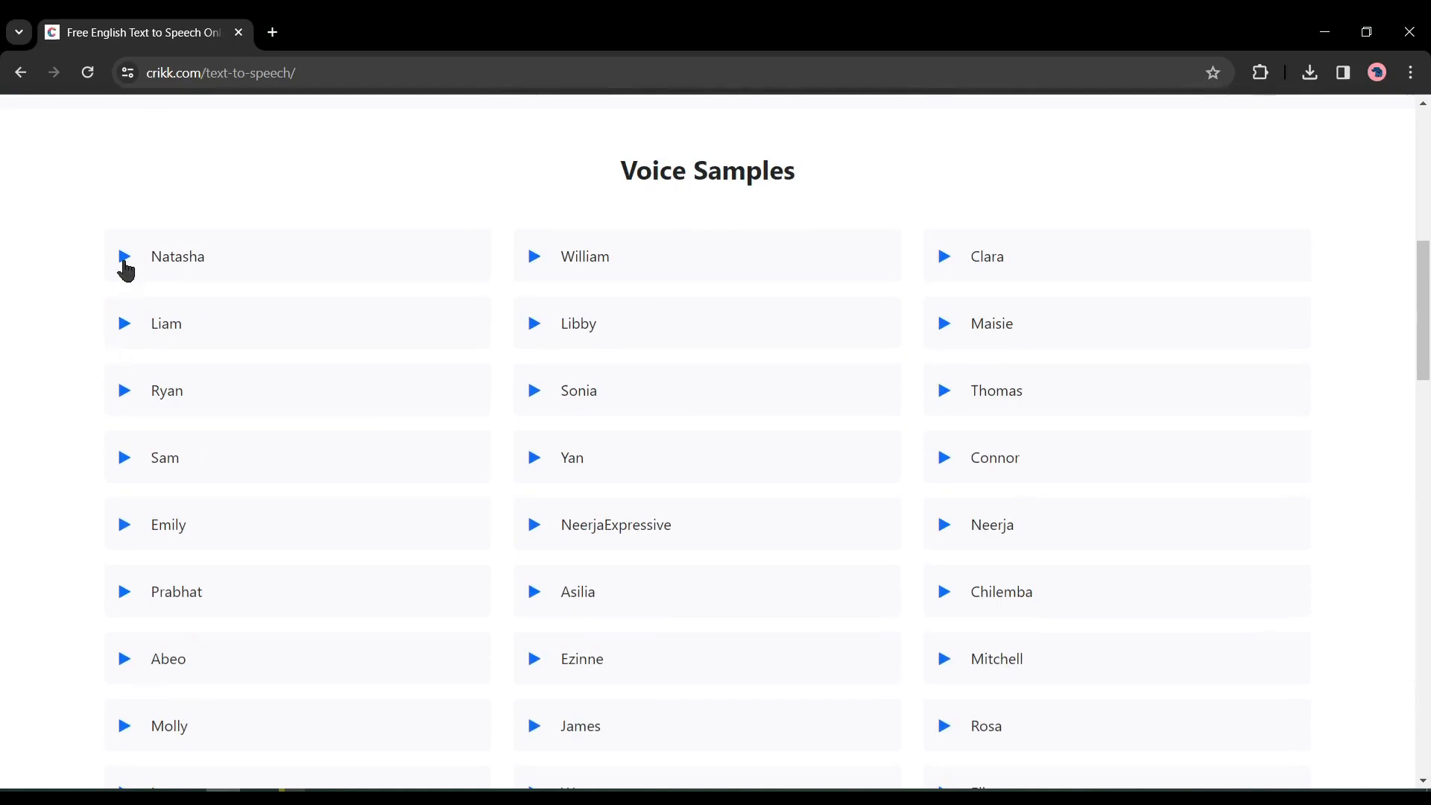
{"action": "left_click", "coordinate": [125, 256]}
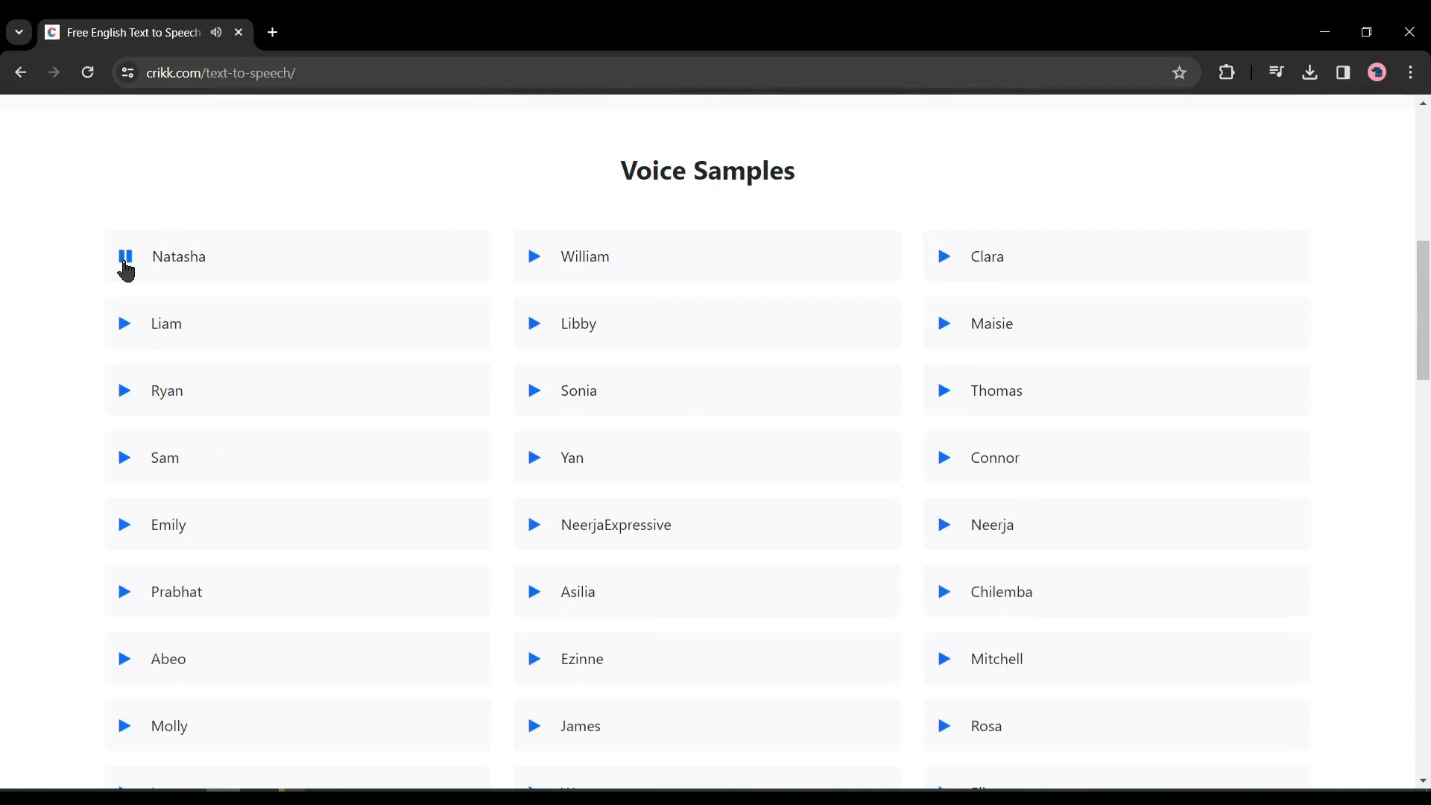
{"action": "left_click", "coordinate": [126, 323]}
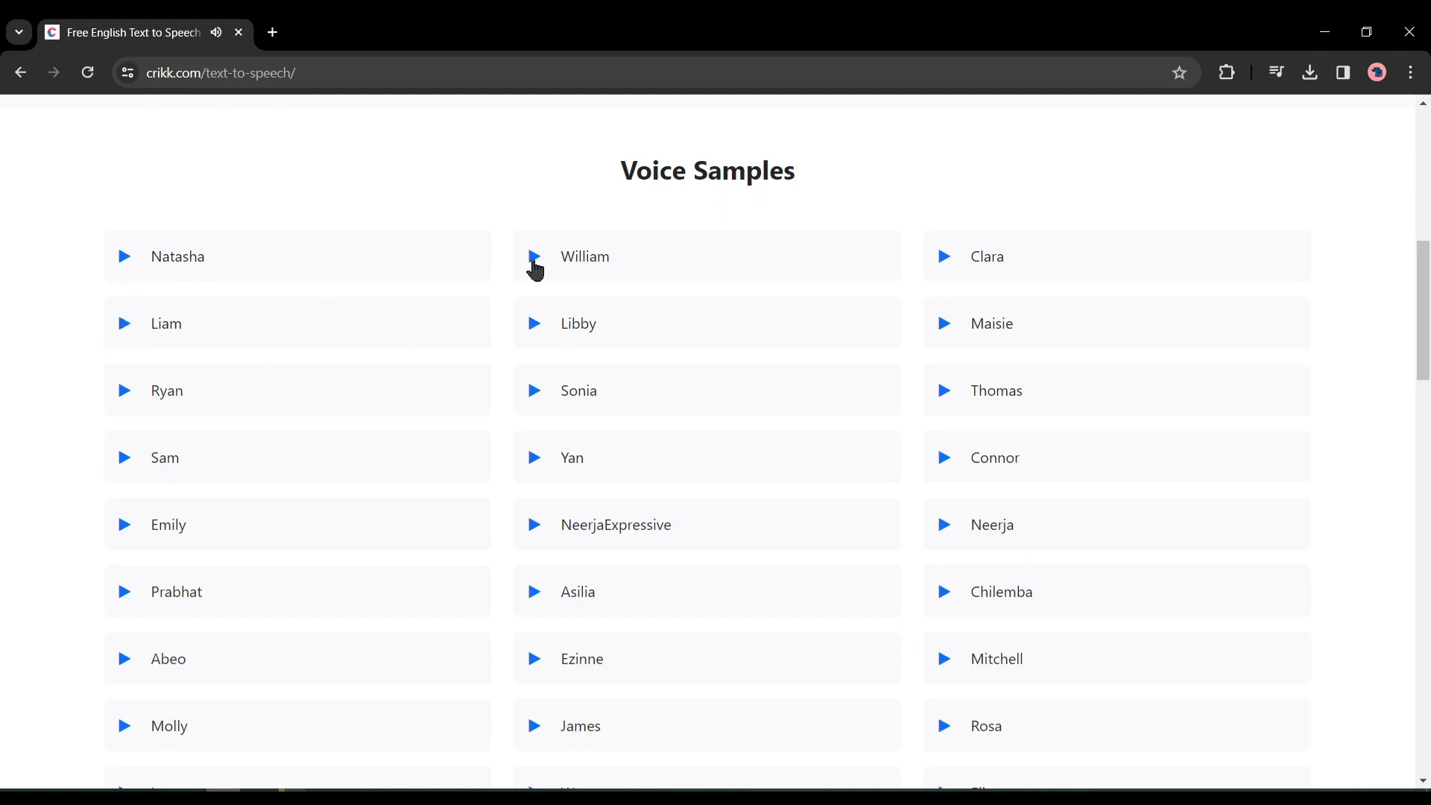
{"action": "mouse_move", "coordinate": [528, 374]}
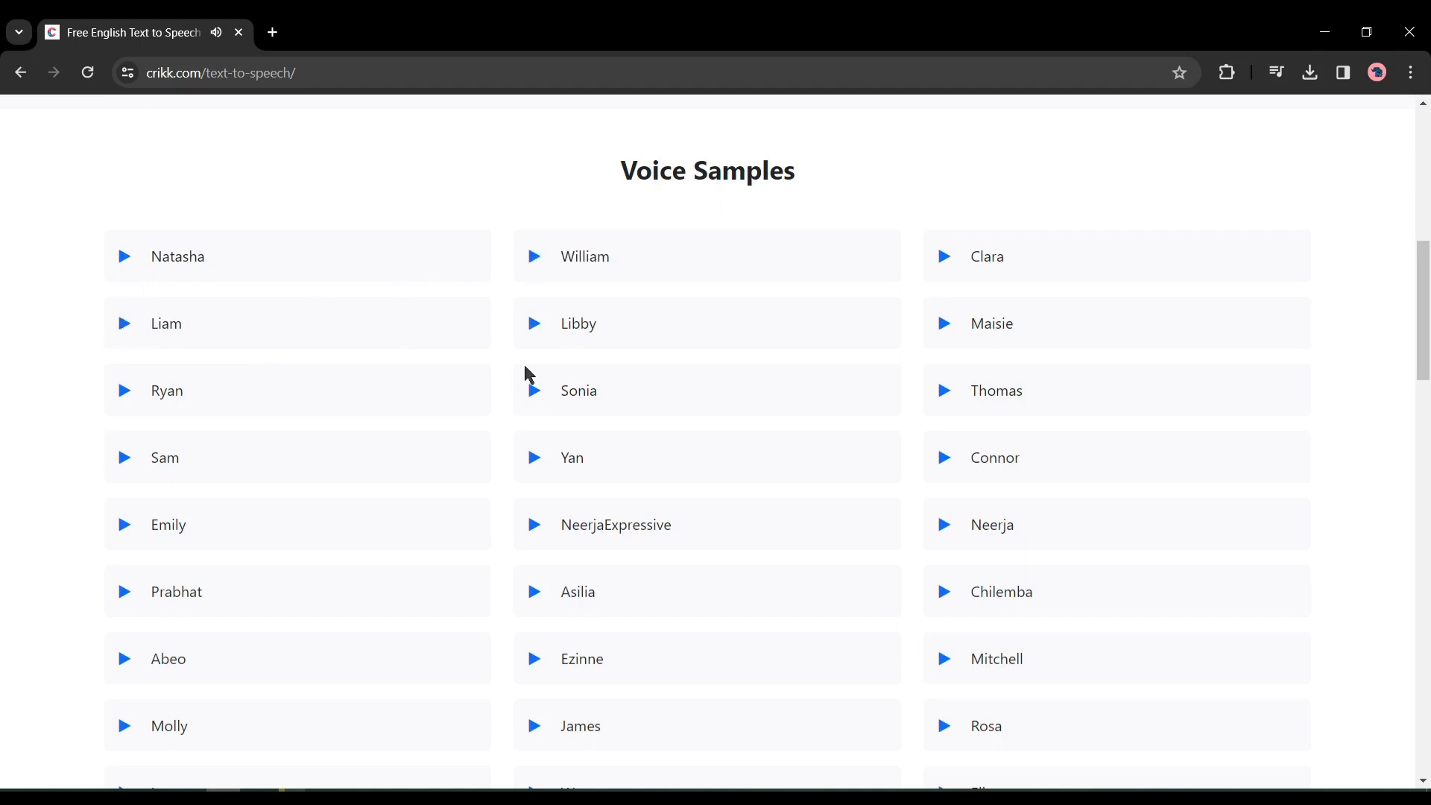
{"action": "left_click", "coordinate": [534, 389]}
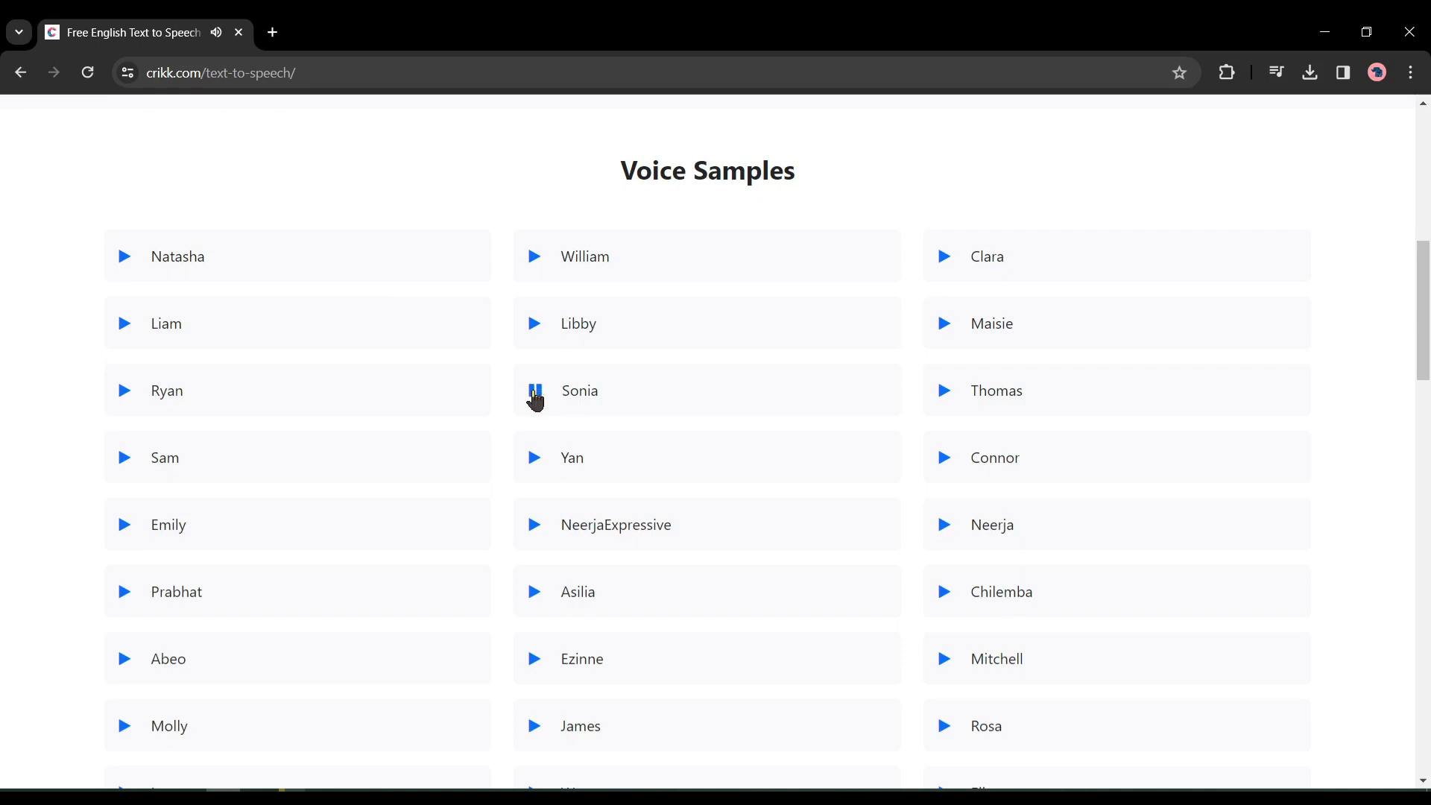
{"action": "left_click", "coordinate": [534, 457]}
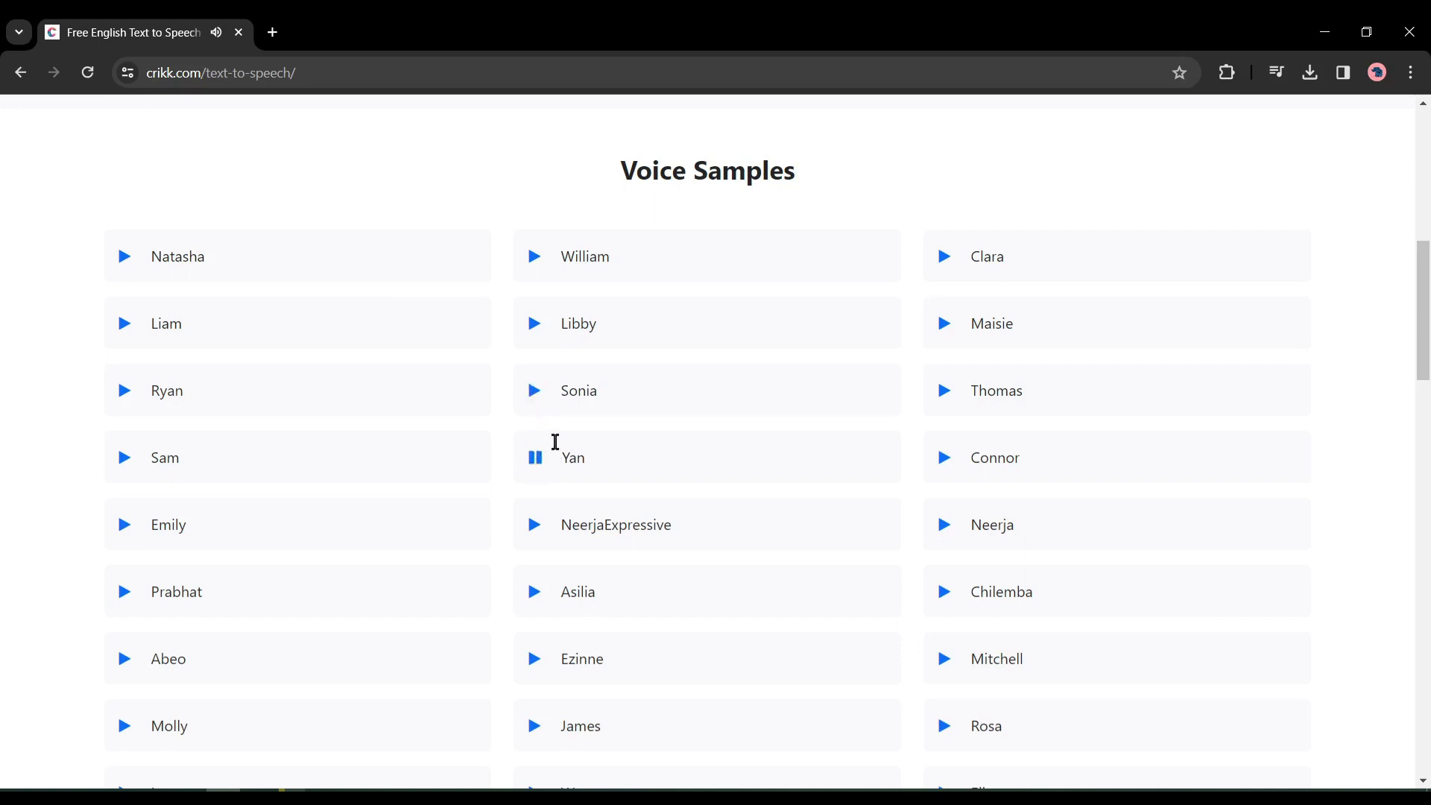
{"action": "scroll", "scroll_direction": "up", "scroll_amount": 3}
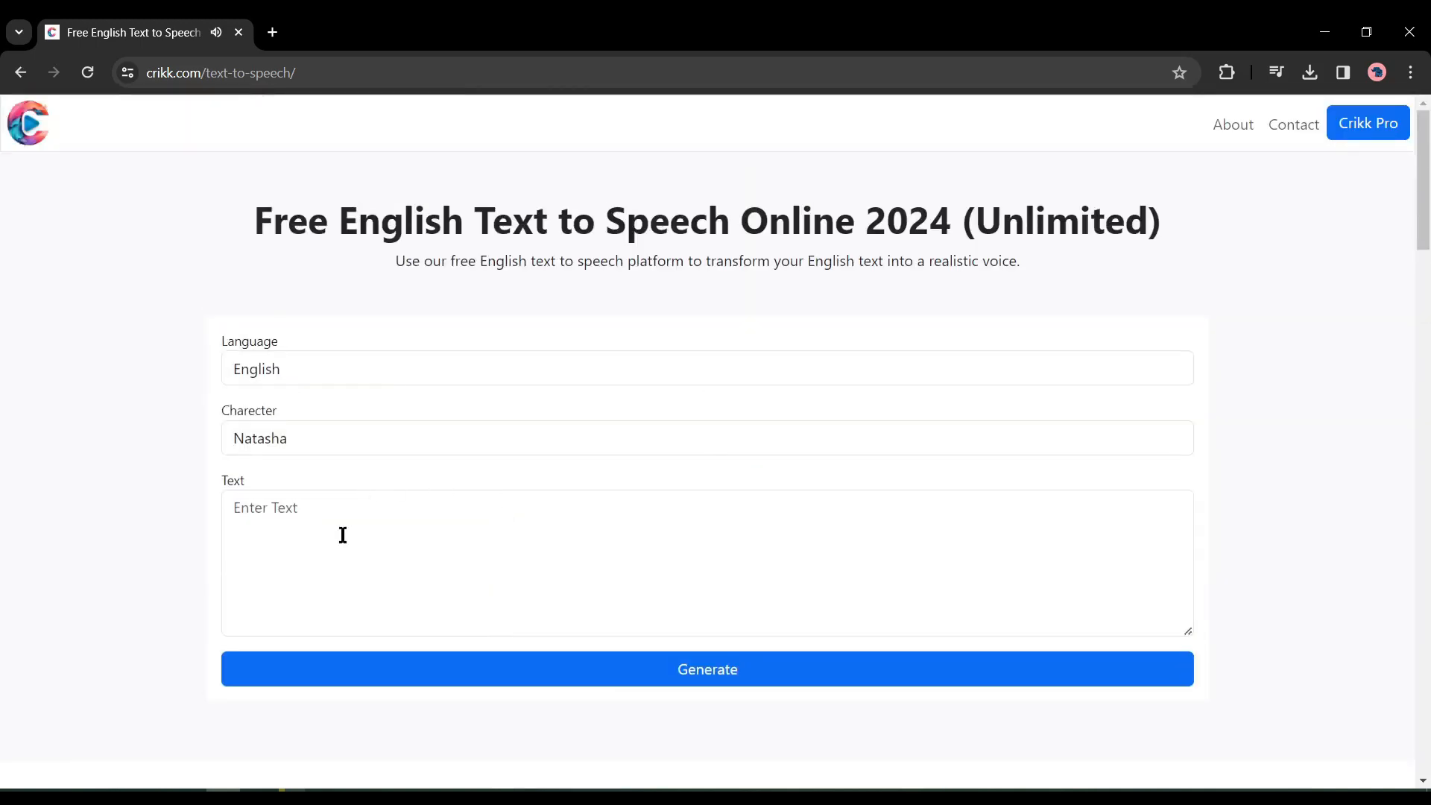
Enter the three-paragraph intro script for Natasha and check the 1000-character limit
{"action": "left_click", "coordinate": [707, 562]}
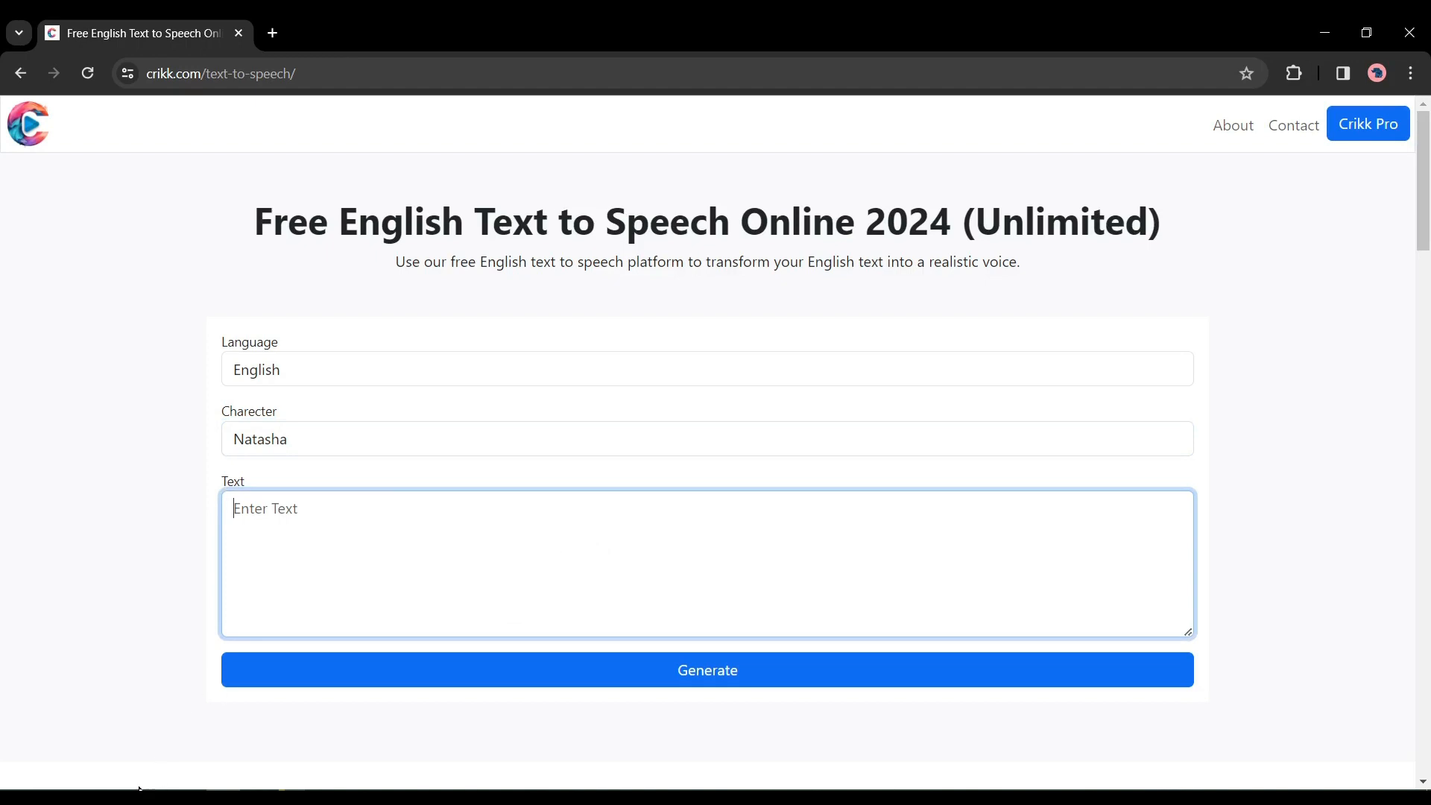
{"action": "mouse_move", "coordinate": [344, 527]}
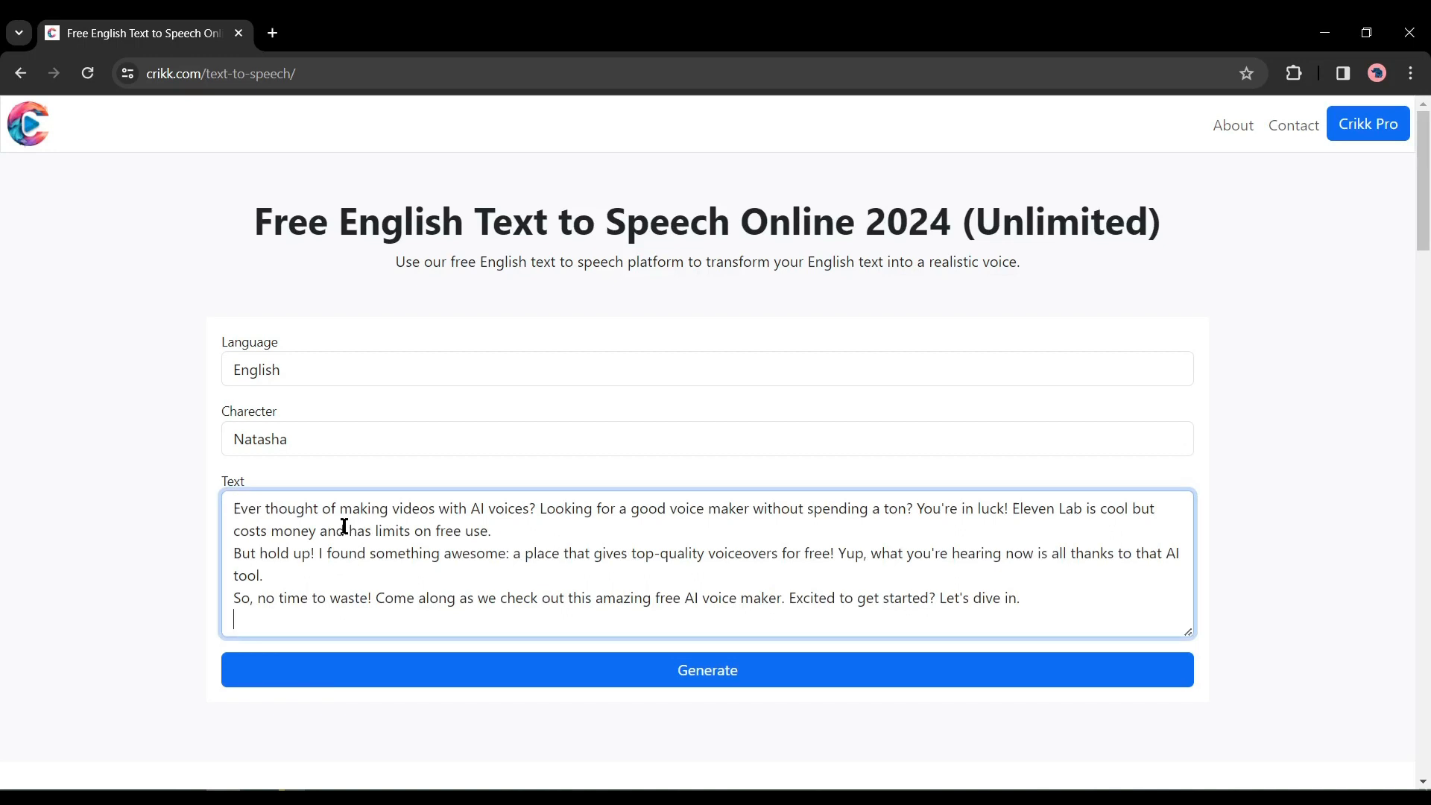
{"action": "mouse_move", "coordinate": [523, 604]}
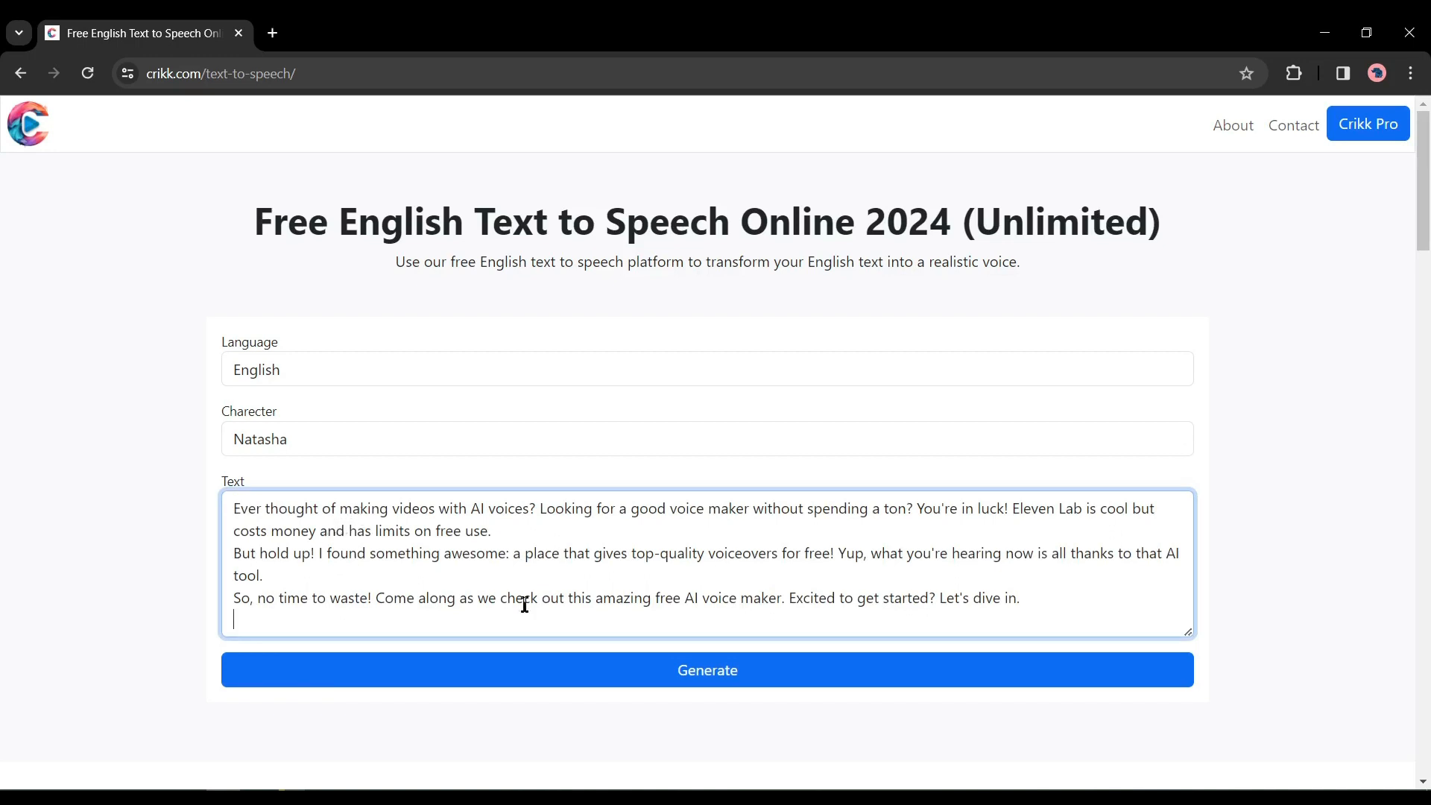
{"action": "scroll", "scroll_direction": "down", "scroll_amount": 3}
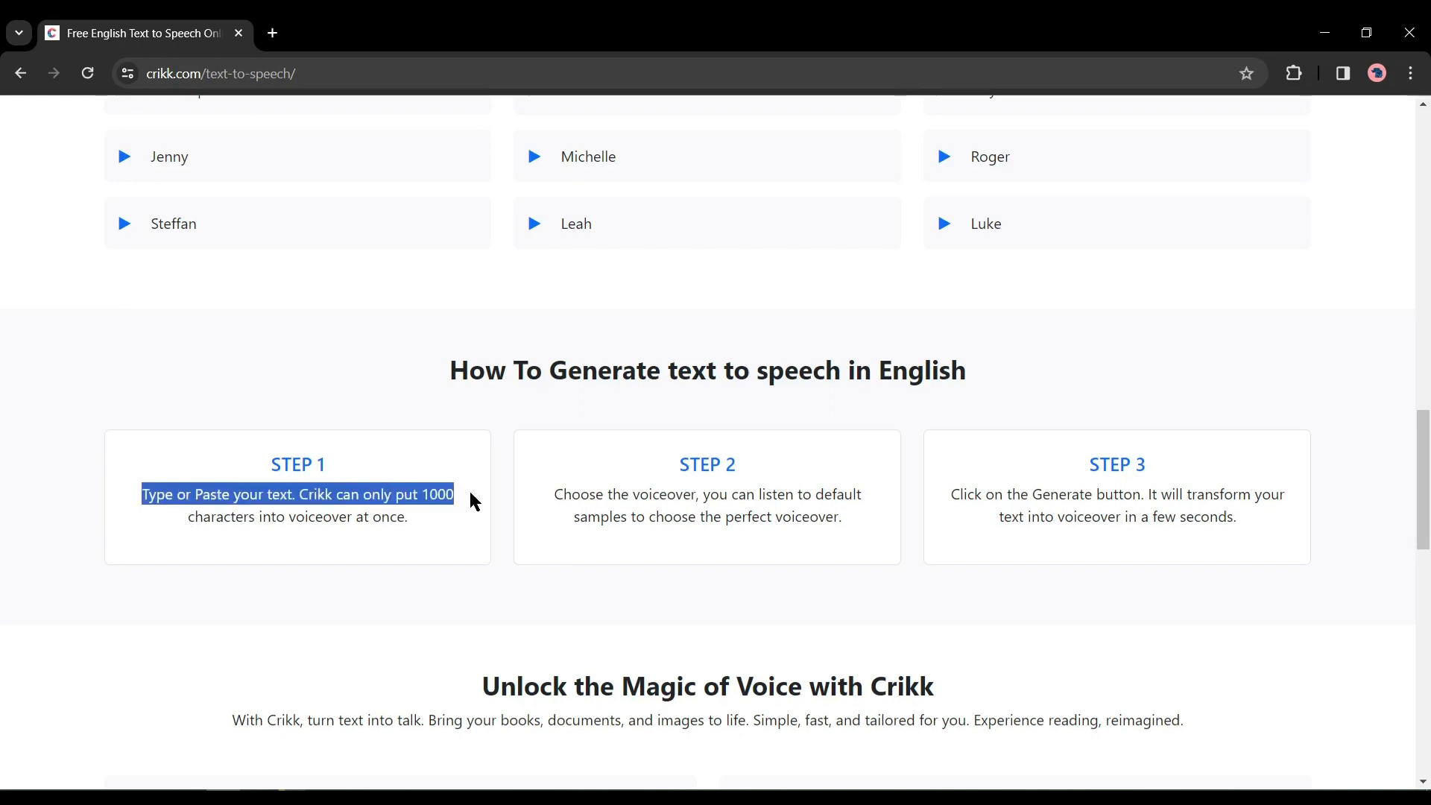
{"action": "left_click", "coordinate": [484, 521]}
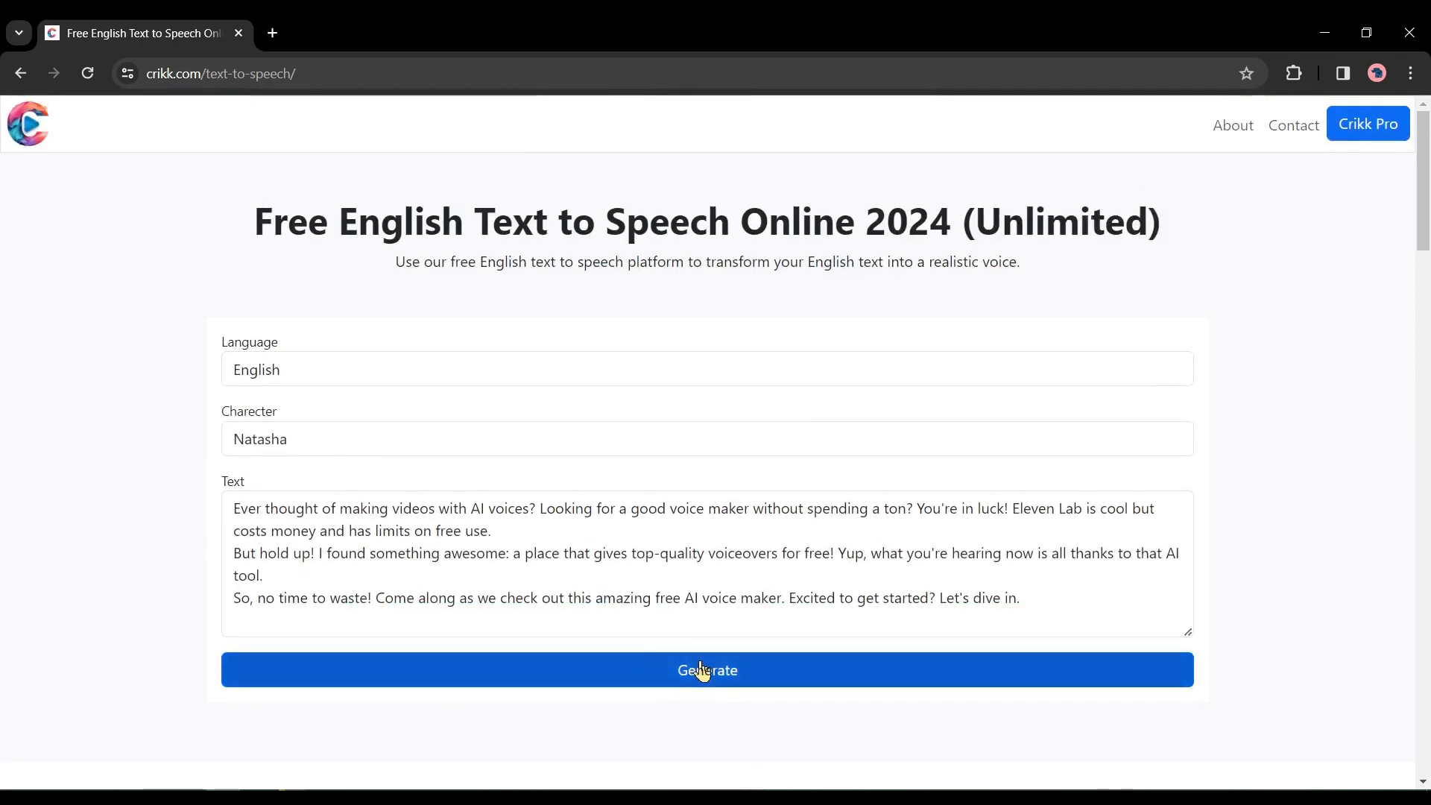
Generate the 37-second Natasha voiceover and start playing it
{"action": "left_click", "coordinate": [706, 670]}
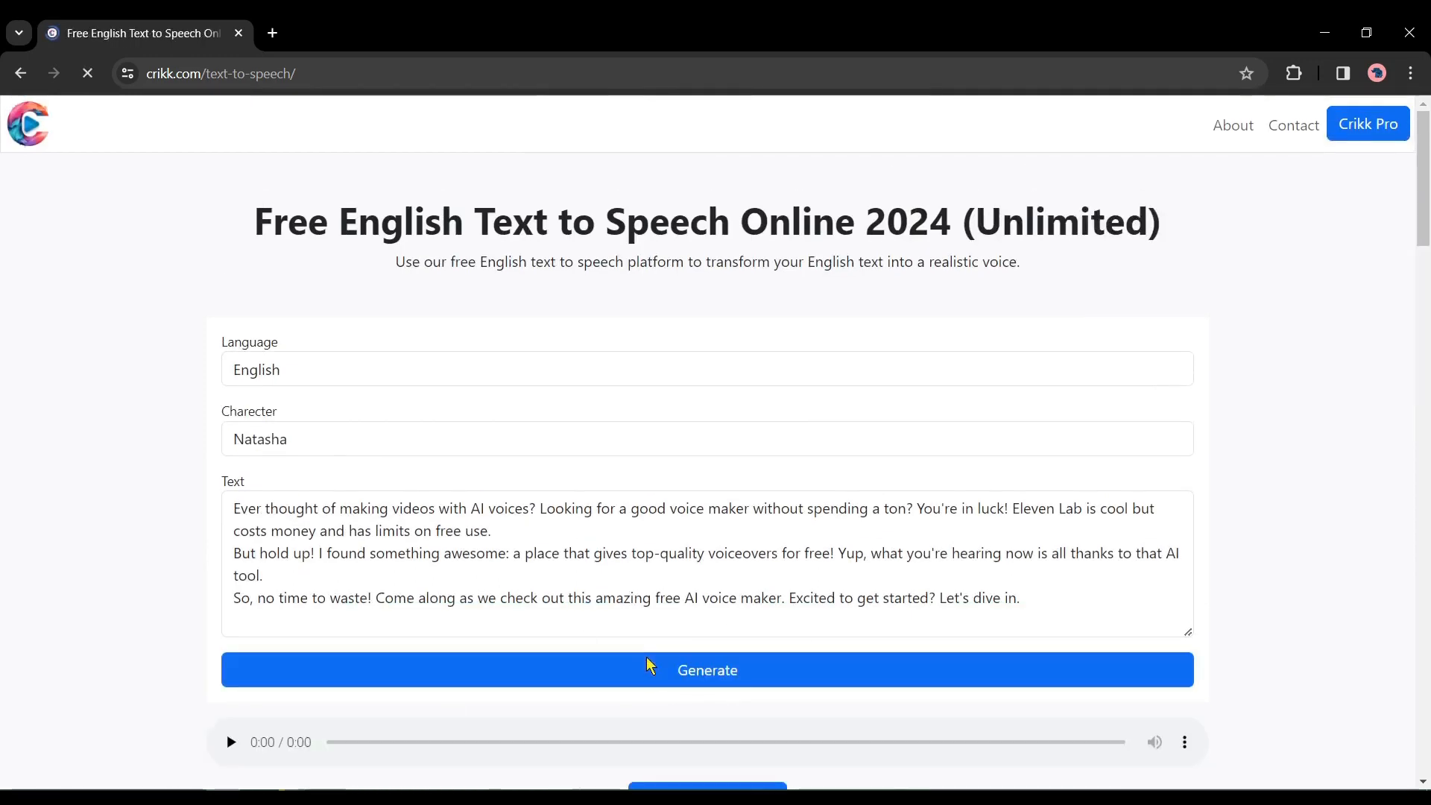
{"action": "left_click", "coordinate": [707, 669]}
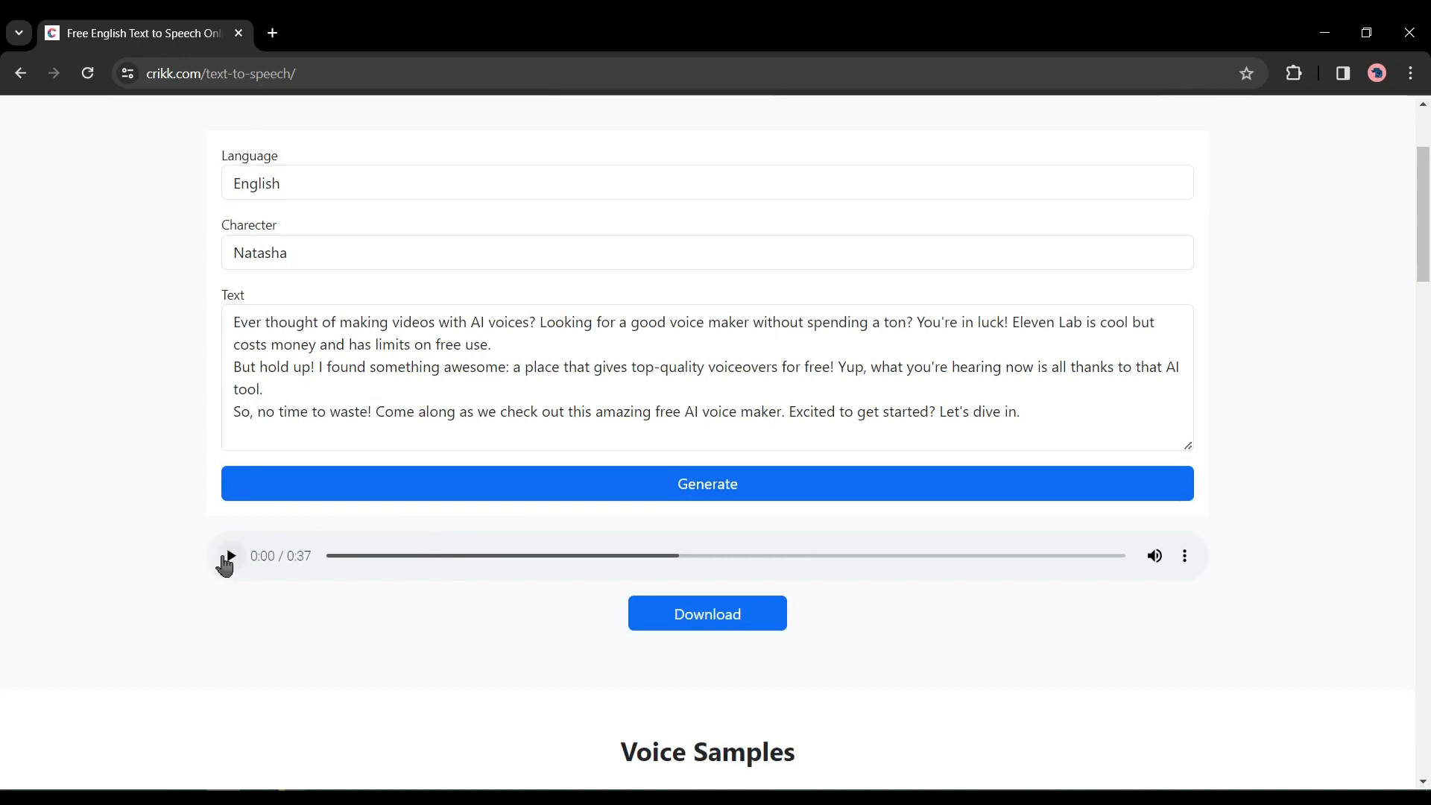
{"action": "left_click", "coordinate": [225, 556]}
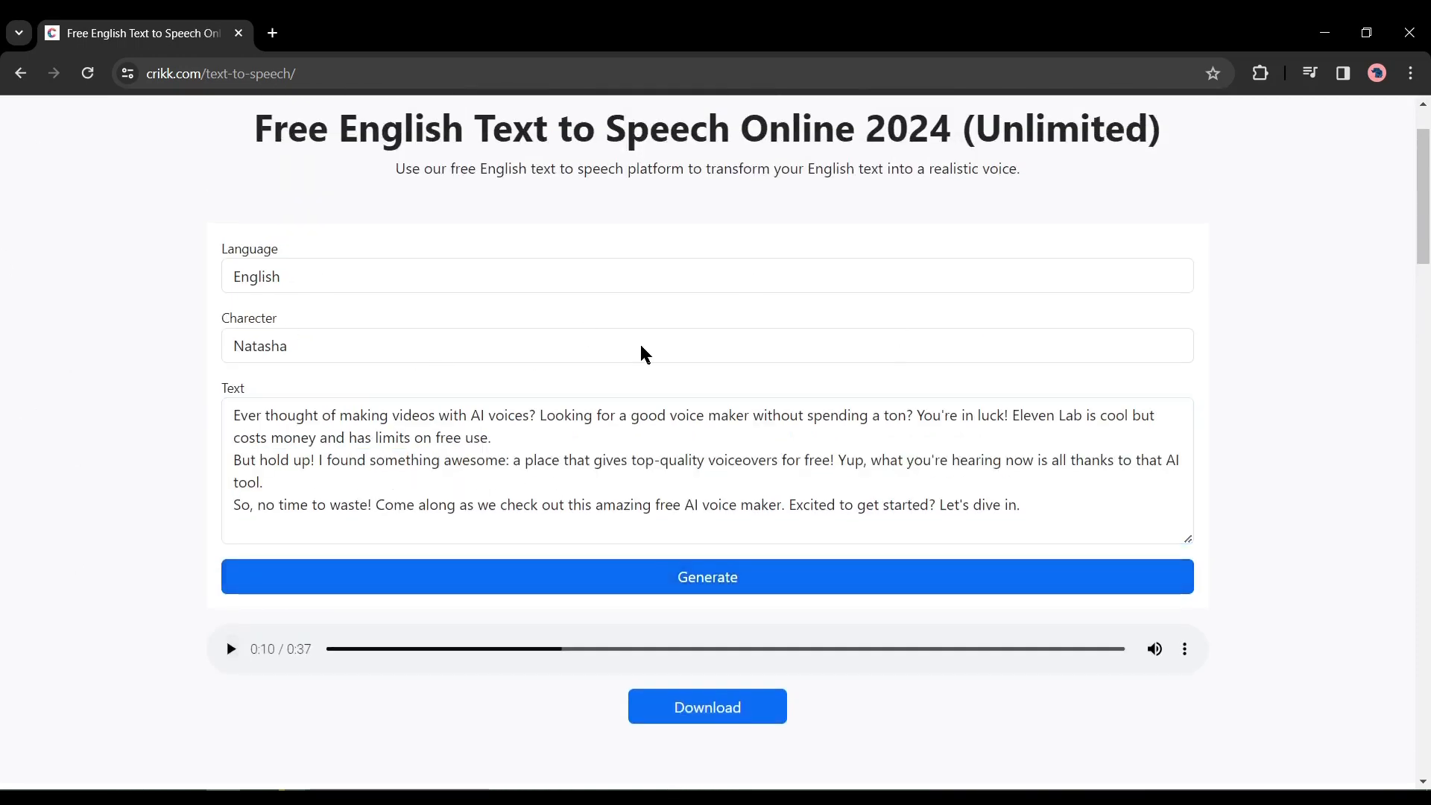
Switch the character to William, download the 33-second audio and play it in Media Player
{"action": "left_click", "coordinate": [707, 575]}
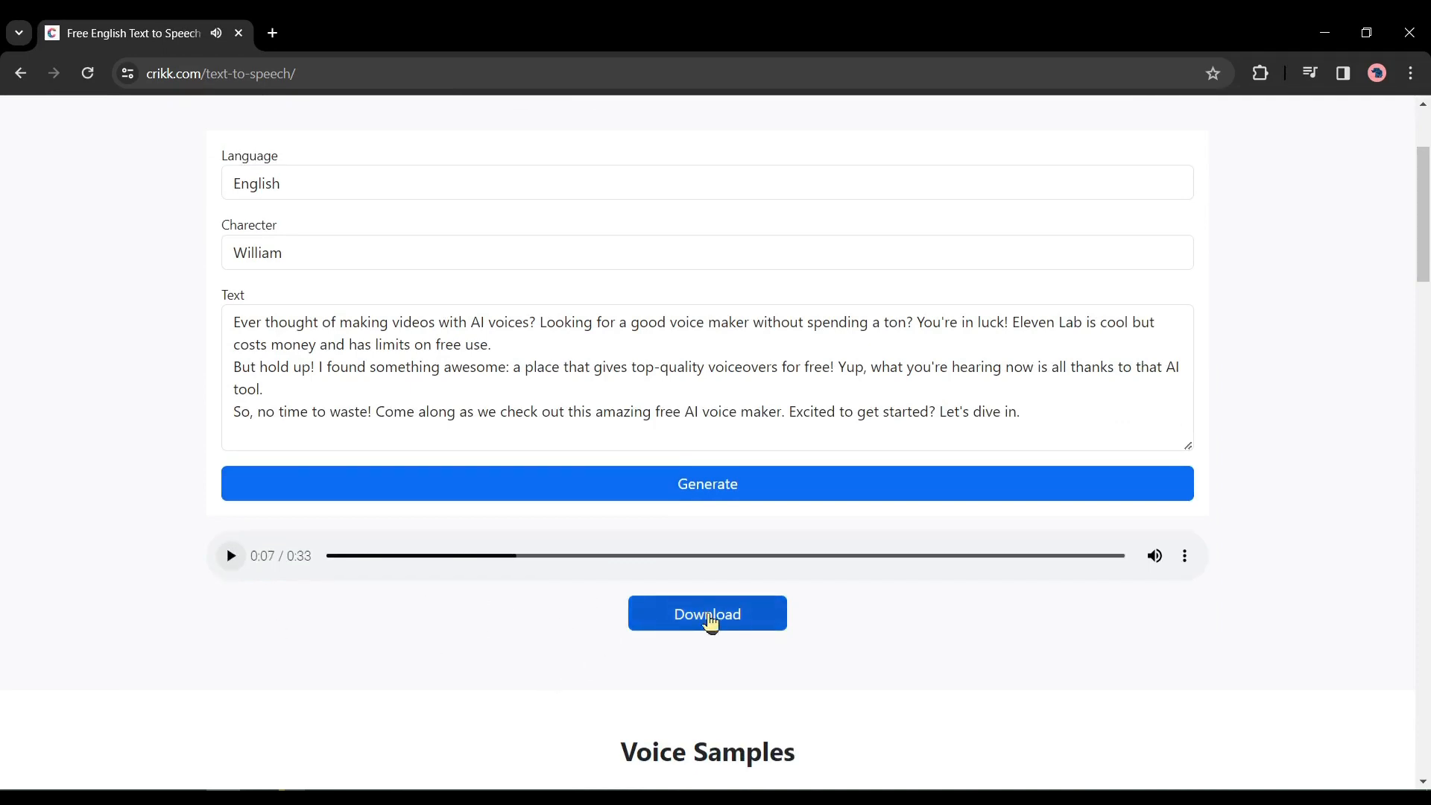
{"action": "left_click", "coordinate": [707, 613]}
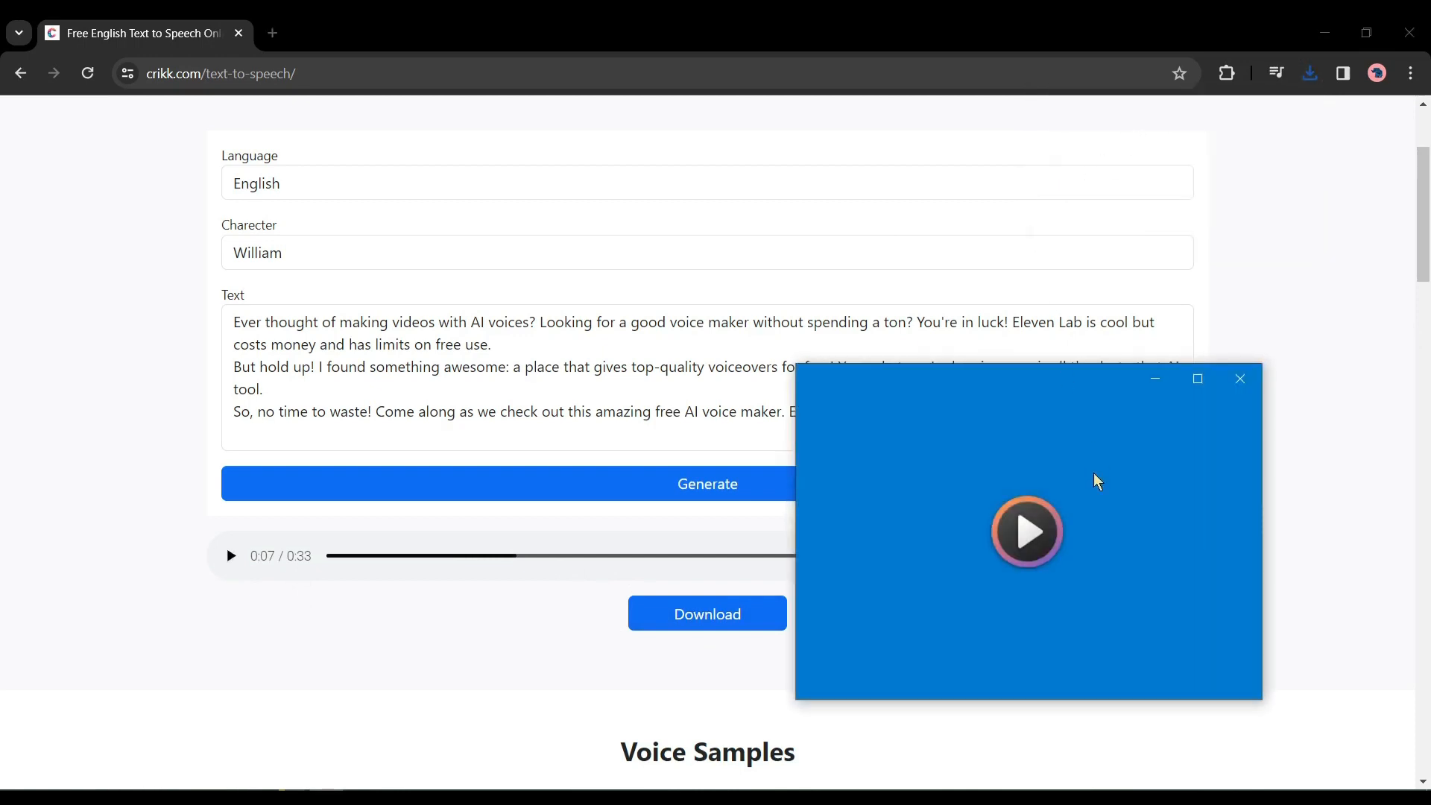
{"action": "left_click", "coordinate": [1026, 532]}
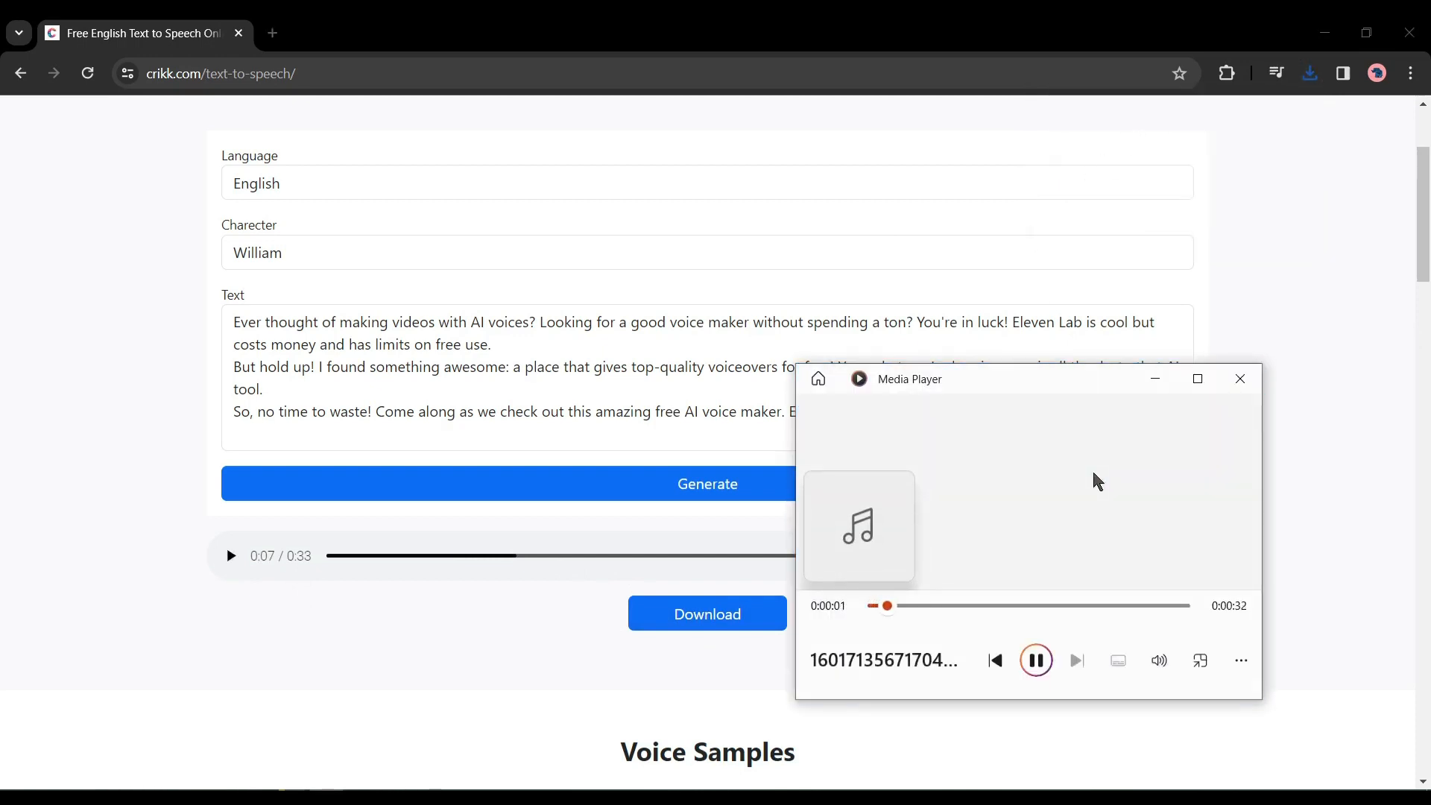
{"action": "left_click", "coordinate": [1239, 377]}
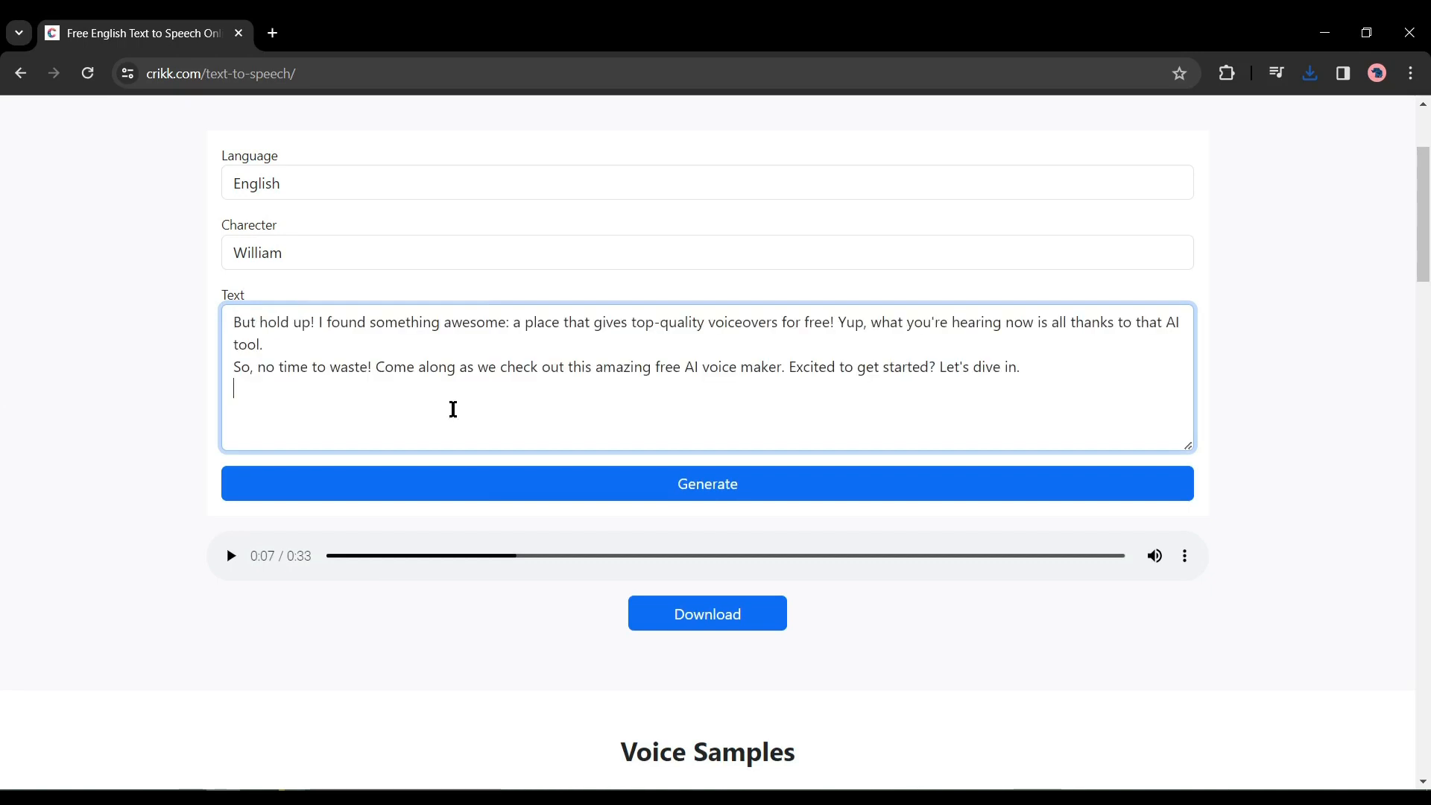
Generate the shortened 20-second William voiceover, play and pause it
{"action": "left_click", "coordinate": [707, 483]}
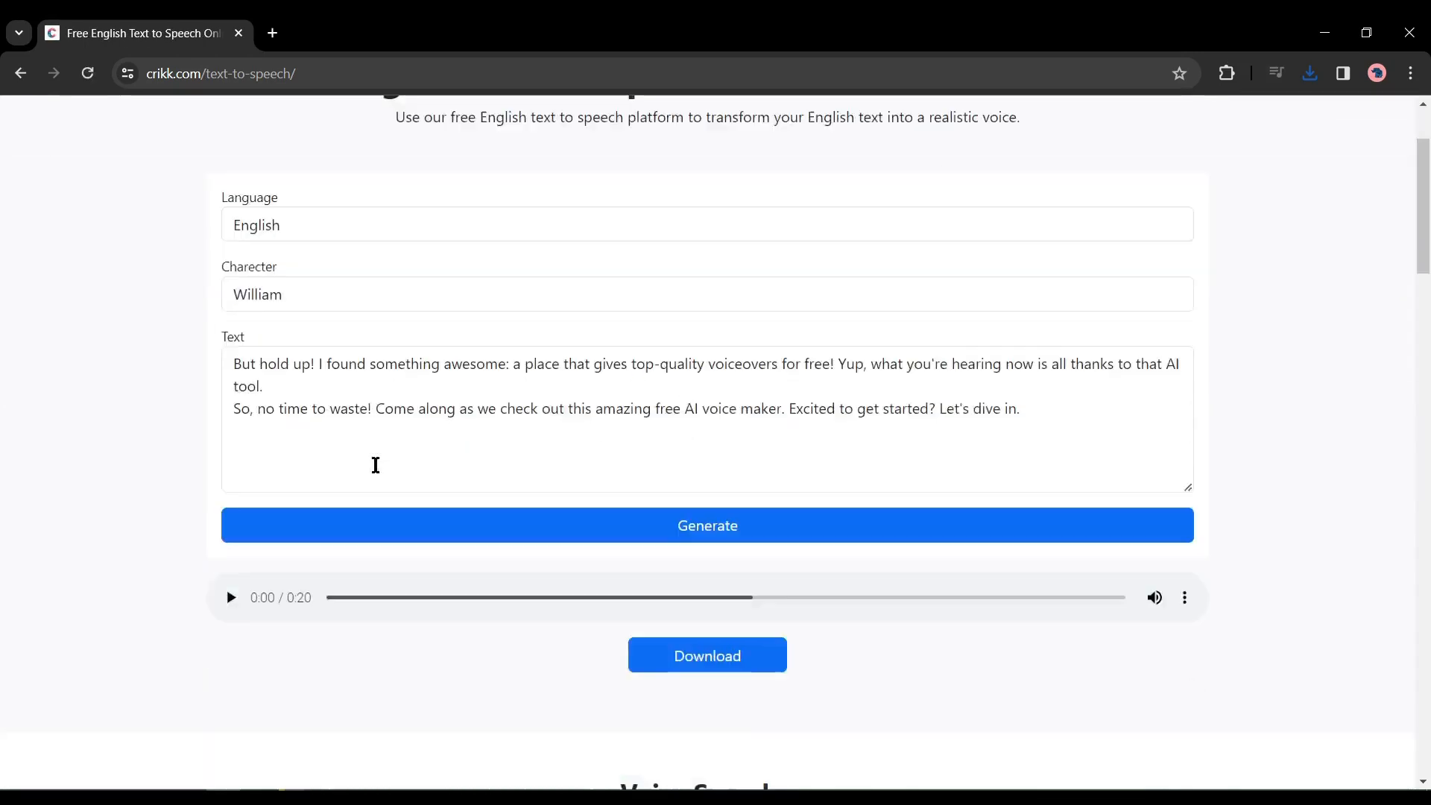
{"action": "left_click", "coordinate": [231, 597]}
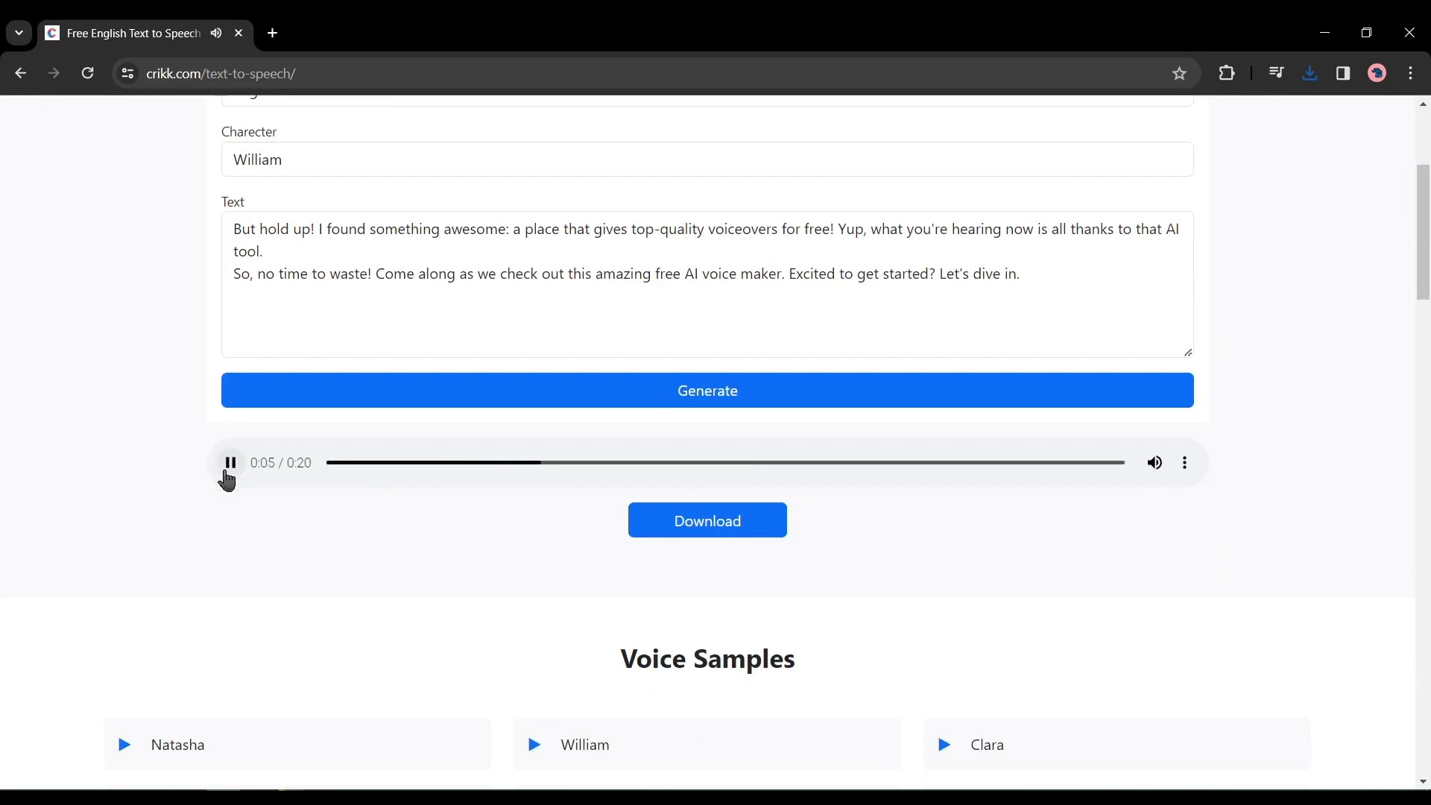
{"action": "left_click", "coordinate": [229, 462]}
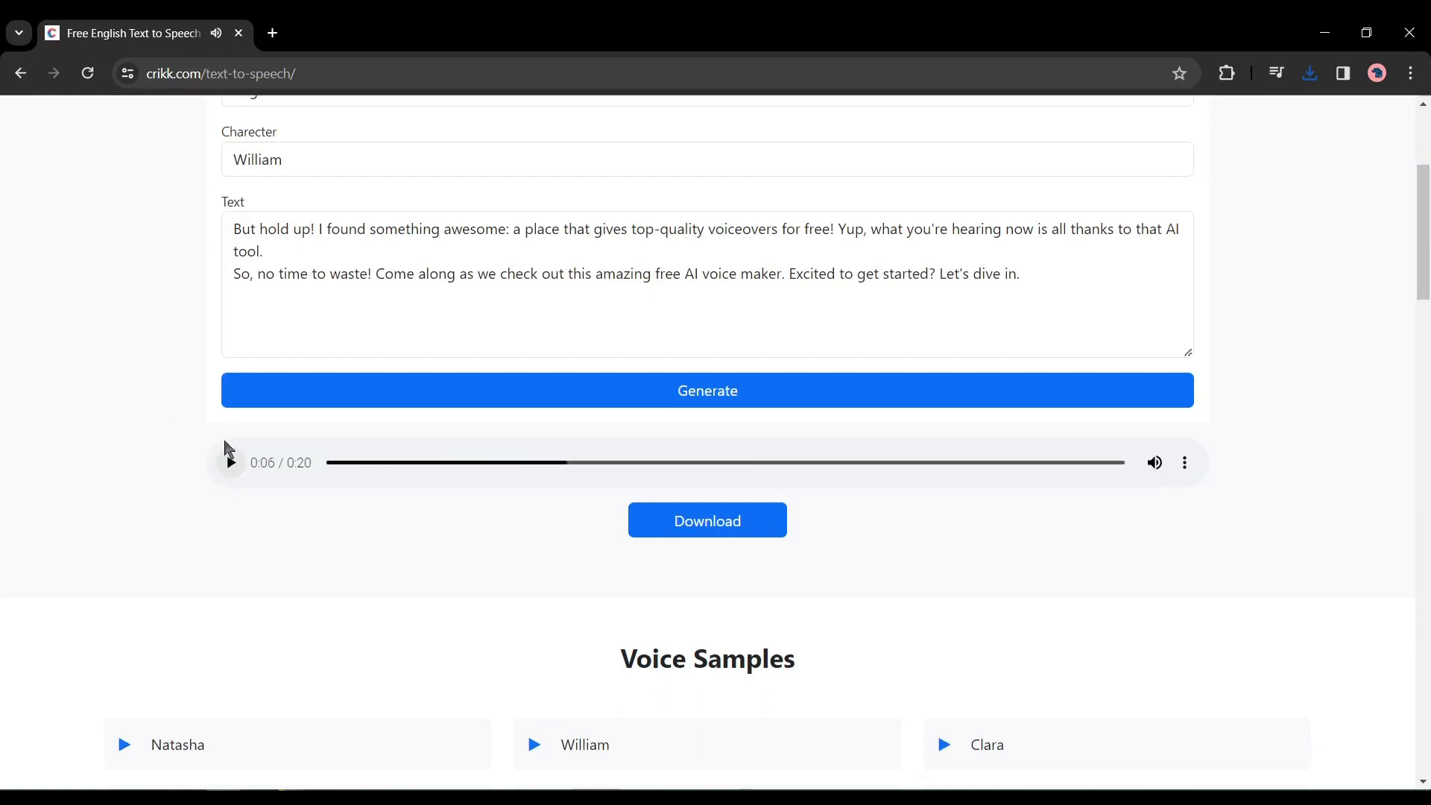
{"action": "scroll", "scroll_direction": "down", "scroll_amount": 3}
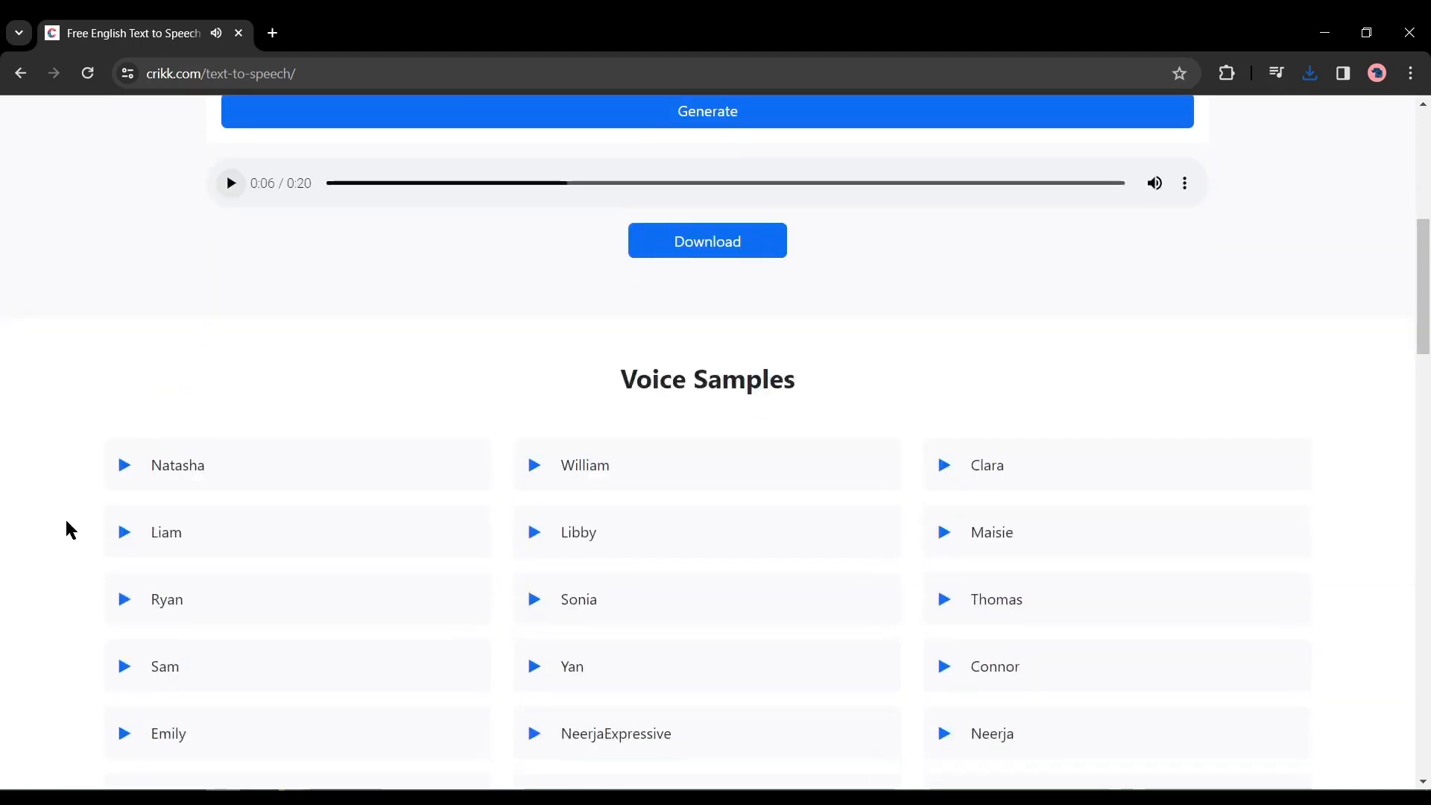
{"action": "scroll", "scroll_direction": "down", "scroll_amount": 3}
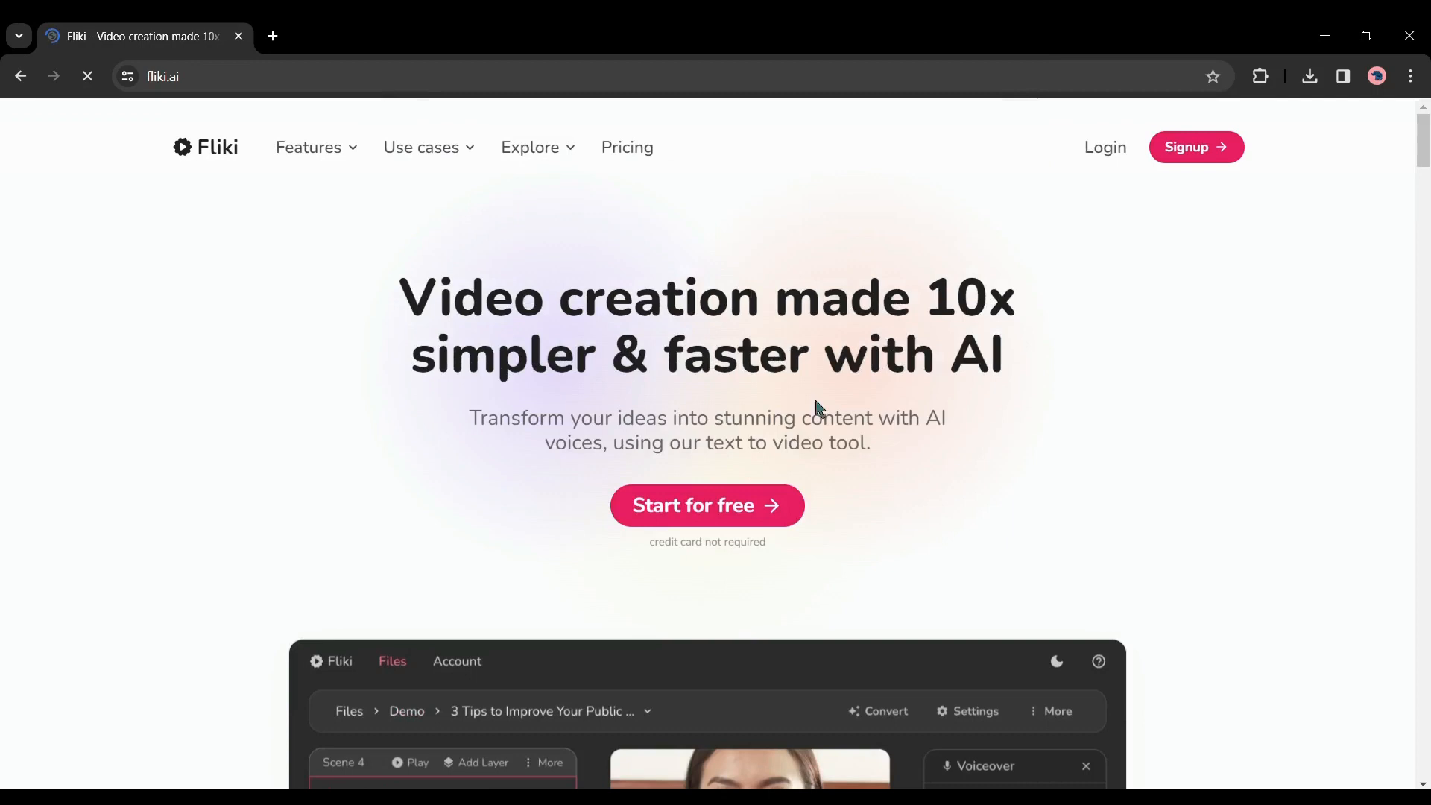
{"action": "mouse_move", "coordinate": [1235, 194]}
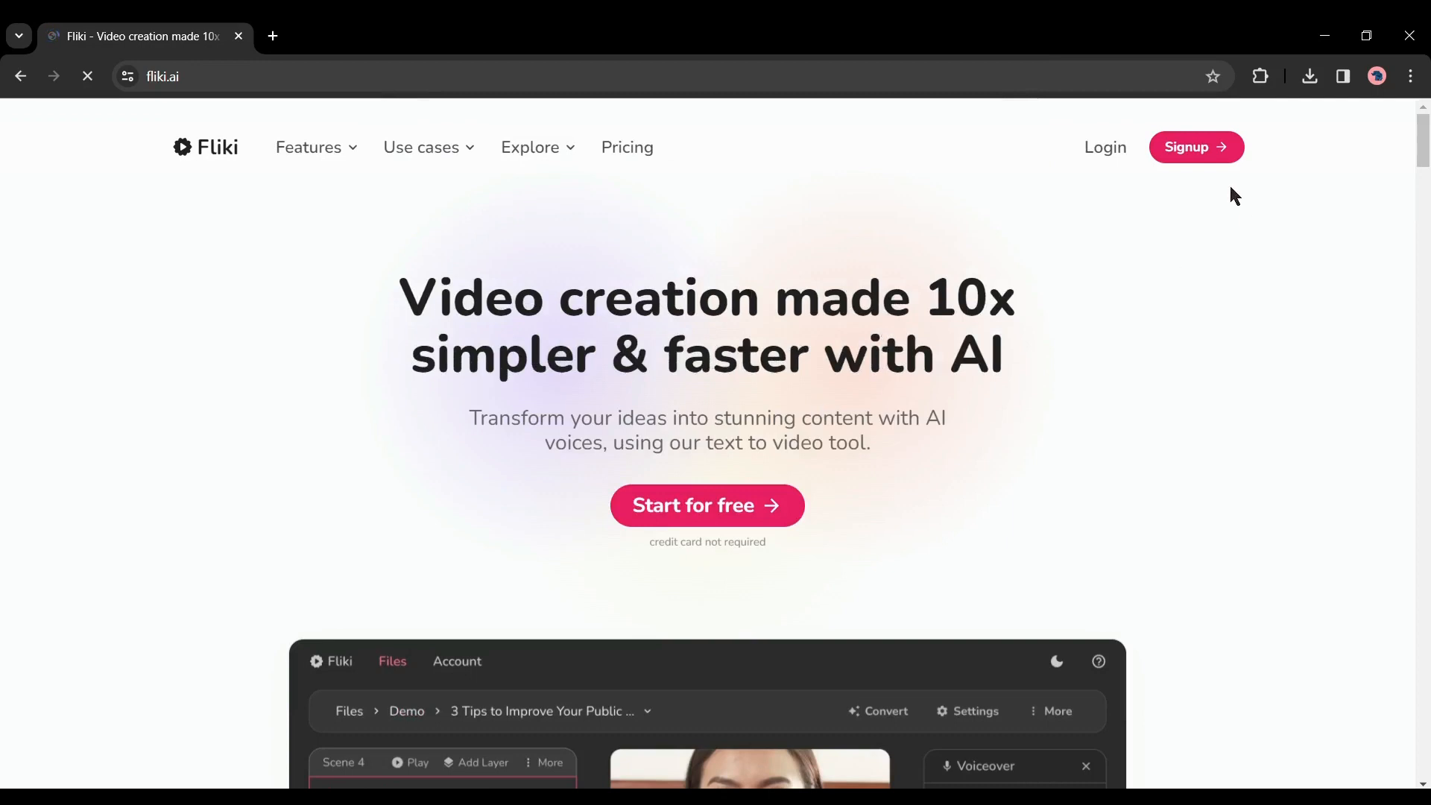
{"action": "mouse_move", "coordinate": [1075, 310]}
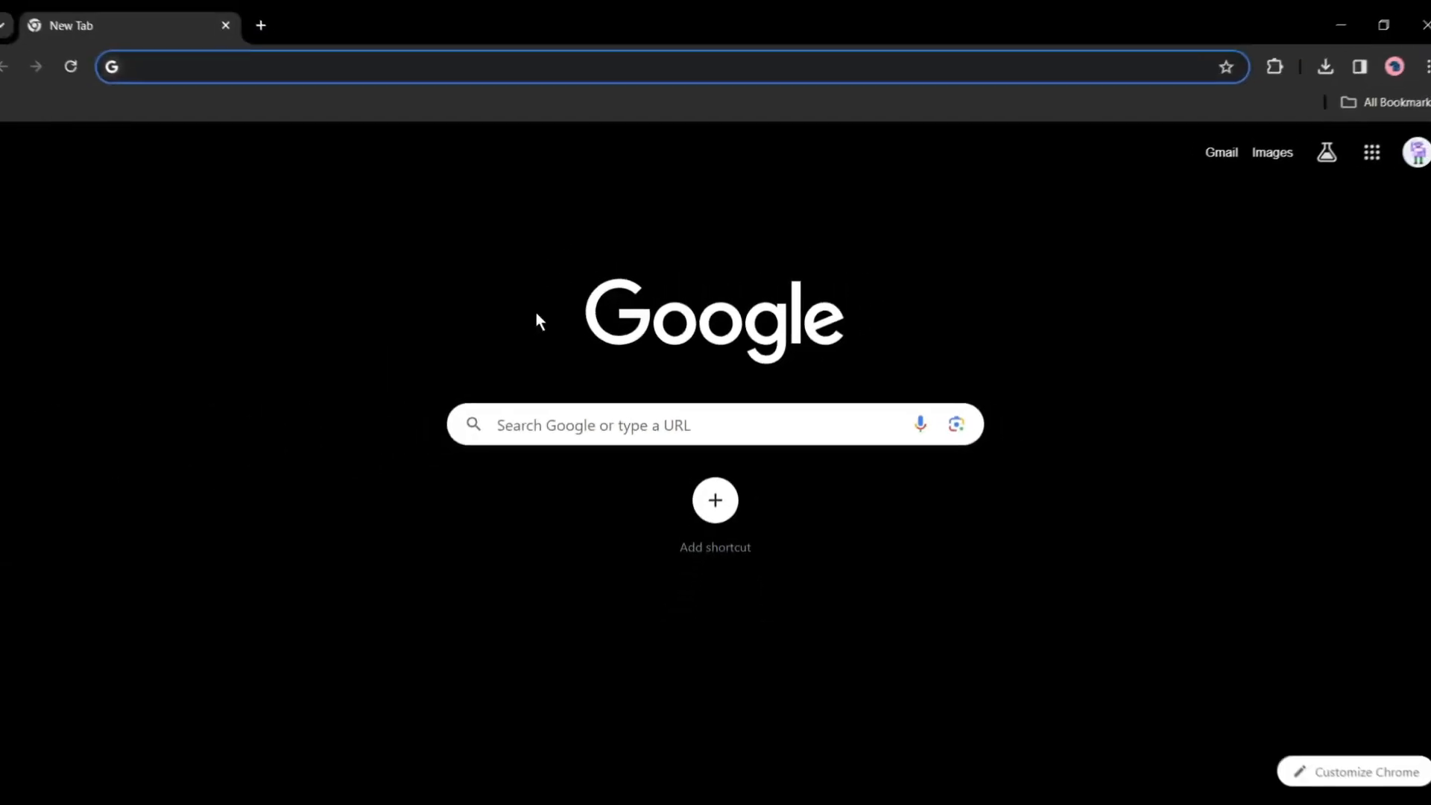
Search Google for 'fliki ai' and open the official Fliki website result
{"action": "type", "text": "fliki ai"}
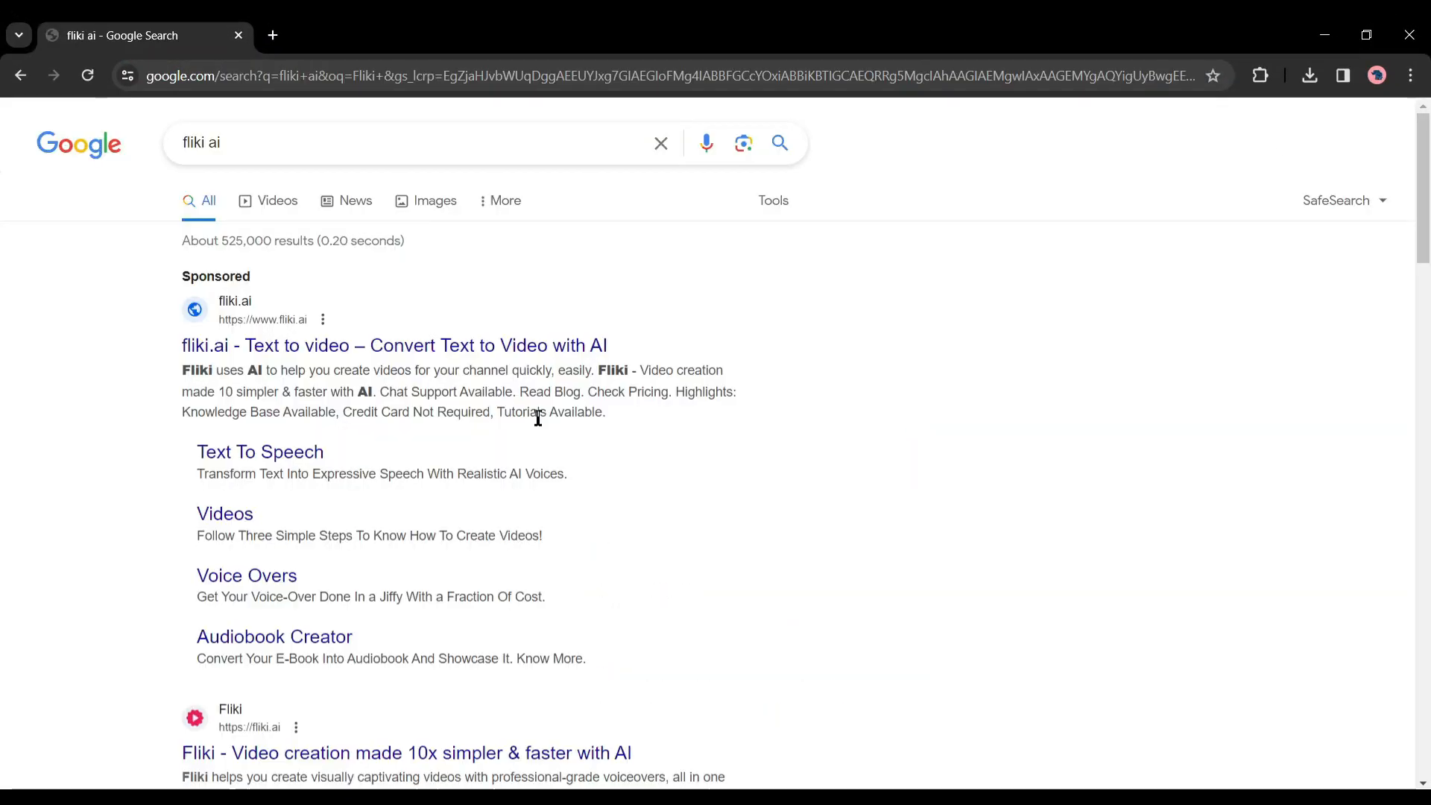
{"action": "scroll", "scroll_direction": "down", "scroll_amount": 3}
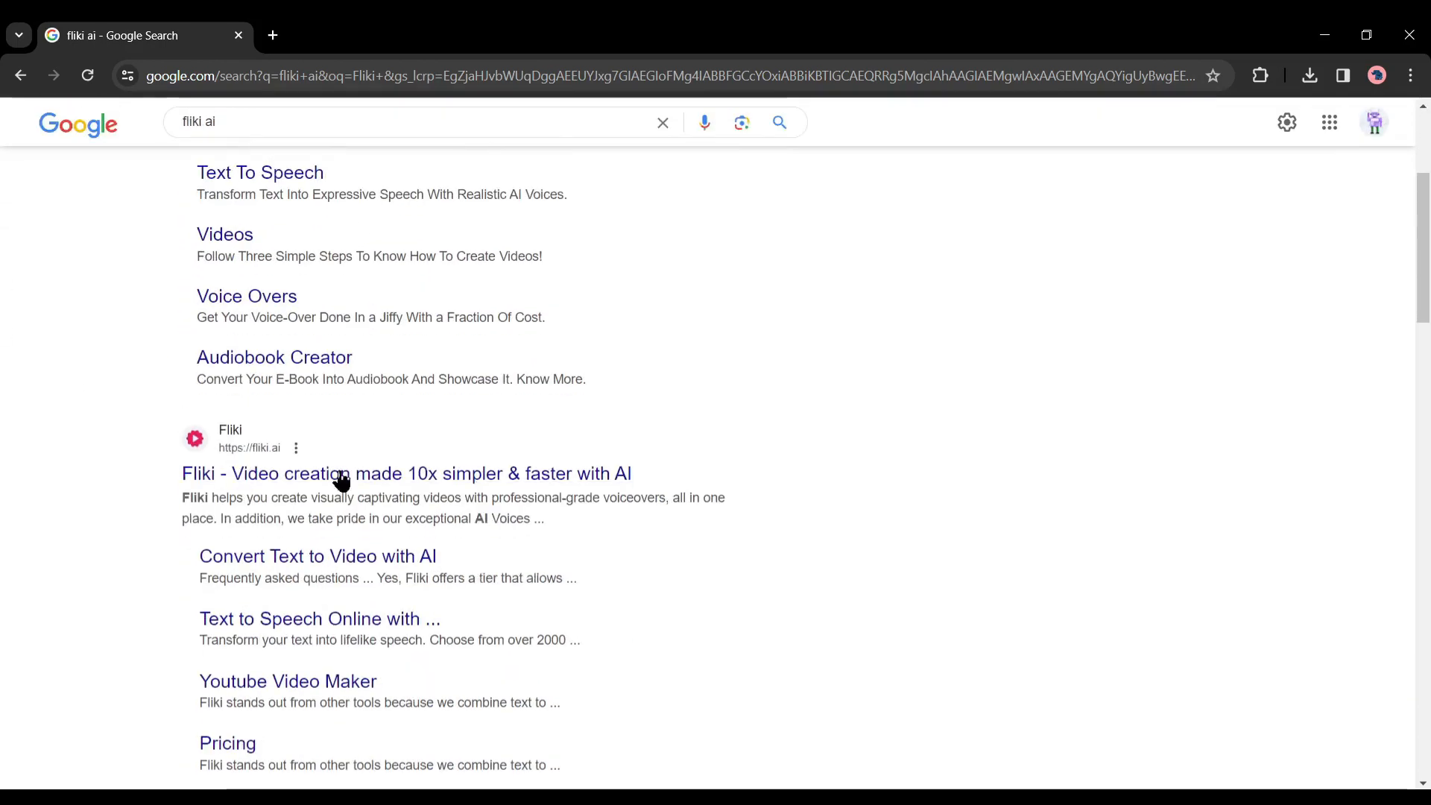
{"action": "left_click", "coordinate": [405, 472]}
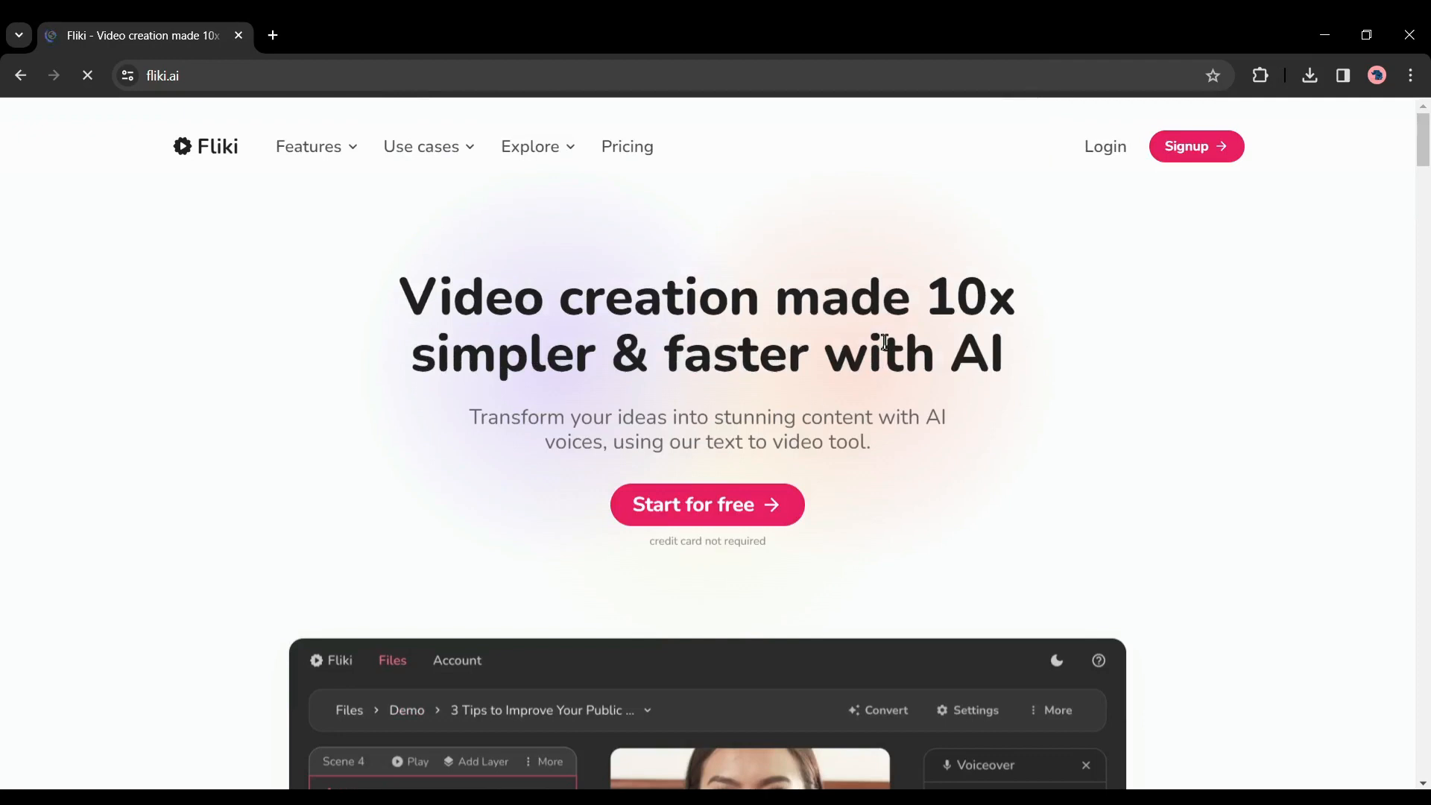
{"action": "mouse_move", "coordinate": [368, 428]}
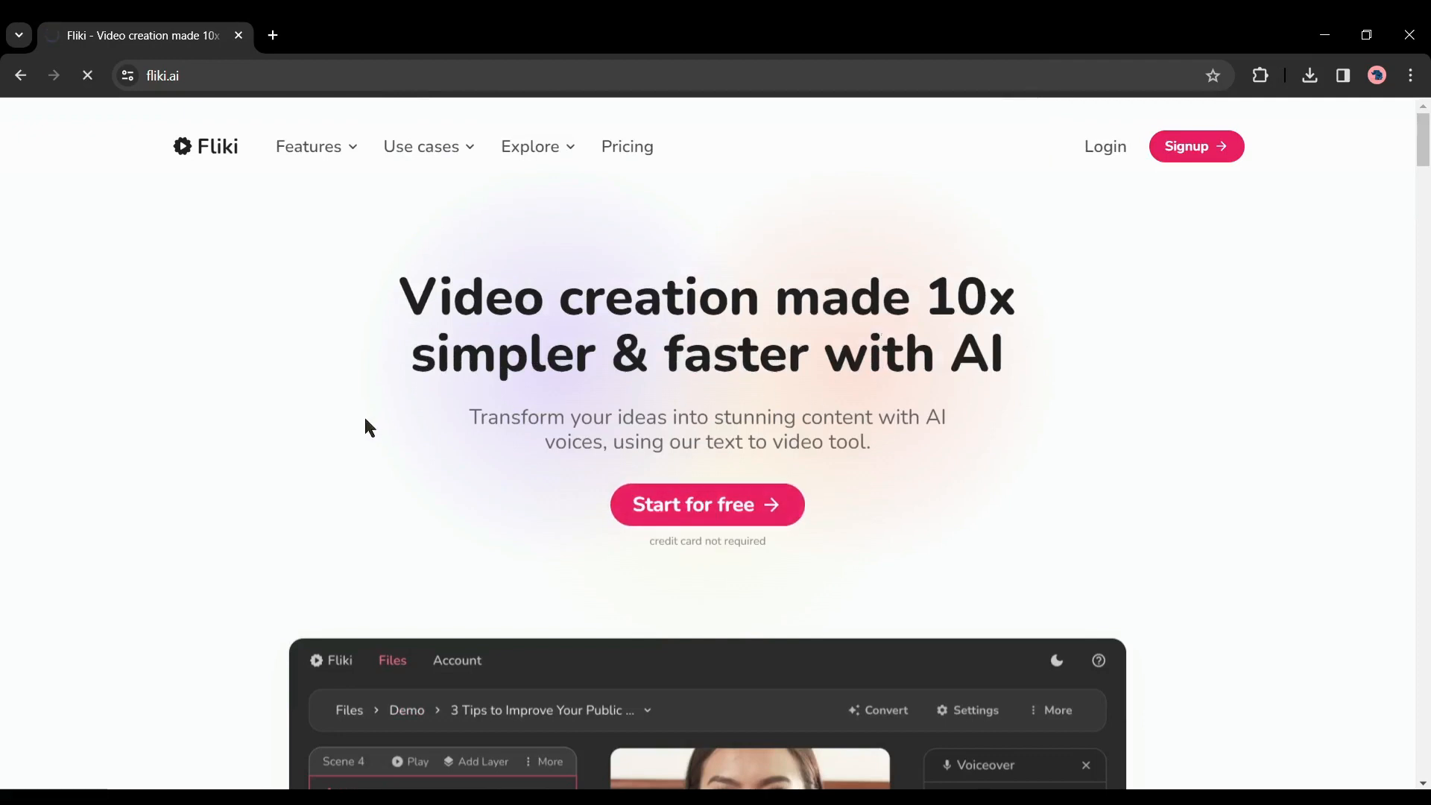
Log in to Fliki with the Google account to reach the Files page
{"action": "left_click", "coordinate": [705, 504]}
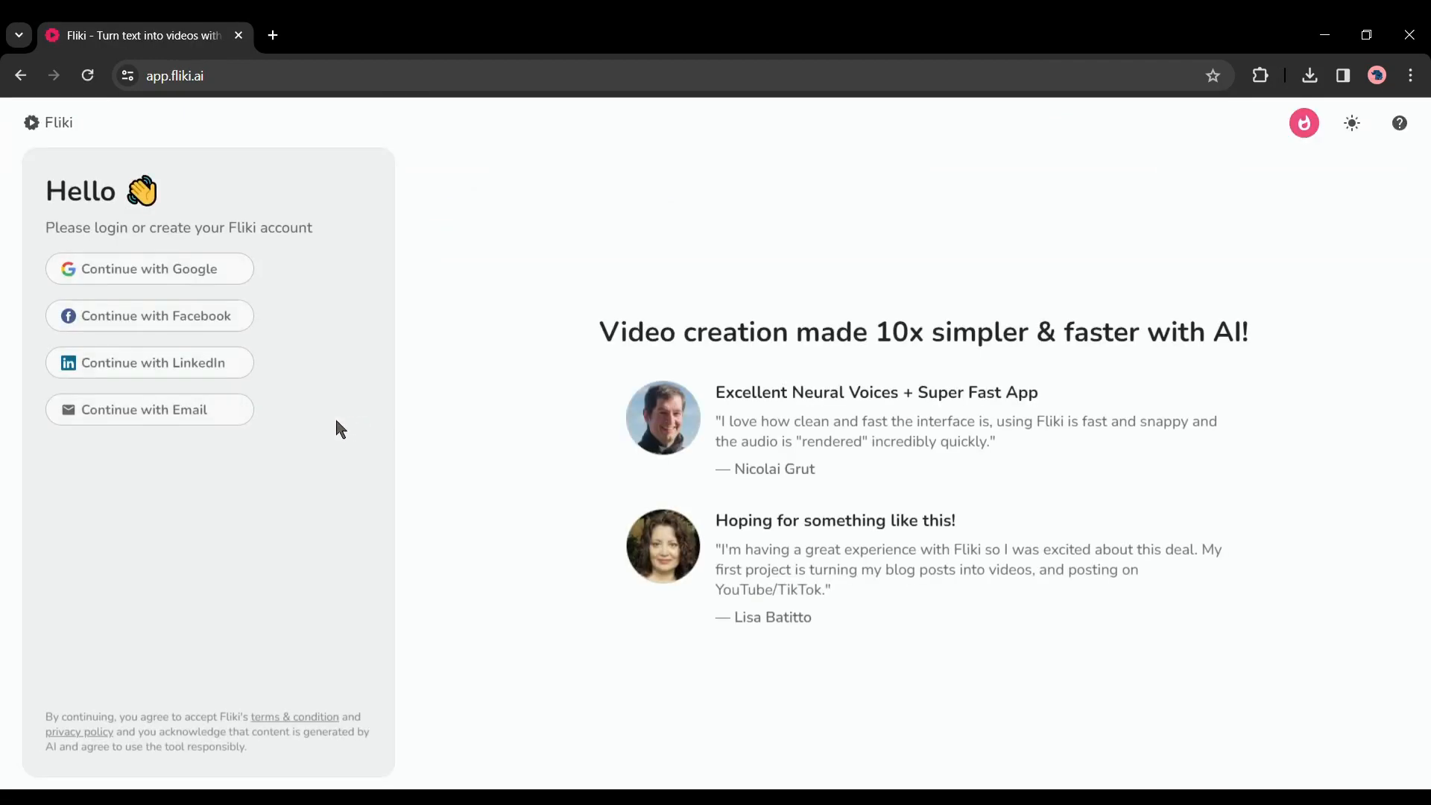
{"action": "mouse_move", "coordinate": [226, 331]}
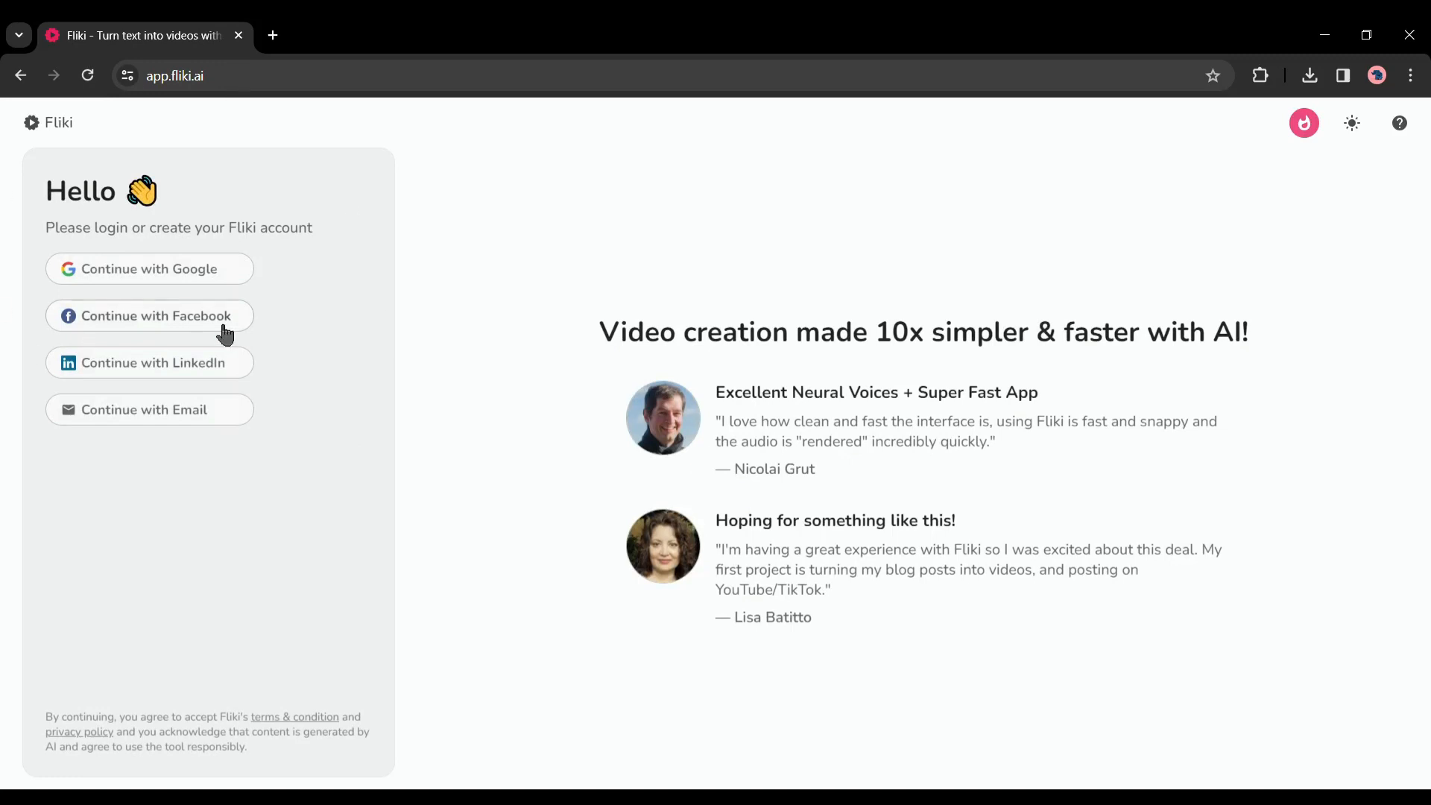
{"action": "mouse_move", "coordinate": [149, 268]}
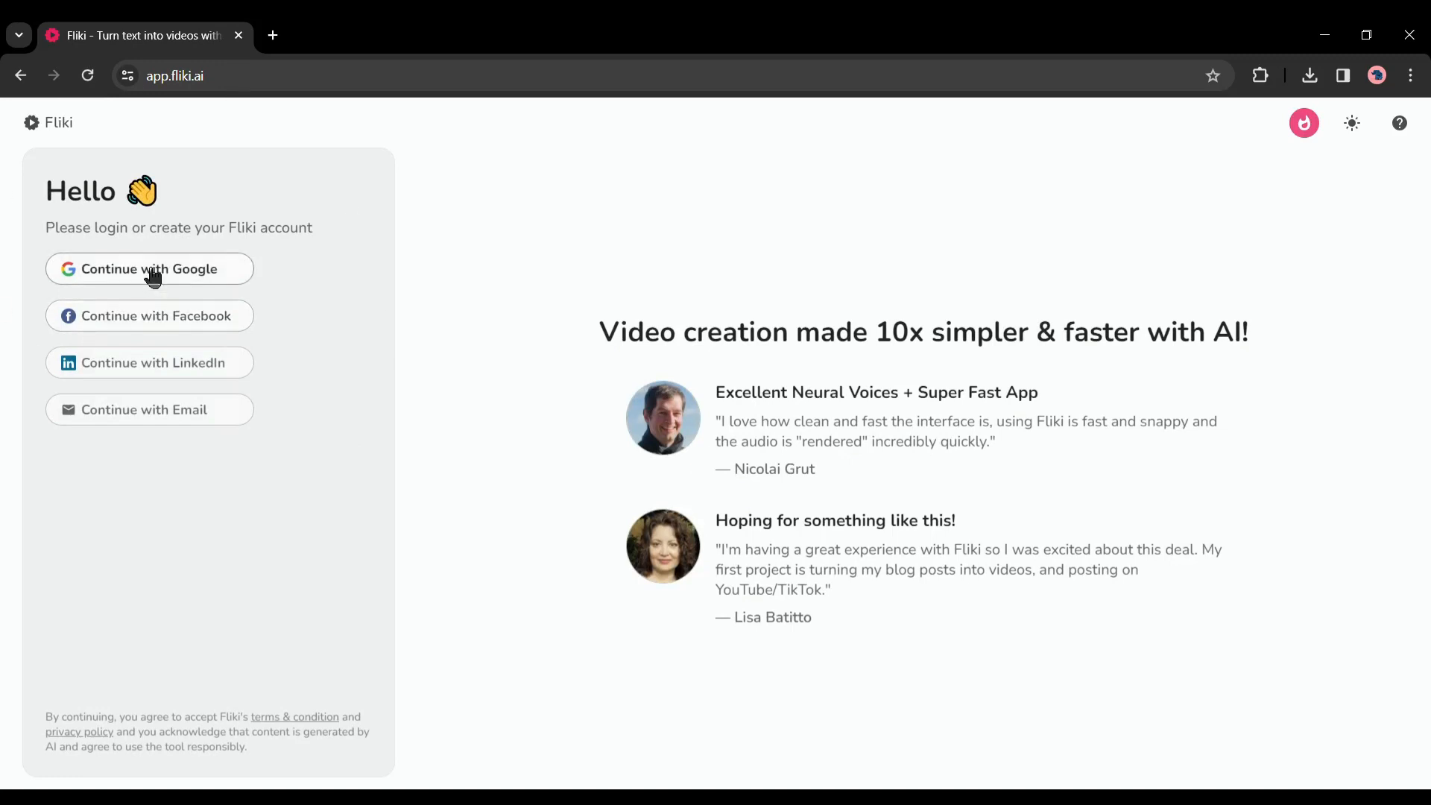
{"action": "left_click", "coordinate": [149, 268]}
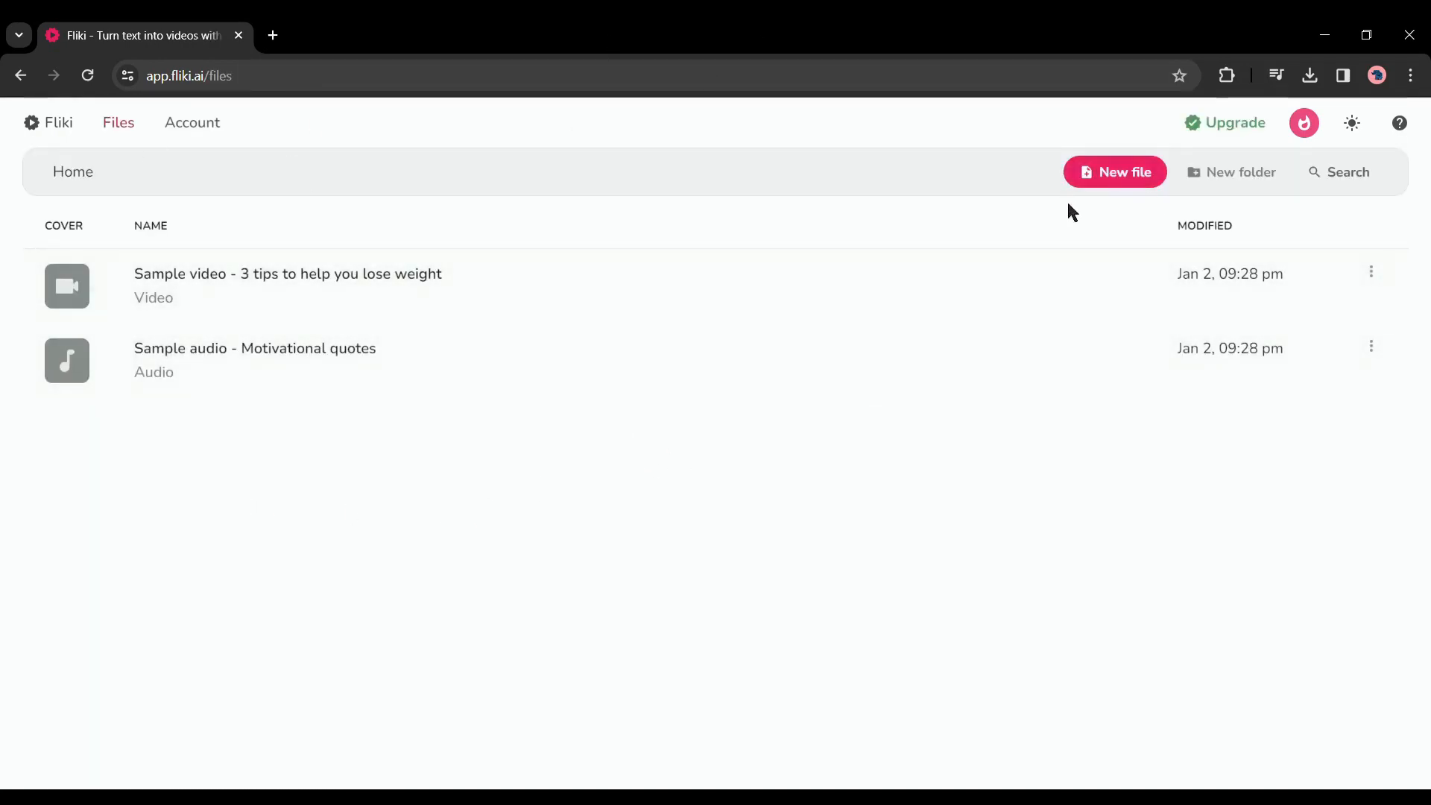
Start a new audio-only file, keeping English (US) as its language
{"action": "left_click", "coordinate": [1115, 172]}
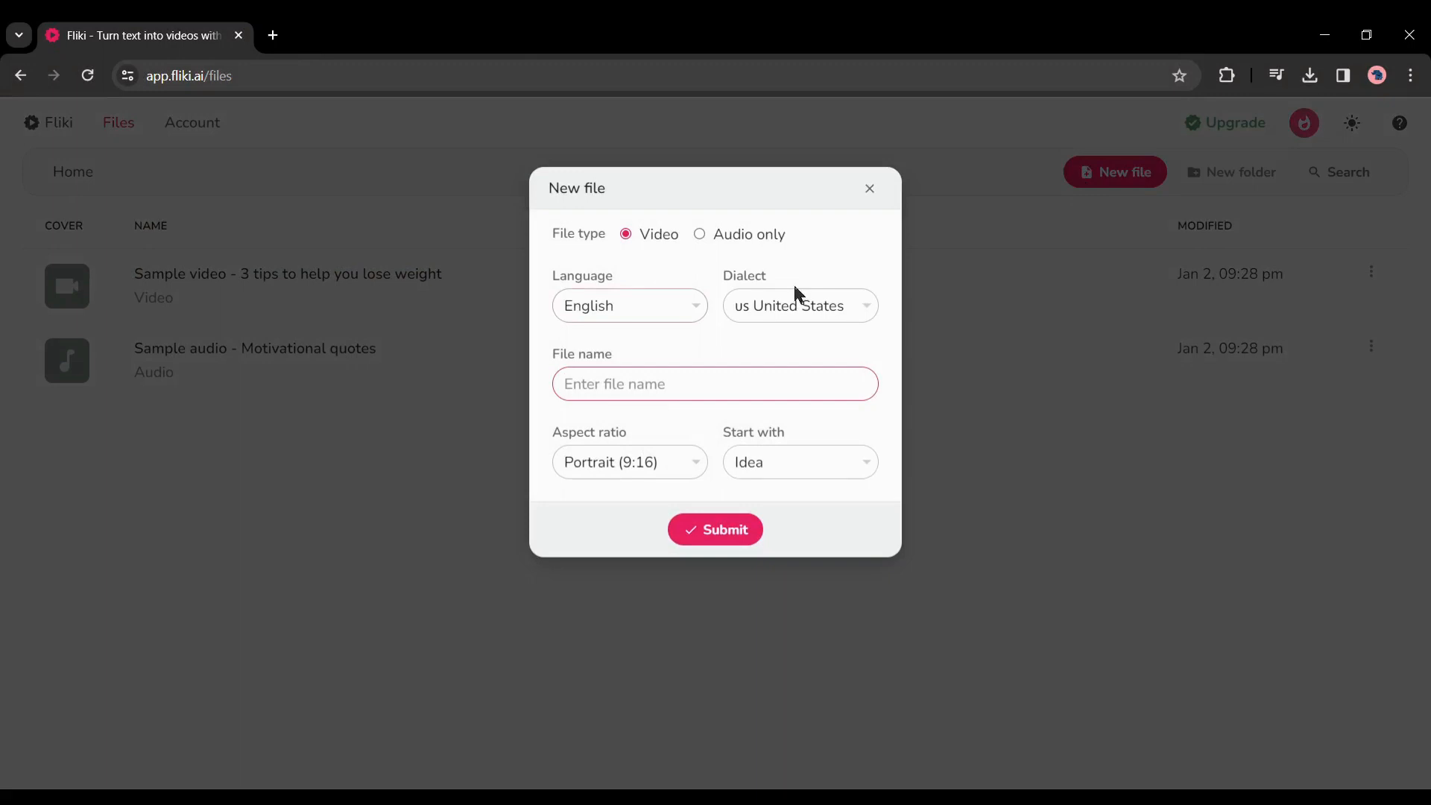
{"action": "mouse_move", "coordinate": [762, 239]}
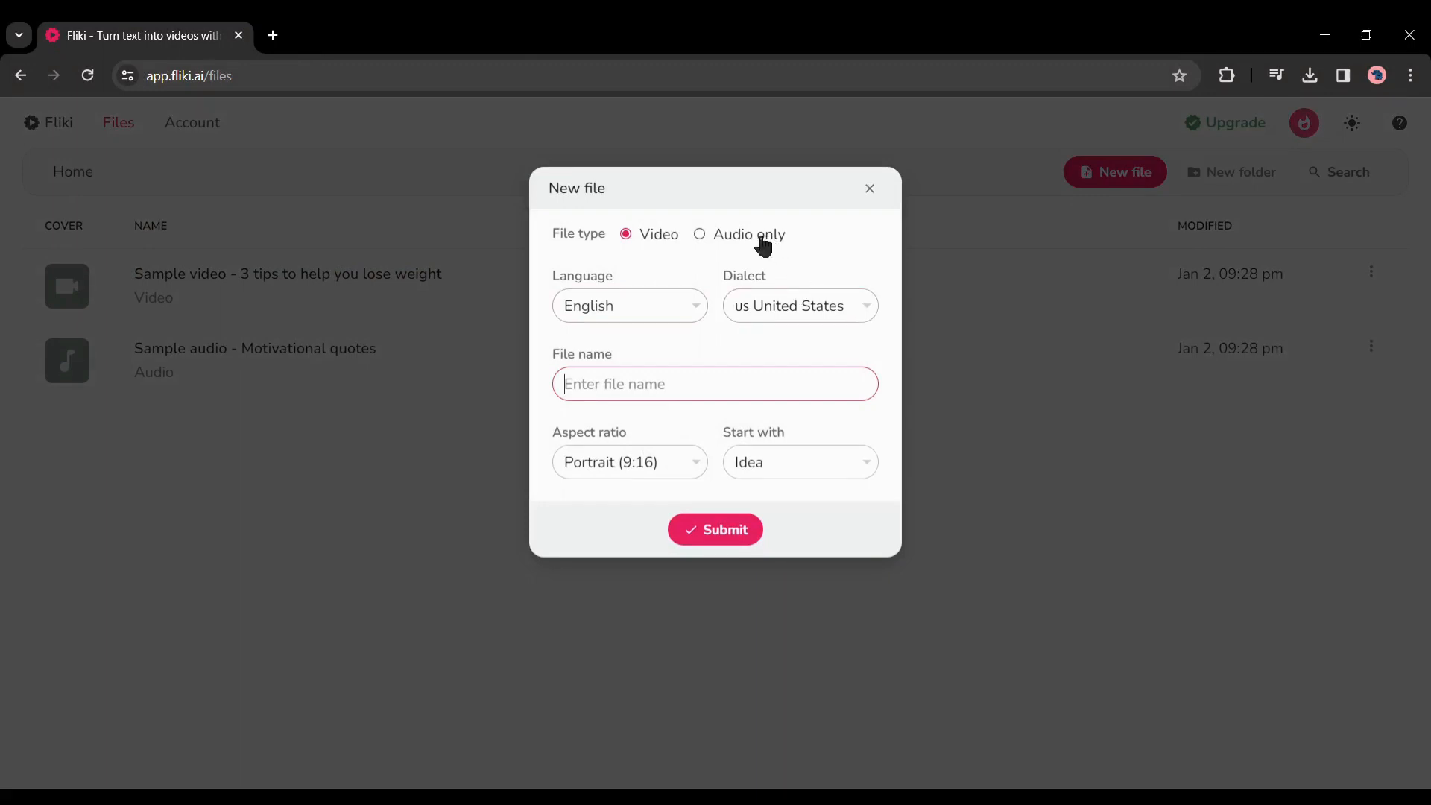
{"action": "mouse_move", "coordinate": [747, 246]}
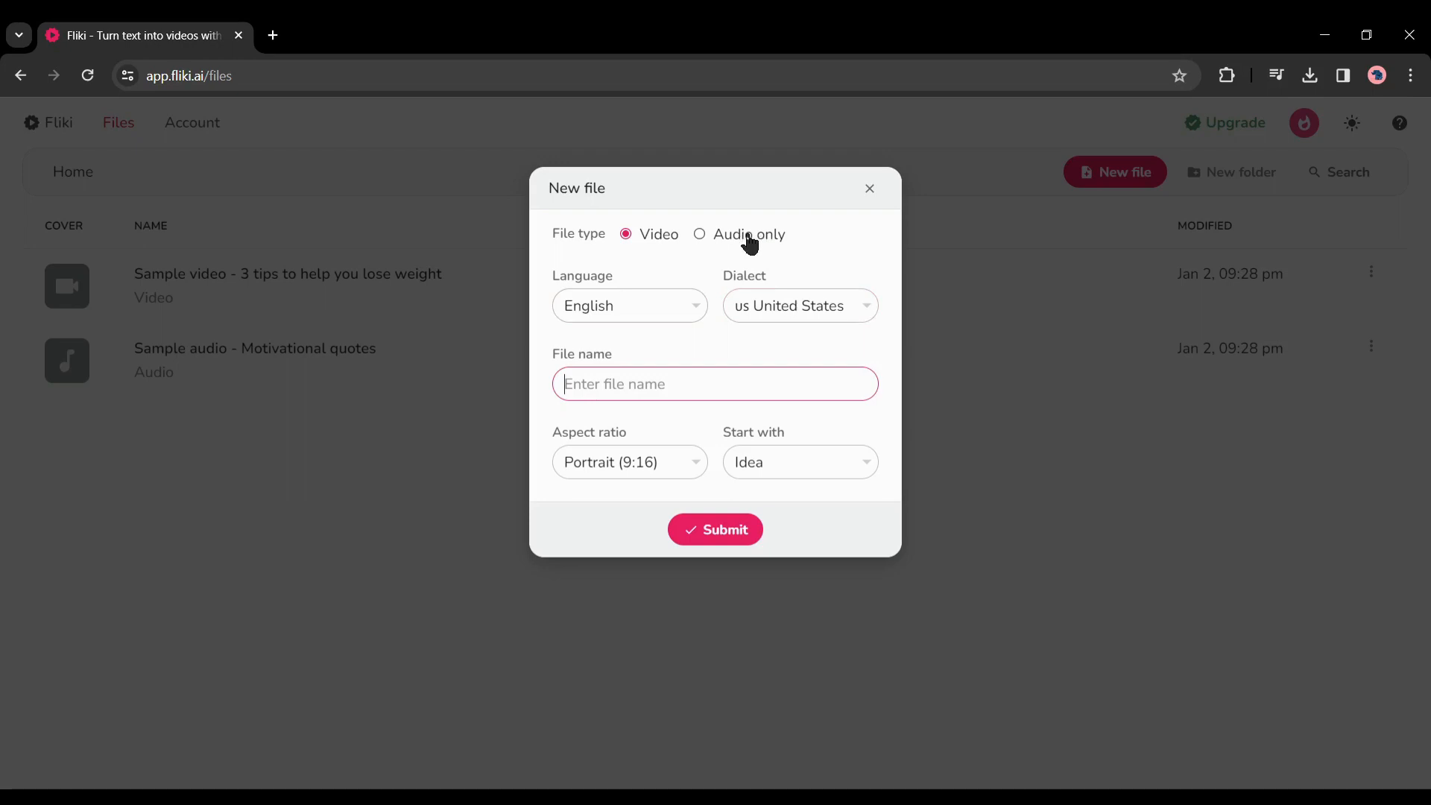
{"action": "left_click", "coordinate": [699, 234]}
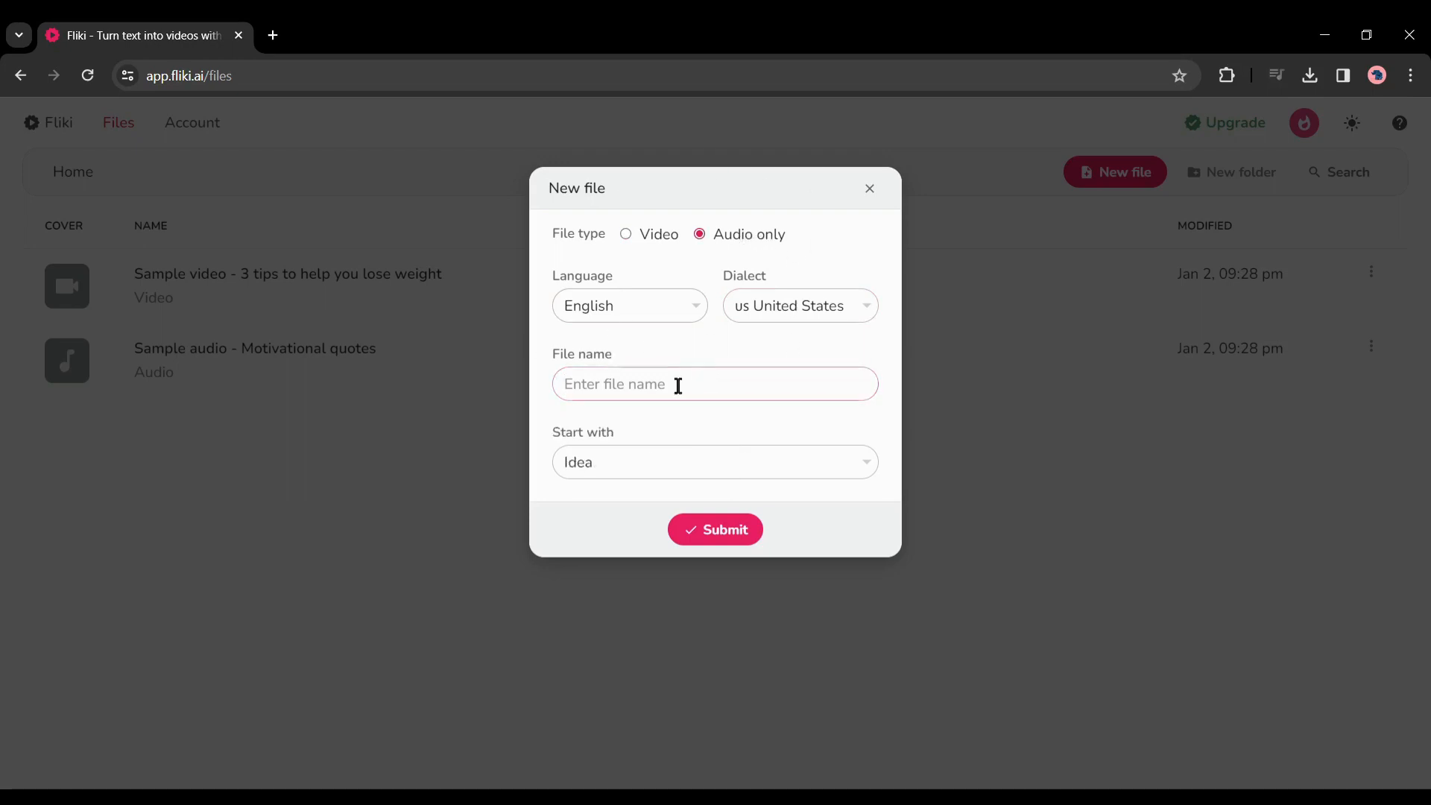
{"action": "left_click", "coordinate": [628, 306]}
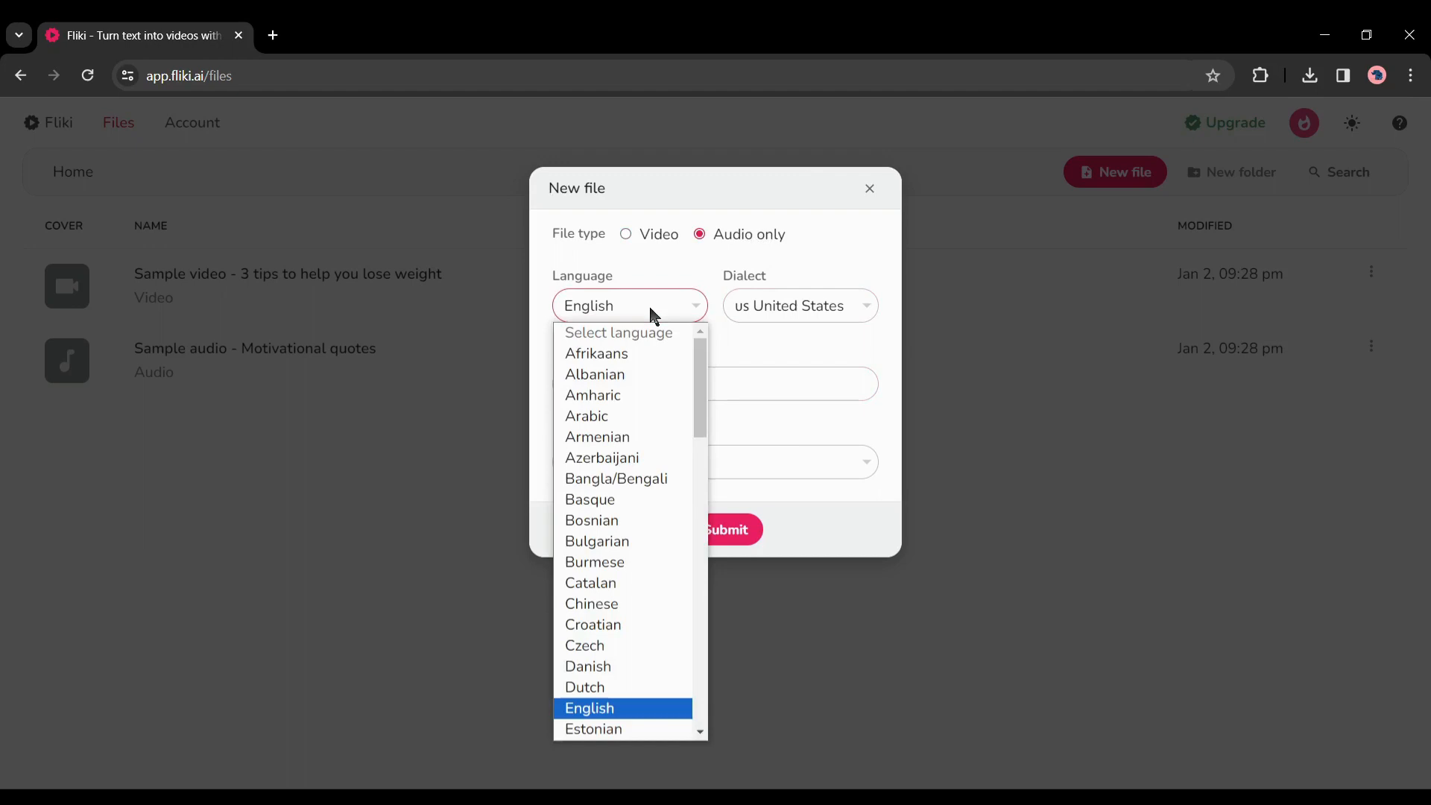
{"action": "scroll", "scroll_direction": "down", "scroll_amount": 3}
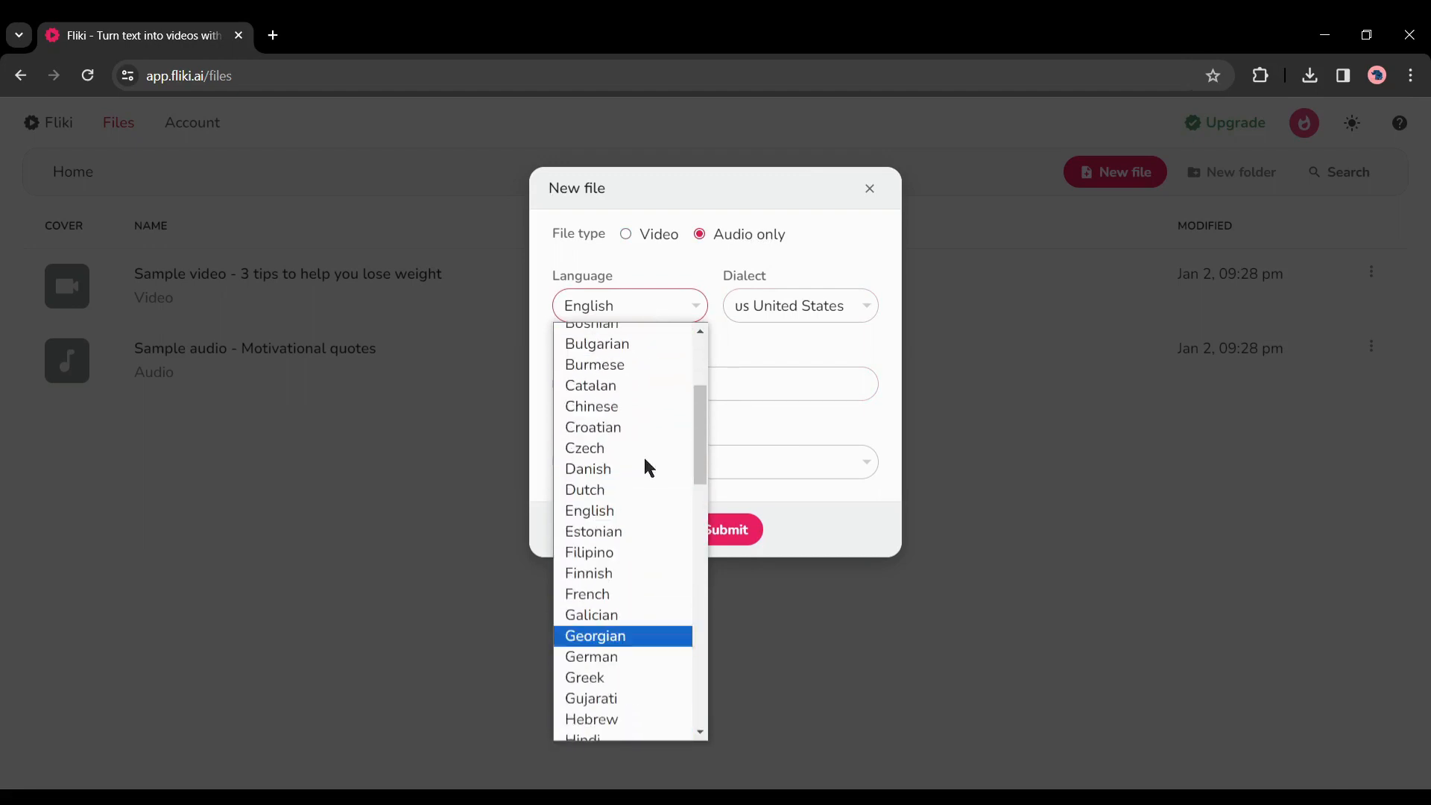
{"action": "left_click", "coordinate": [799, 306]}
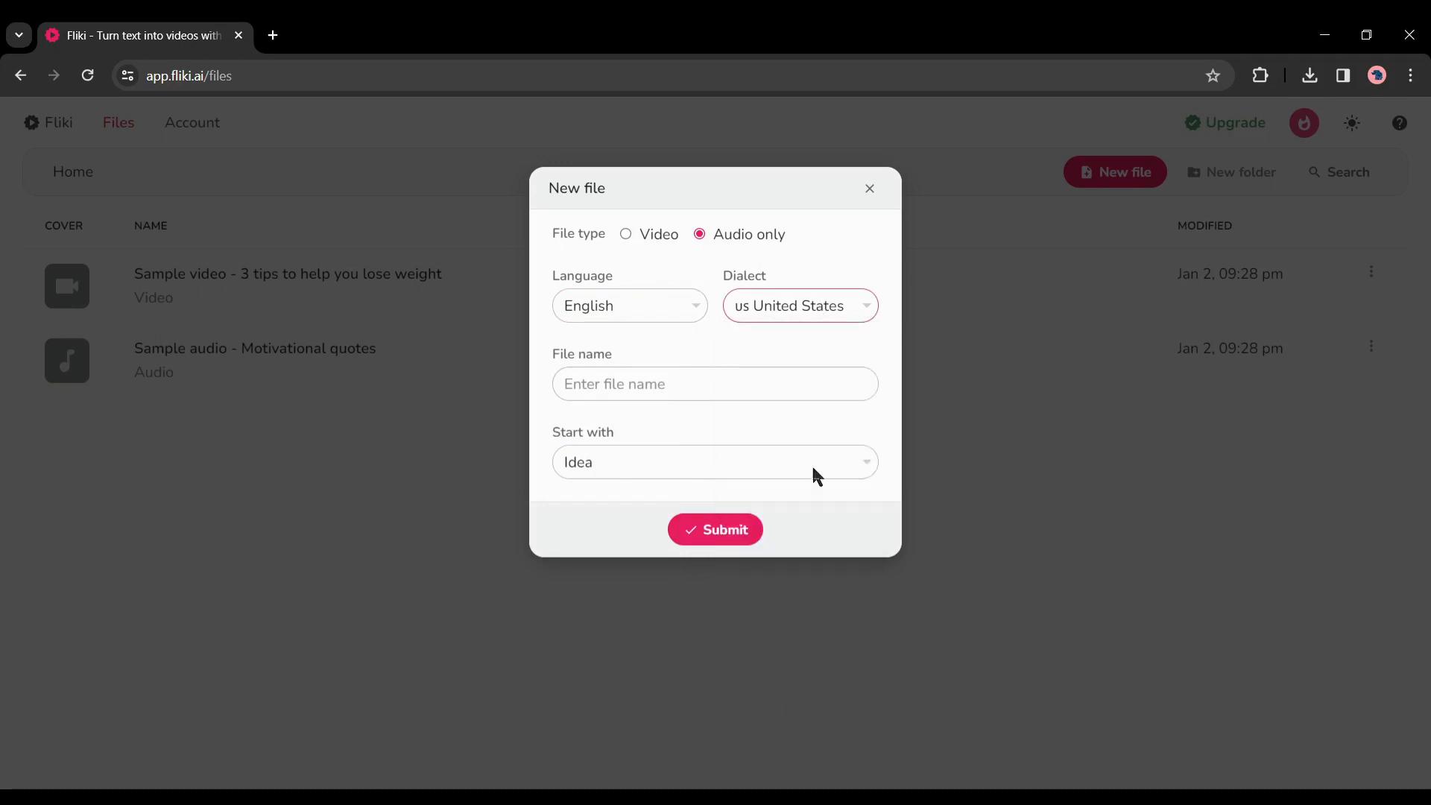
Name the file 'Intro', set it to start from an empty file and submit
{"action": "left_click", "coordinate": [714, 383]}
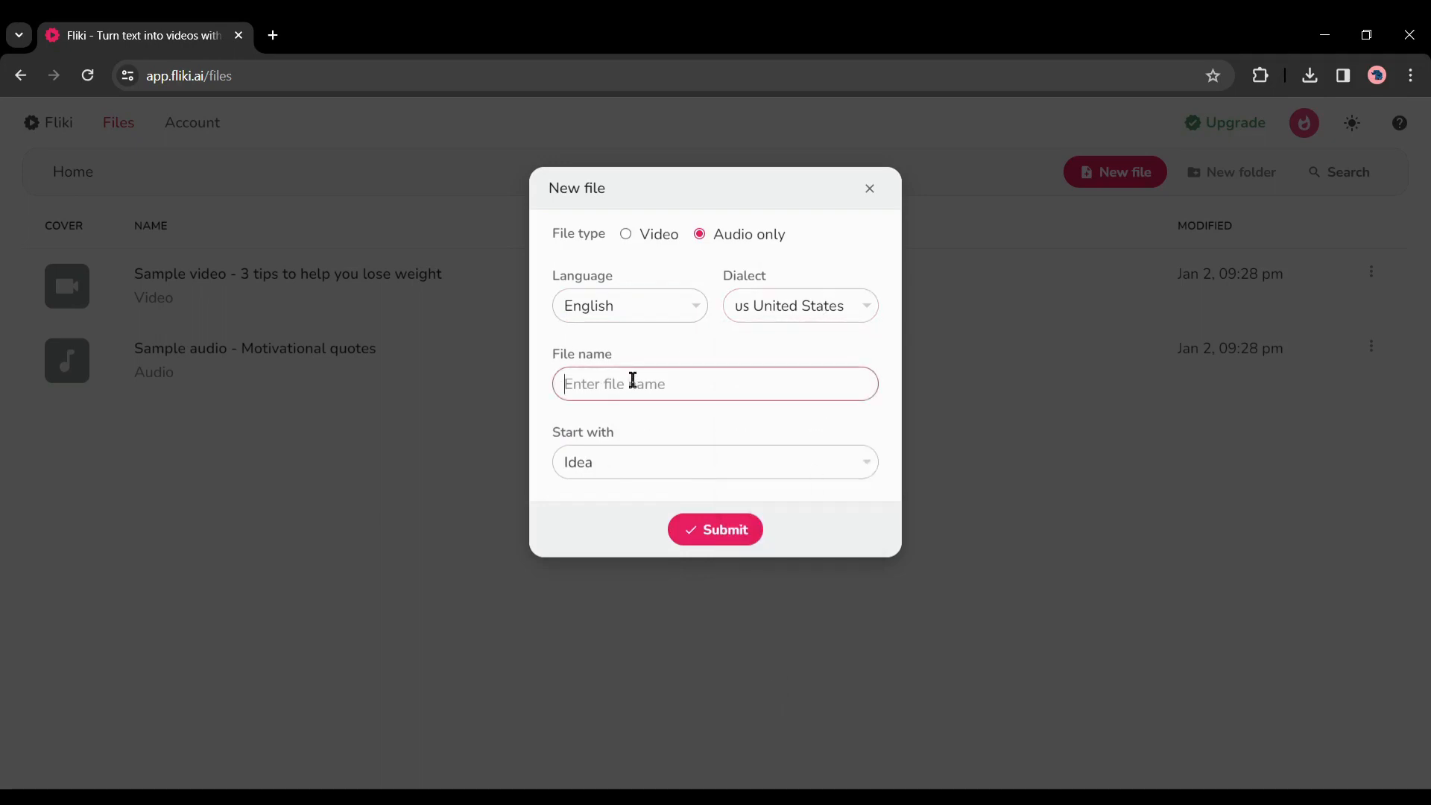
{"action": "type", "text": "Intro"}
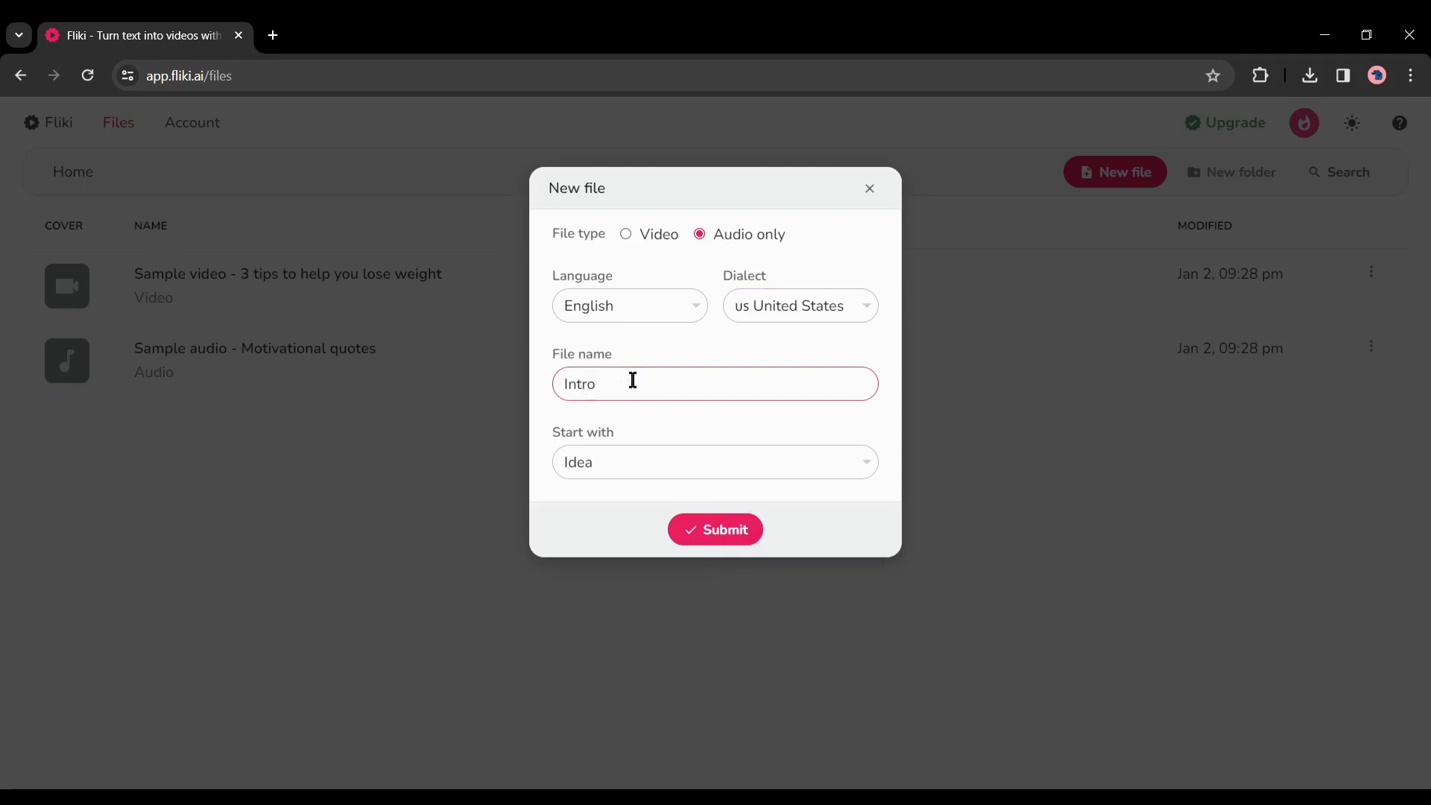
{"action": "left_click", "coordinate": [714, 462]}
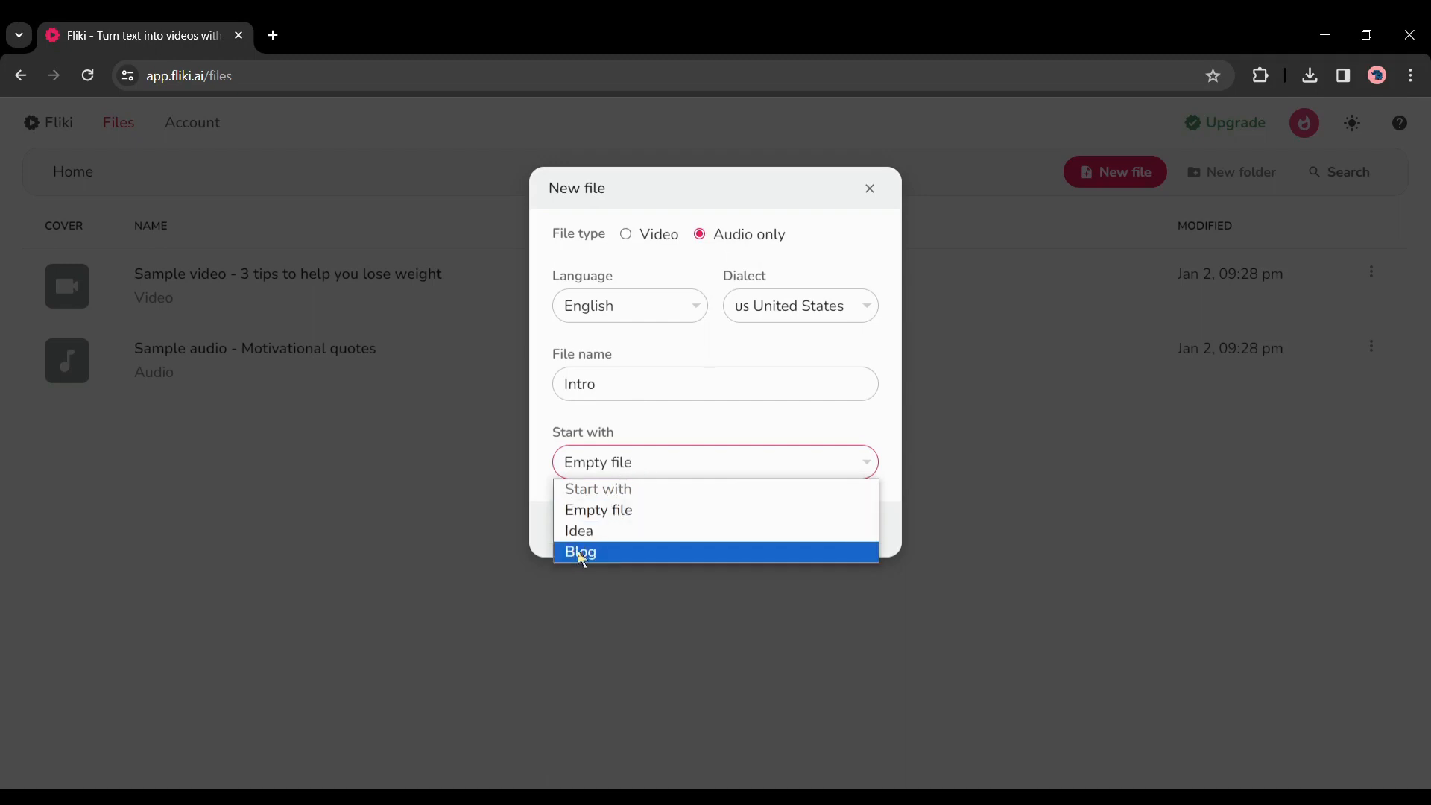
{"action": "mouse_move", "coordinate": [601, 537]}
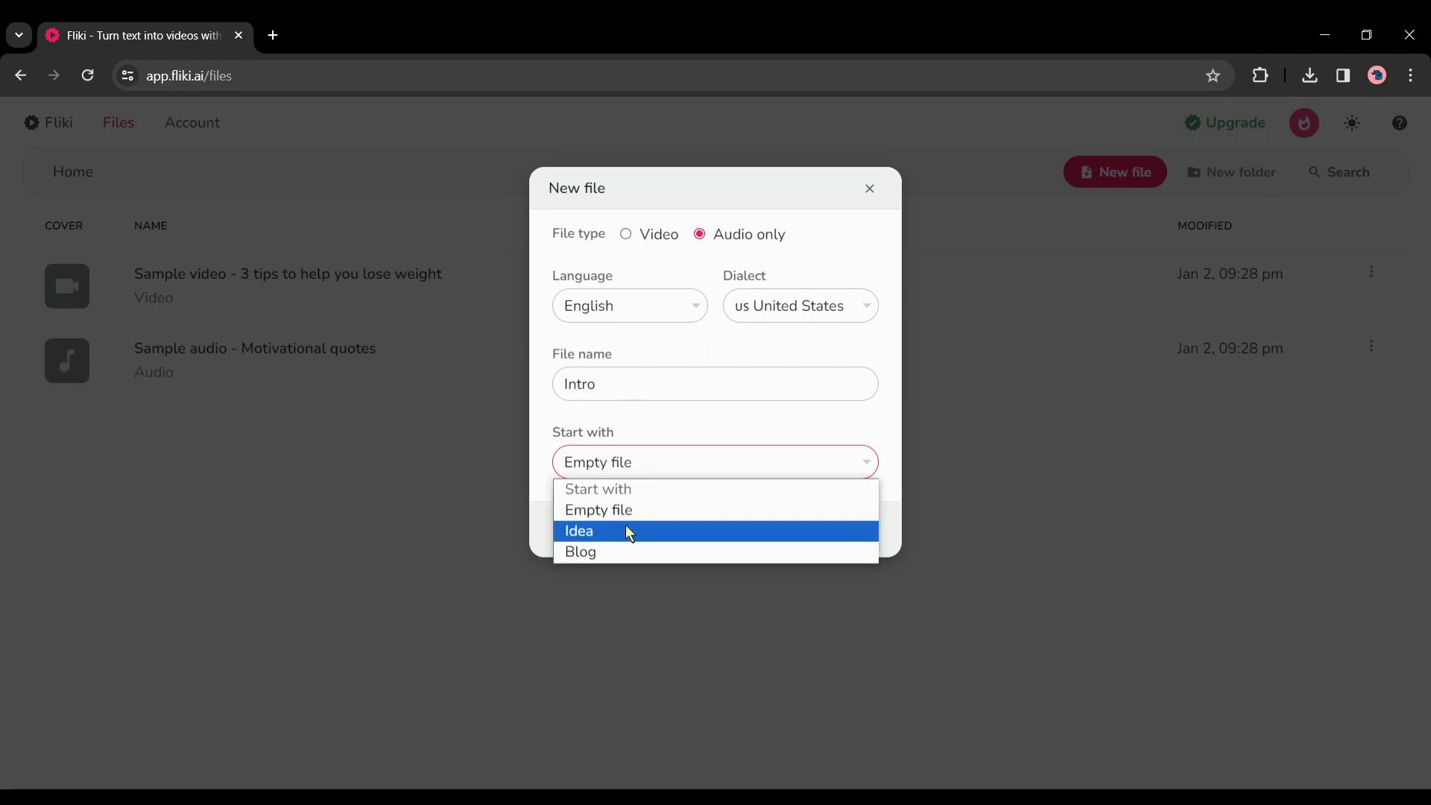
{"action": "mouse_move", "coordinate": [641, 530]}
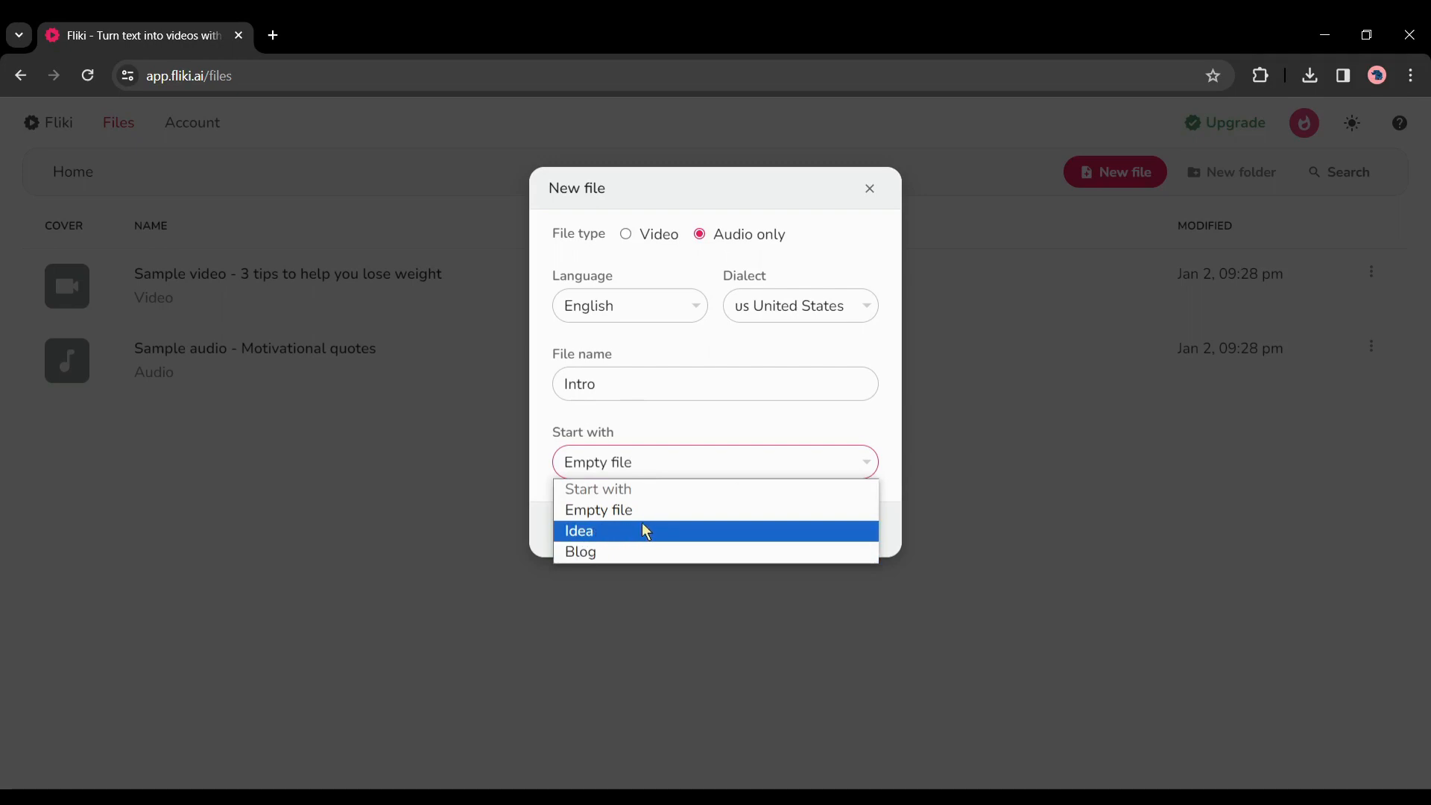
{"action": "mouse_move", "coordinate": [650, 529]}
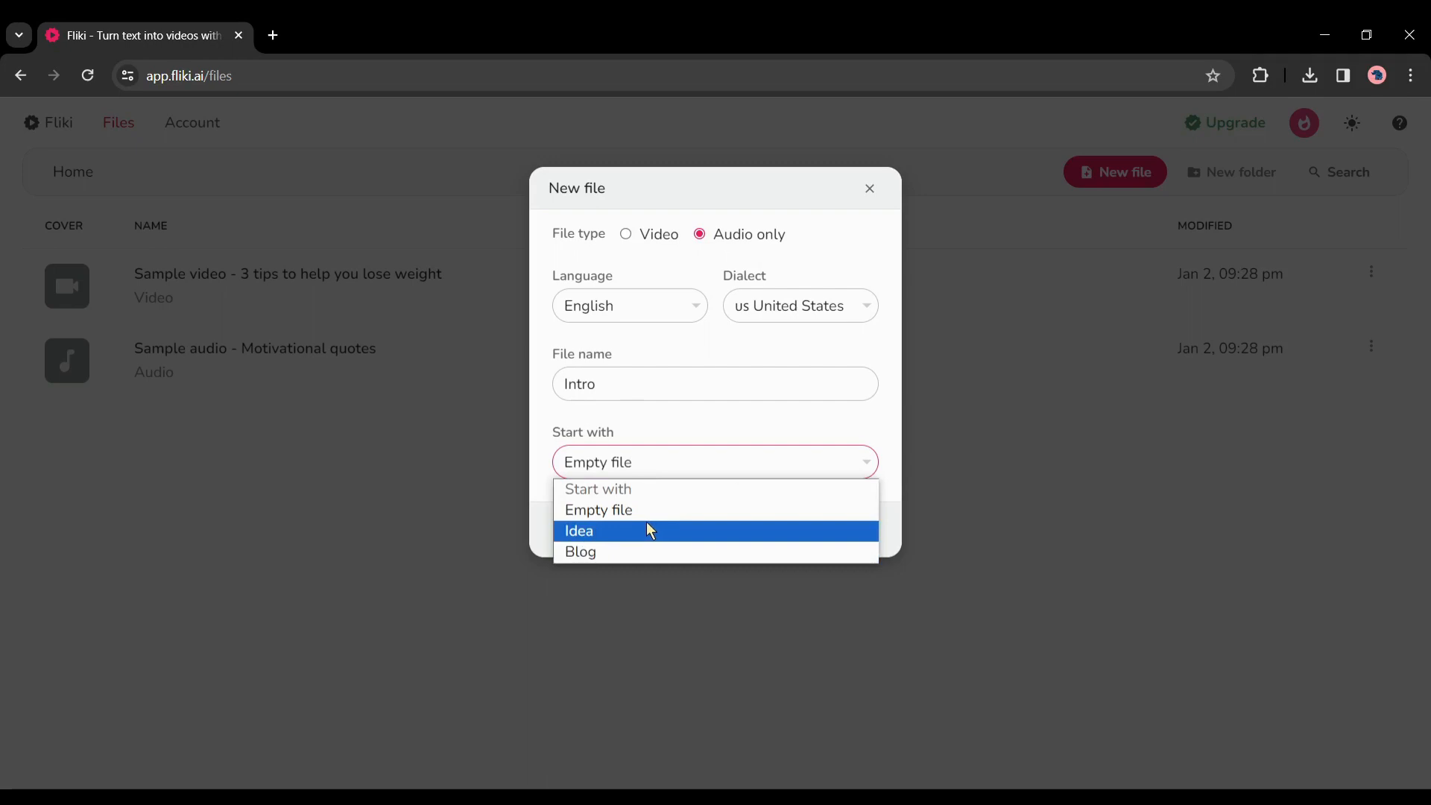
{"action": "mouse_move", "coordinate": [624, 531]}
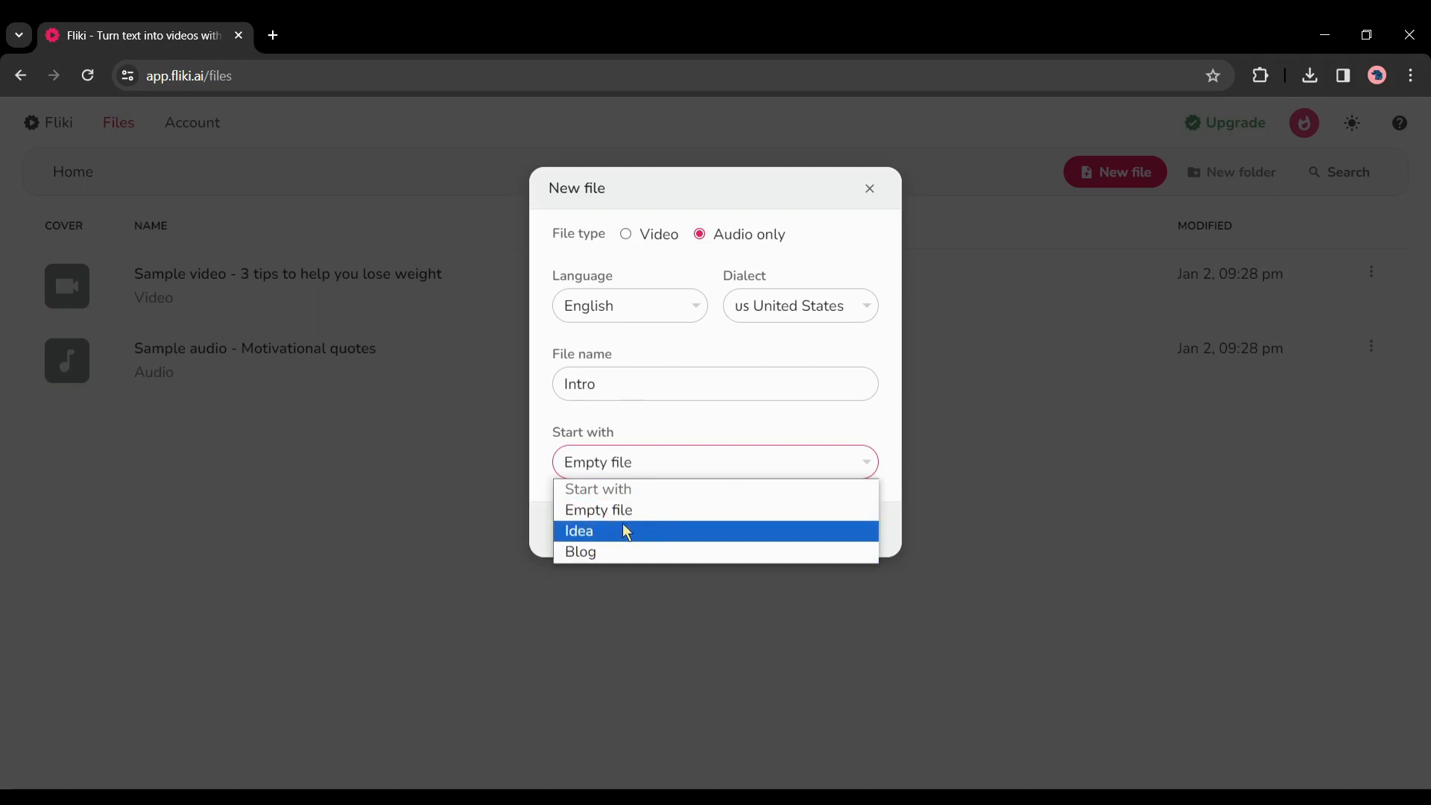
{"action": "mouse_move", "coordinate": [580, 552]}
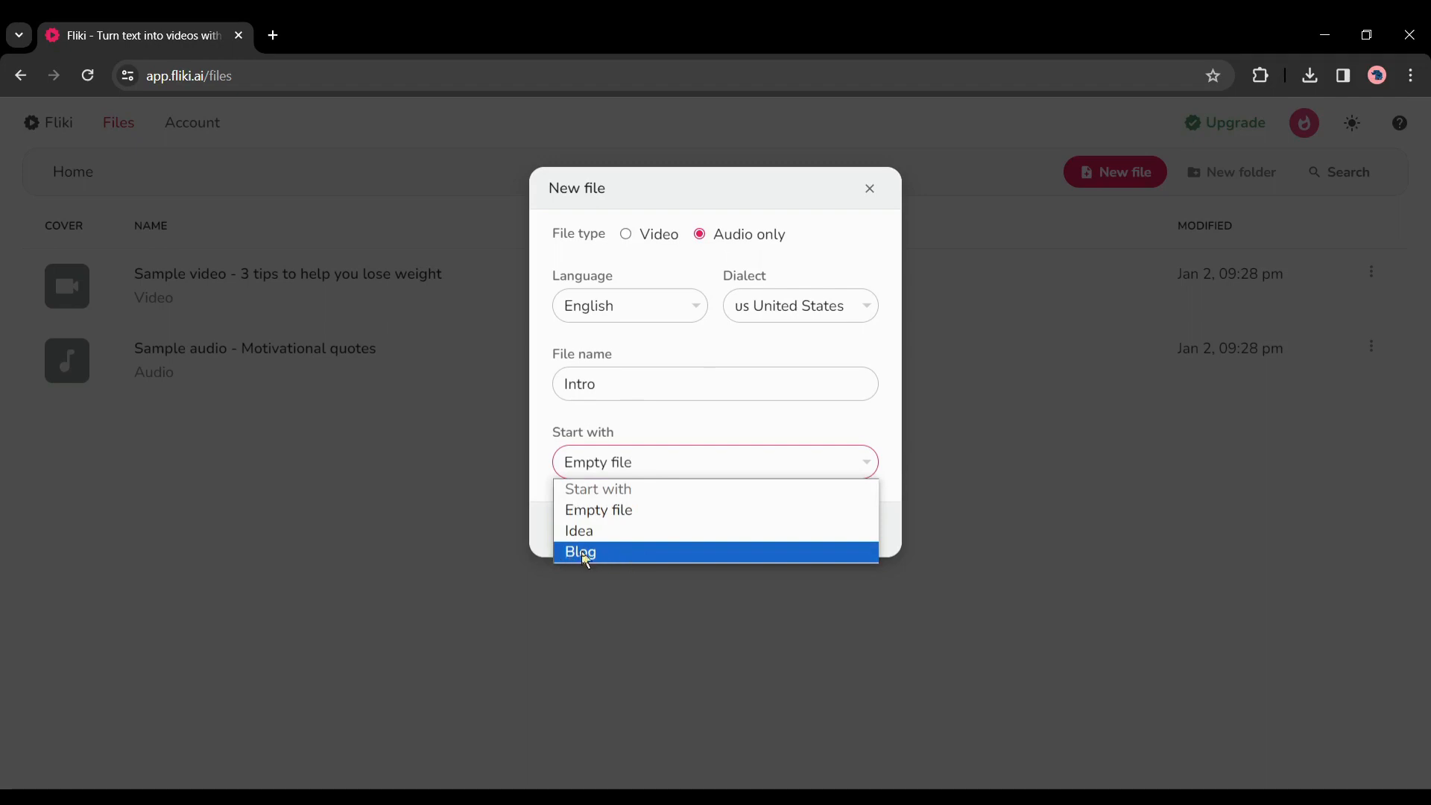
{"action": "mouse_move", "coordinate": [599, 509]}
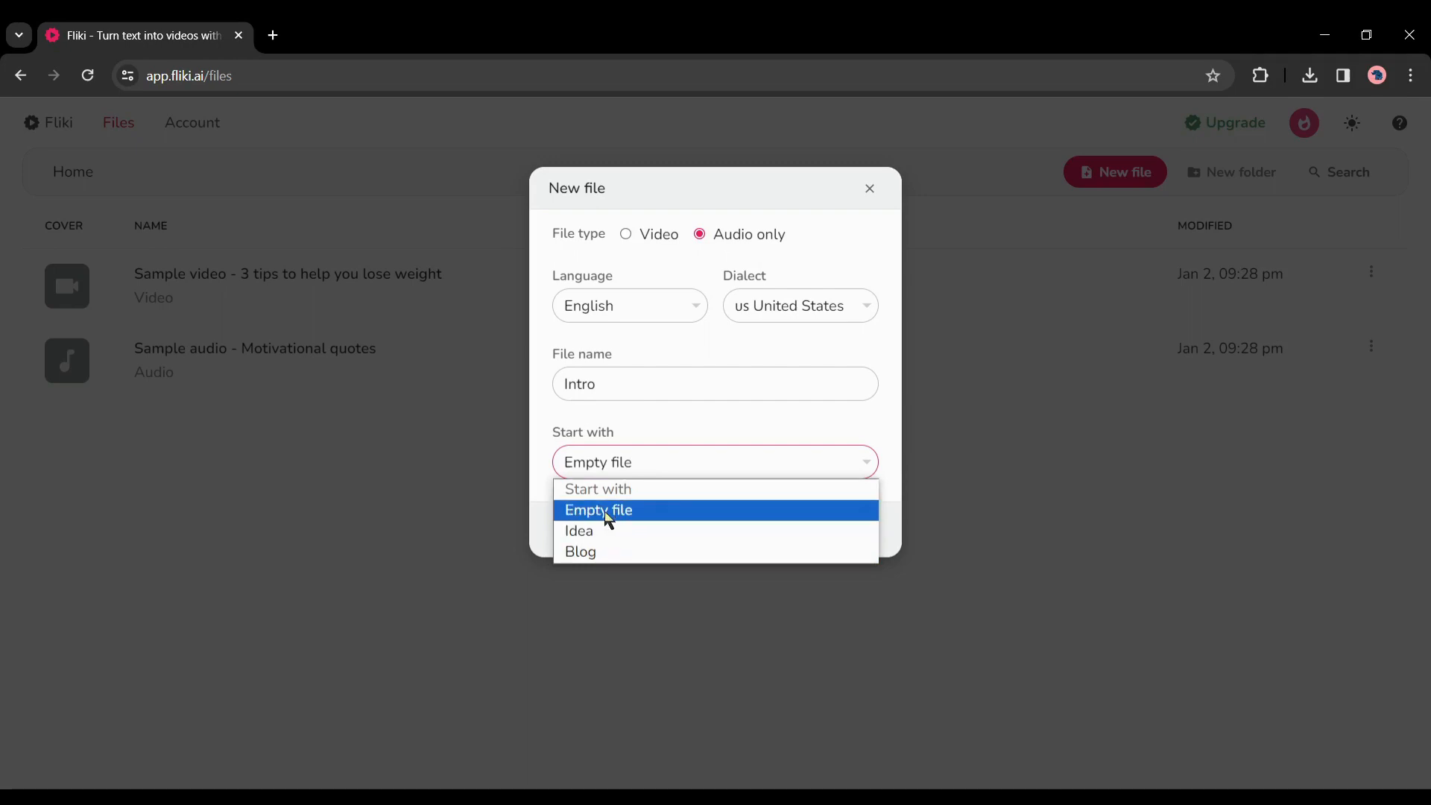
{"action": "left_click", "coordinate": [599, 510]}
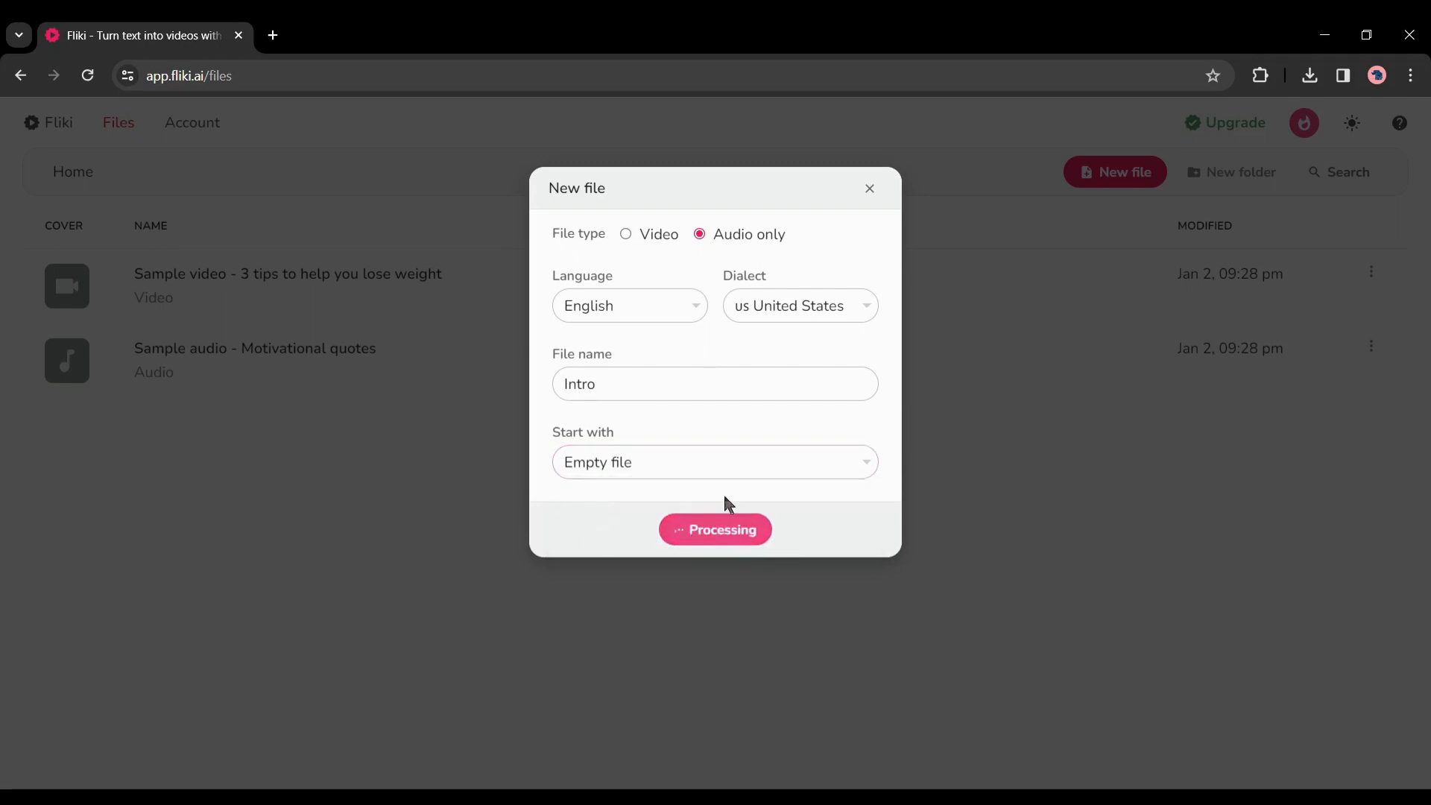
Enter the opening AI-voices narration as Scene 1's Sara voiceover
{"action": "left_click", "coordinate": [714, 529]}
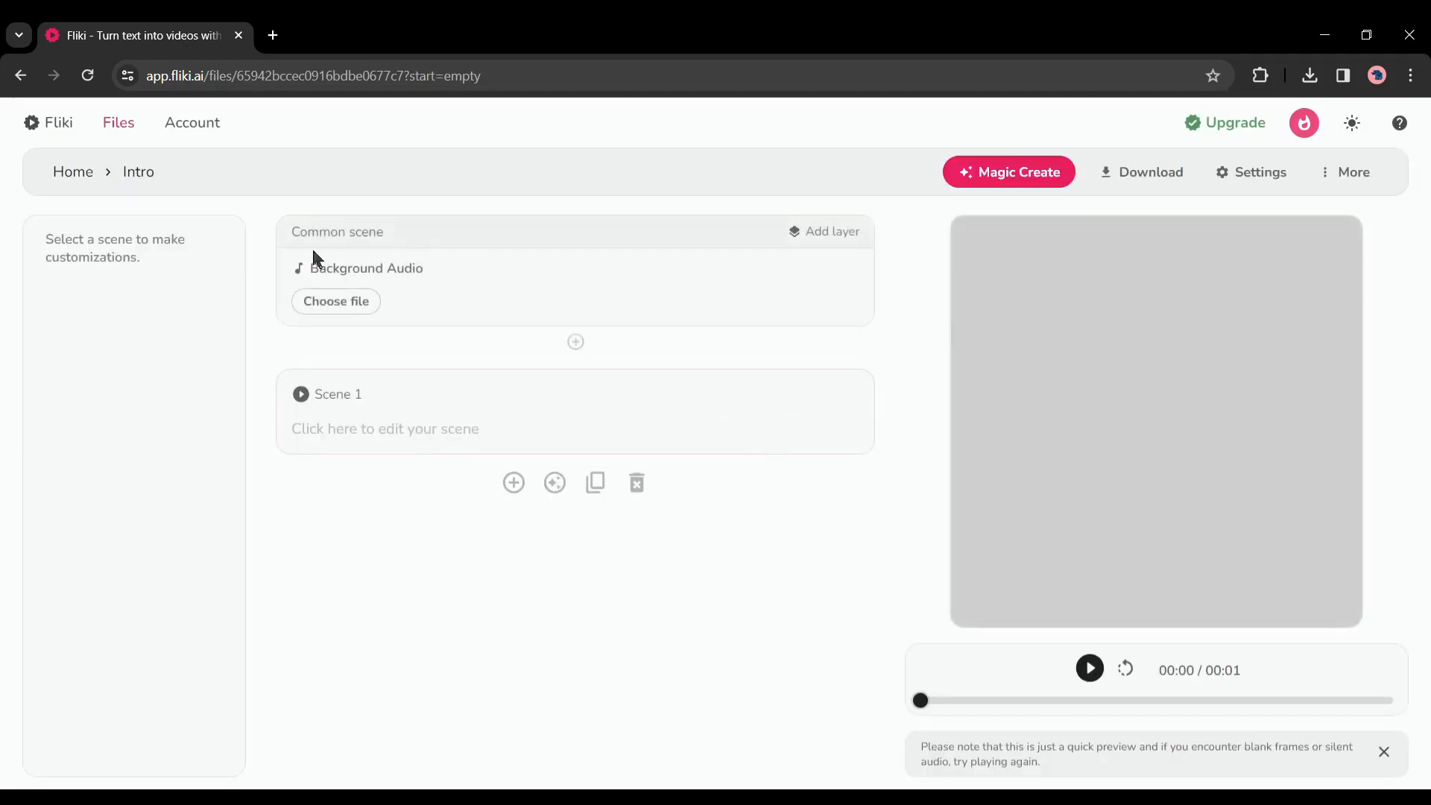
{"action": "left_click", "coordinate": [385, 412]}
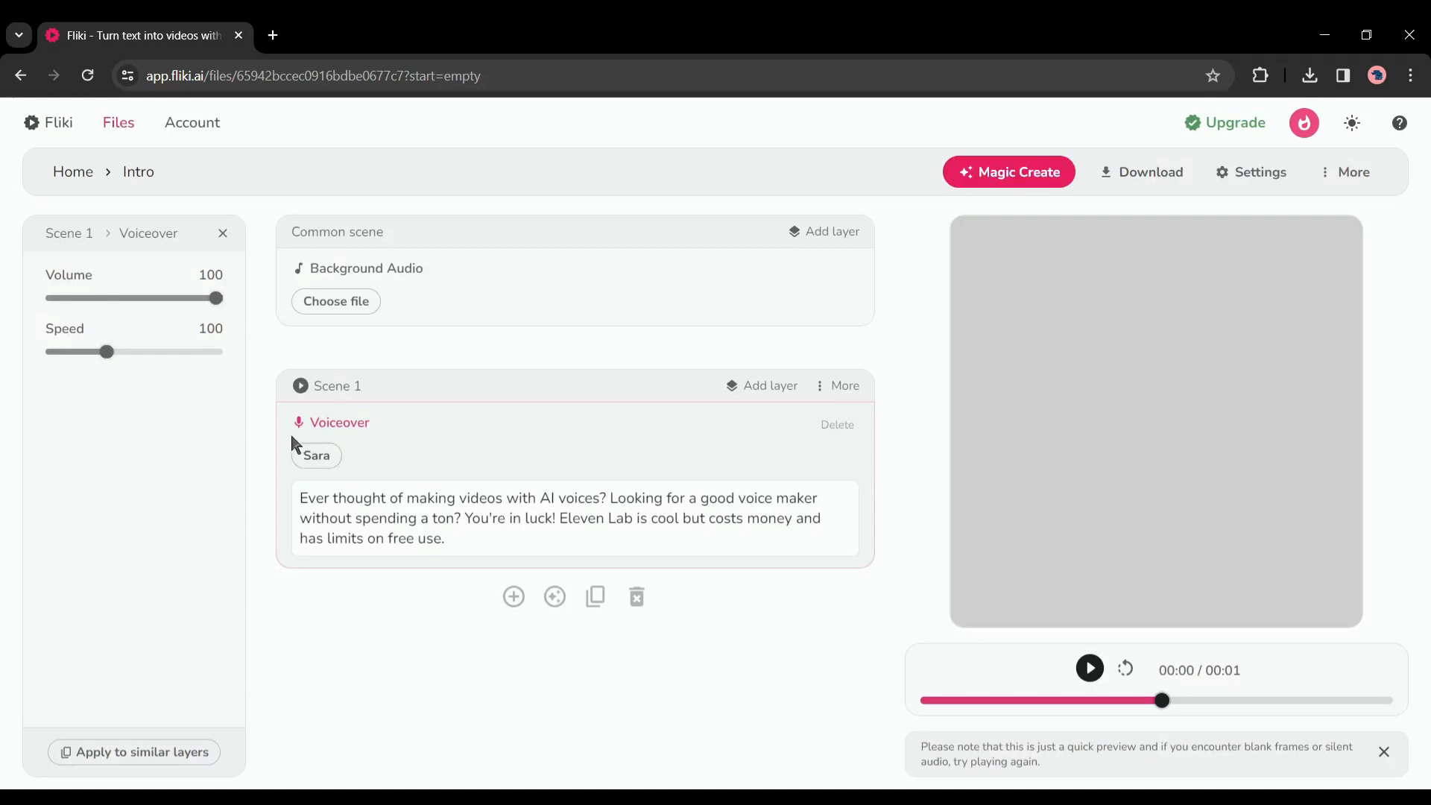
Preview Elizabeth and other voices, then switch Scene 1's voice from Sara to Christopher
{"action": "left_click", "coordinate": [316, 456]}
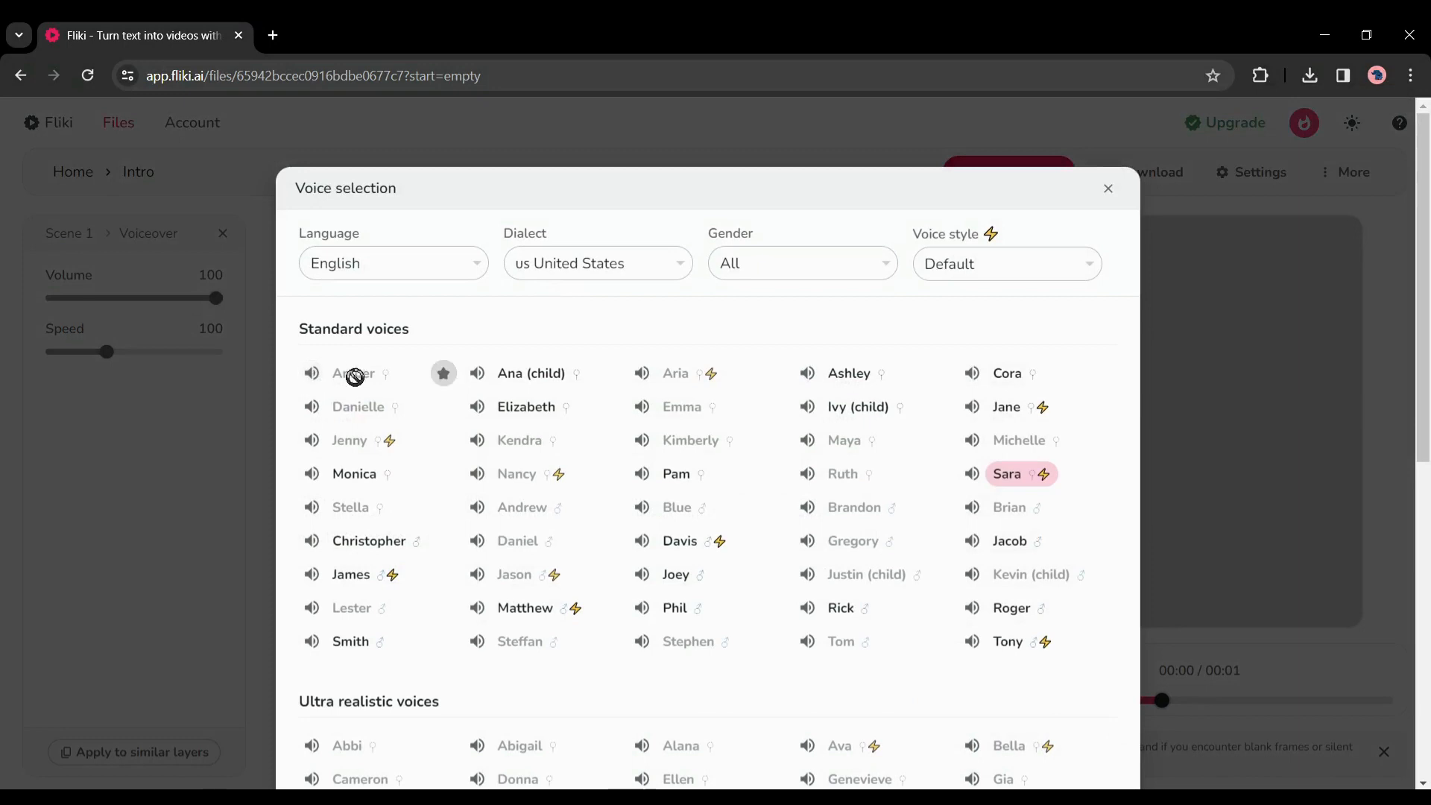
{"action": "left_click", "coordinate": [526, 405]}
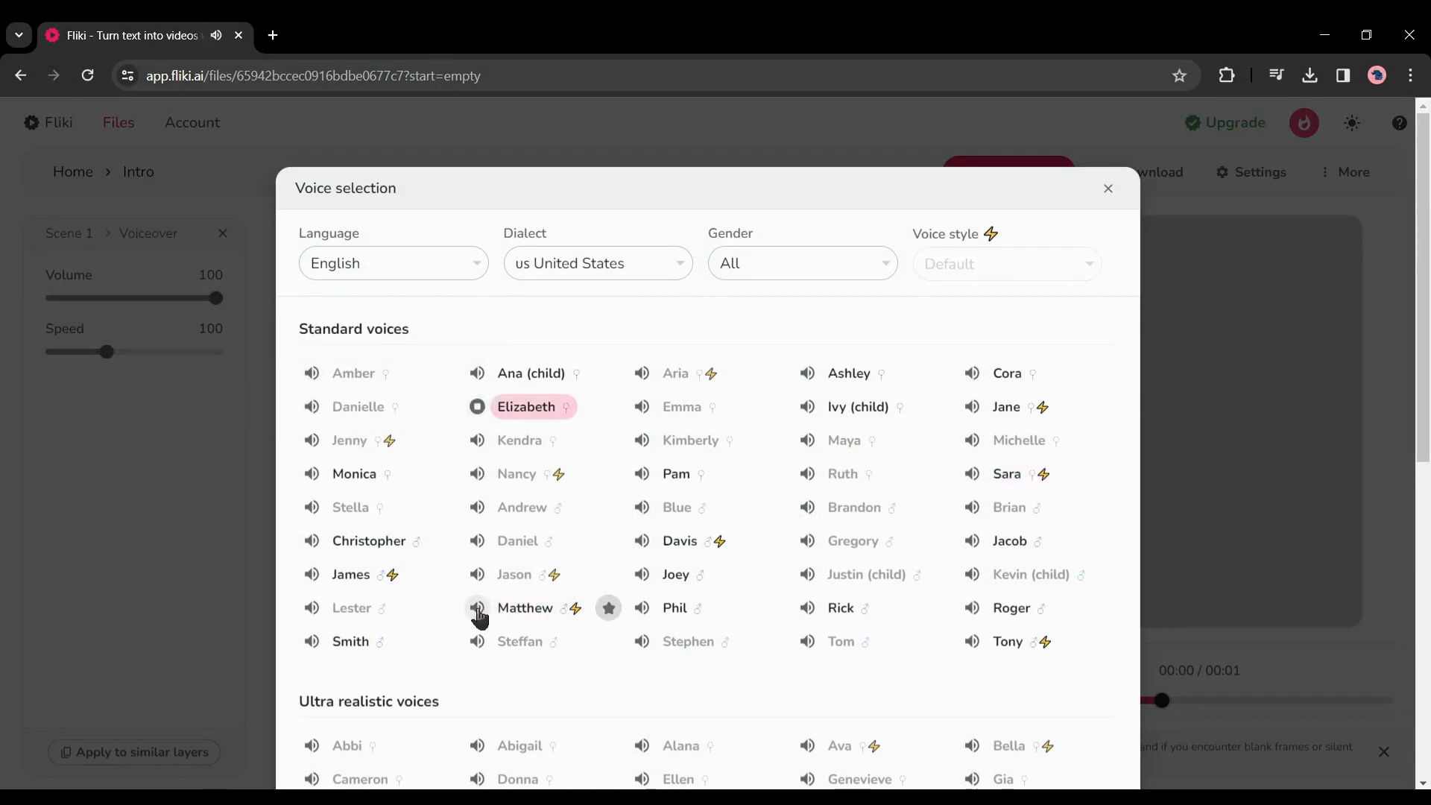
{"action": "left_click", "coordinate": [675, 608]}
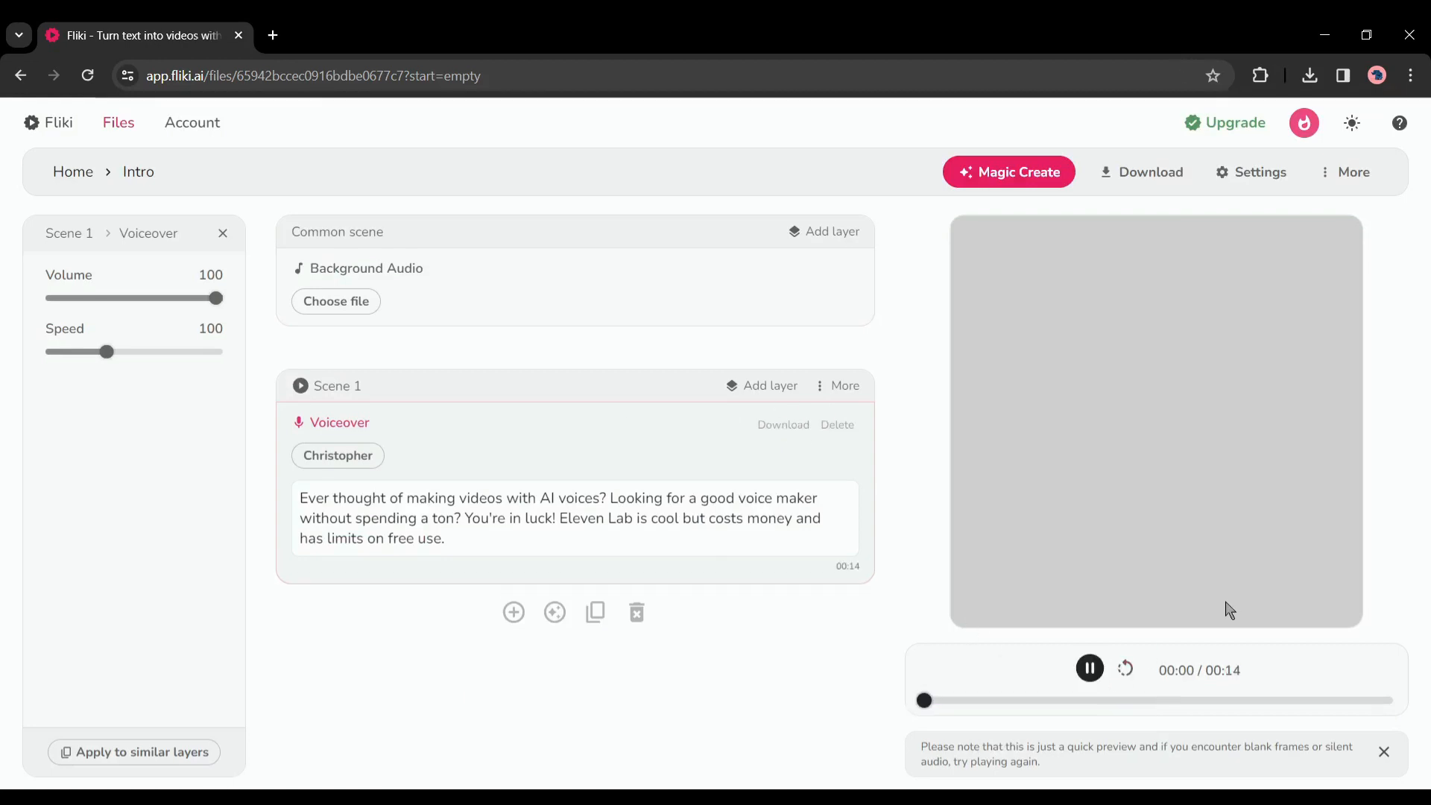
{"action": "left_click", "coordinate": [1089, 670]}
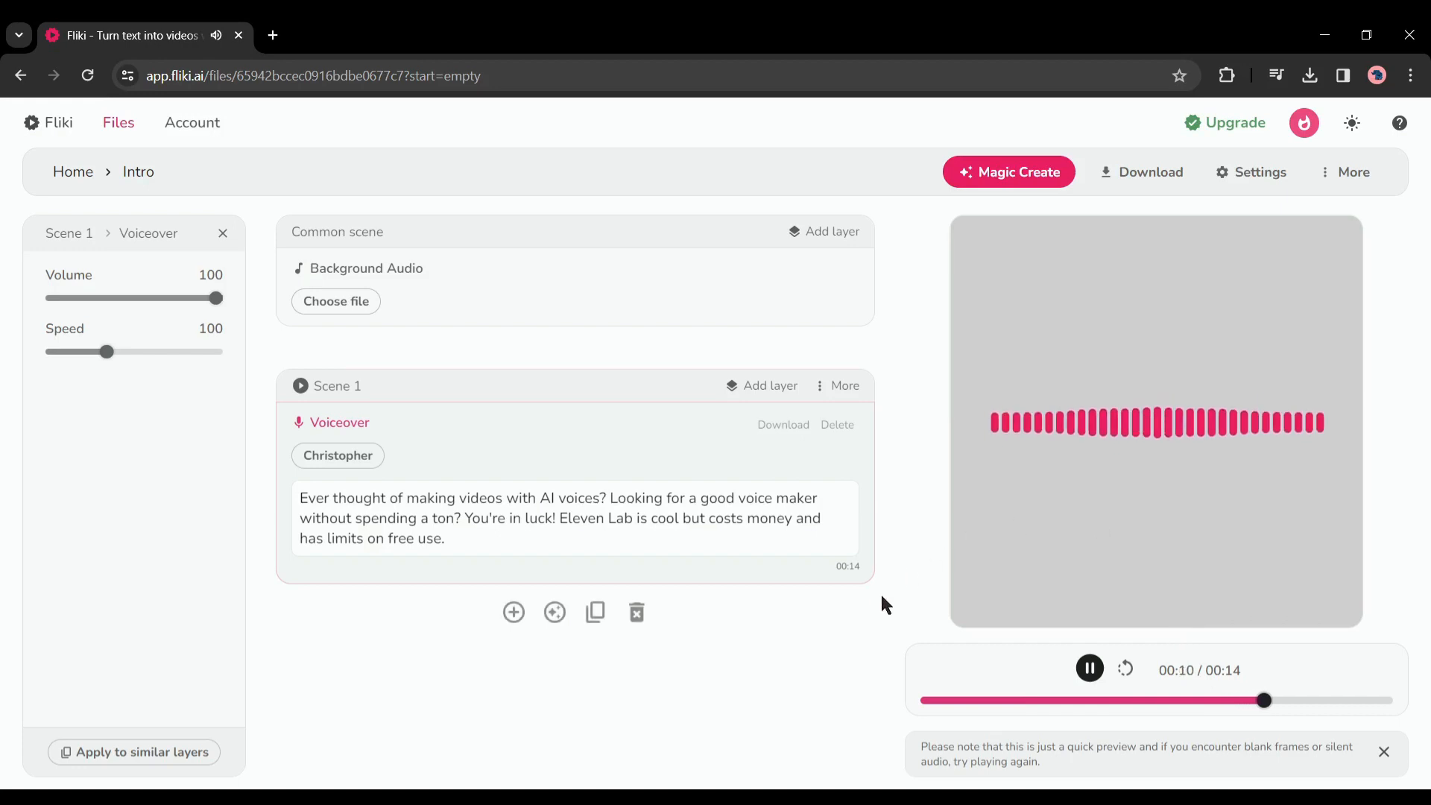
{"action": "mouse_move", "coordinate": [834, 604]}
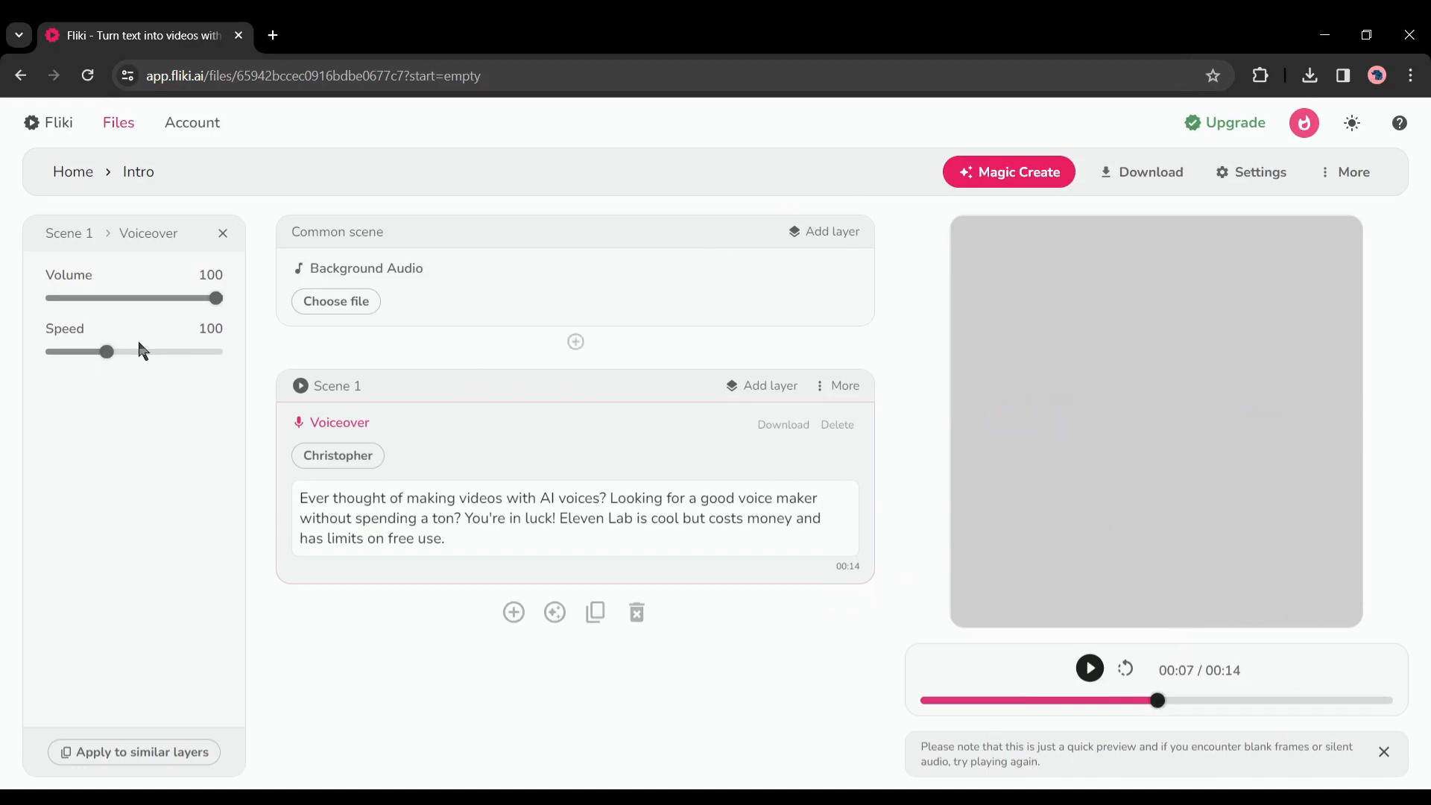
{"action": "mouse_move", "coordinate": [179, 287]}
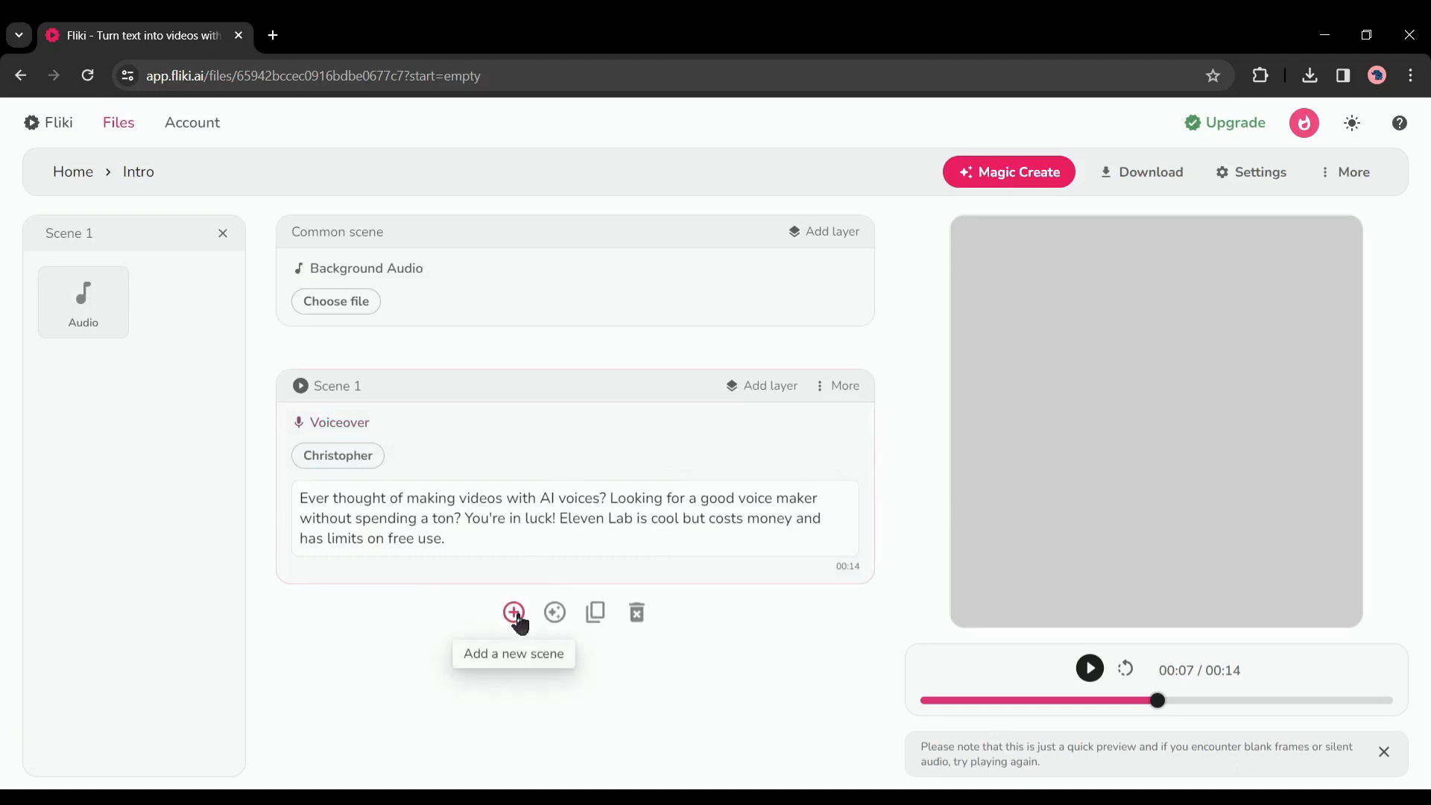
Add Scenes 2 and 3 with pasted Christopher narration, bringing the file to 38 seconds
{"action": "left_click", "coordinate": [512, 613]}
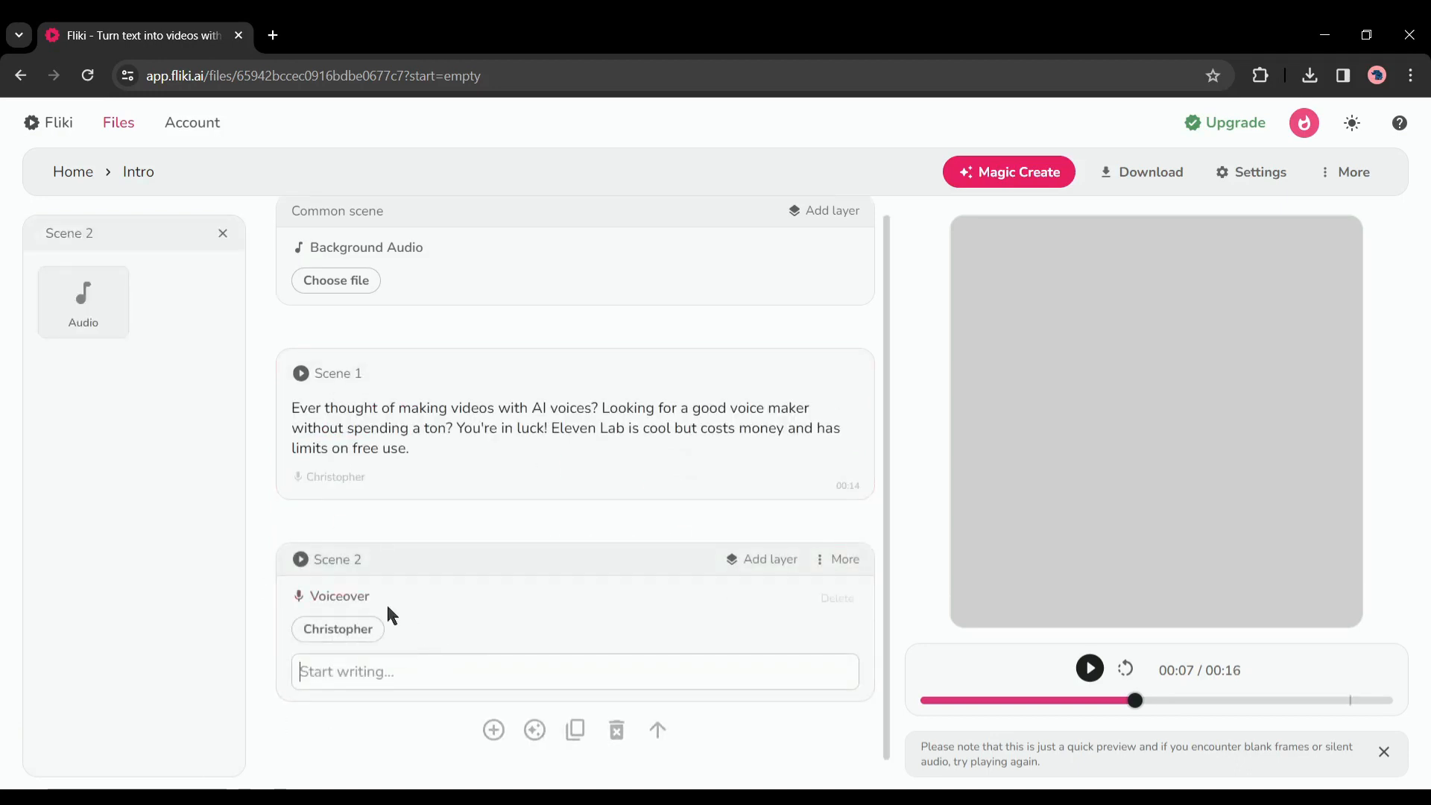
{"action": "key", "text": "ctrl+v"}
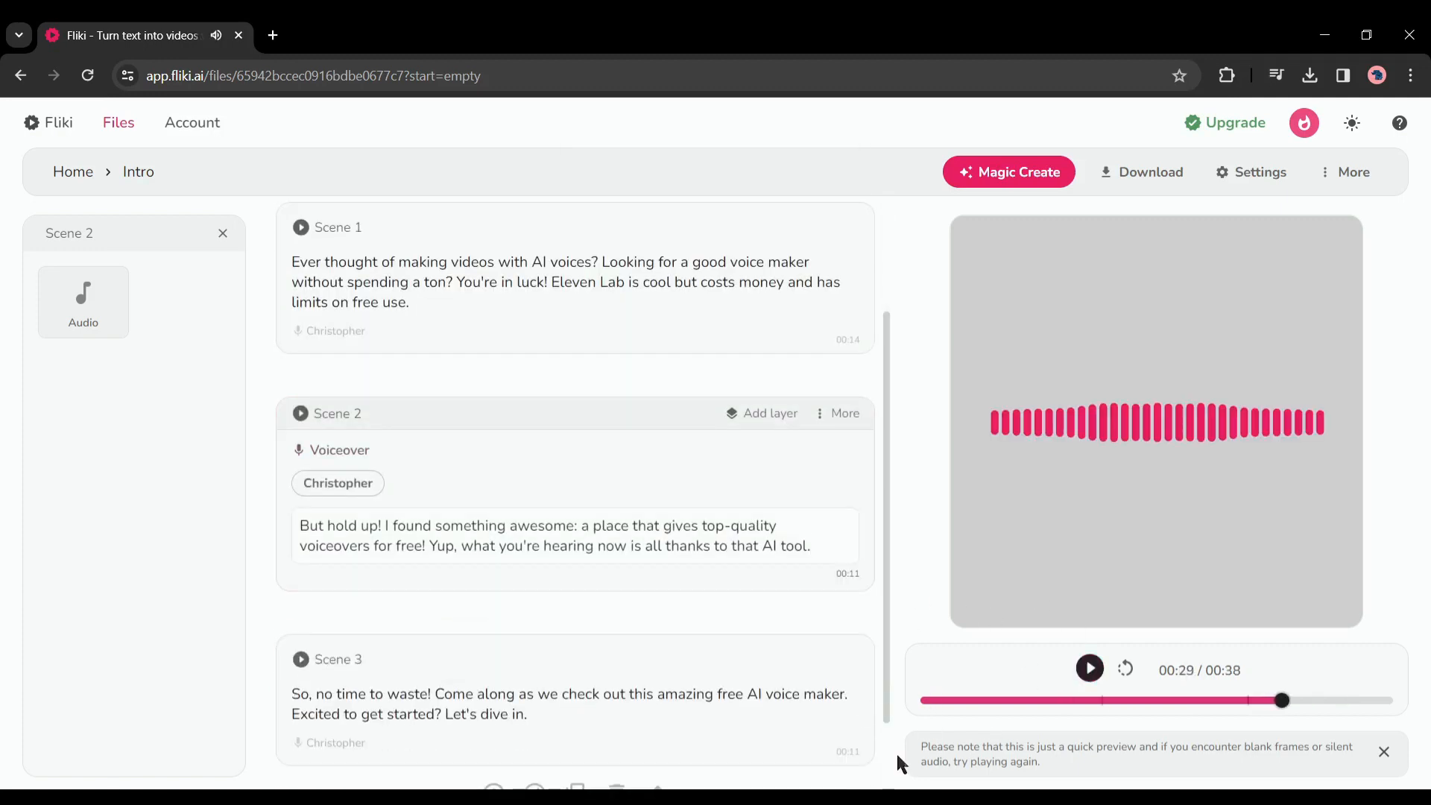
{"action": "left_click", "coordinate": [1149, 171]}
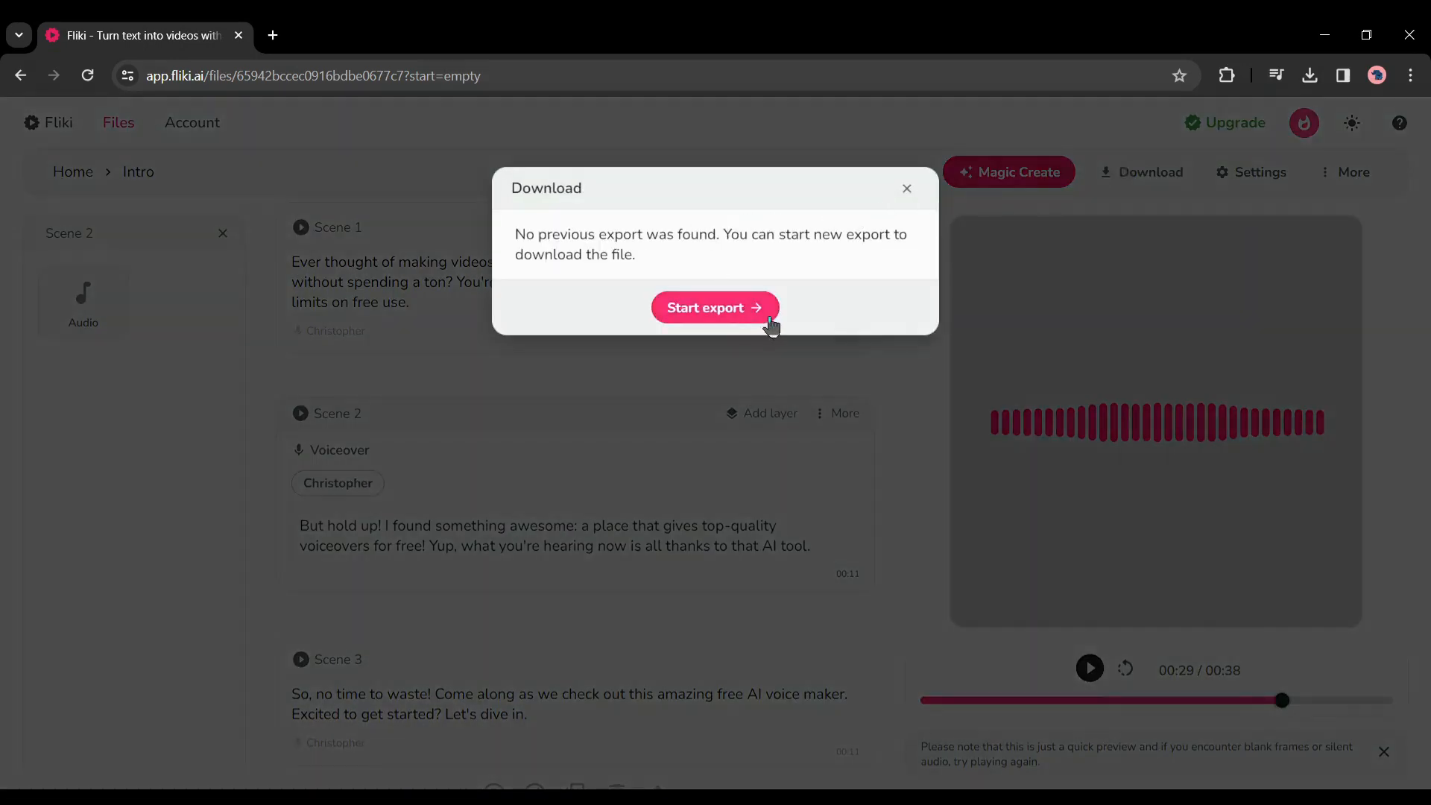
Export the 38-second three-scene Intro audio and play the result to check it
{"action": "left_click", "coordinate": [714, 307]}
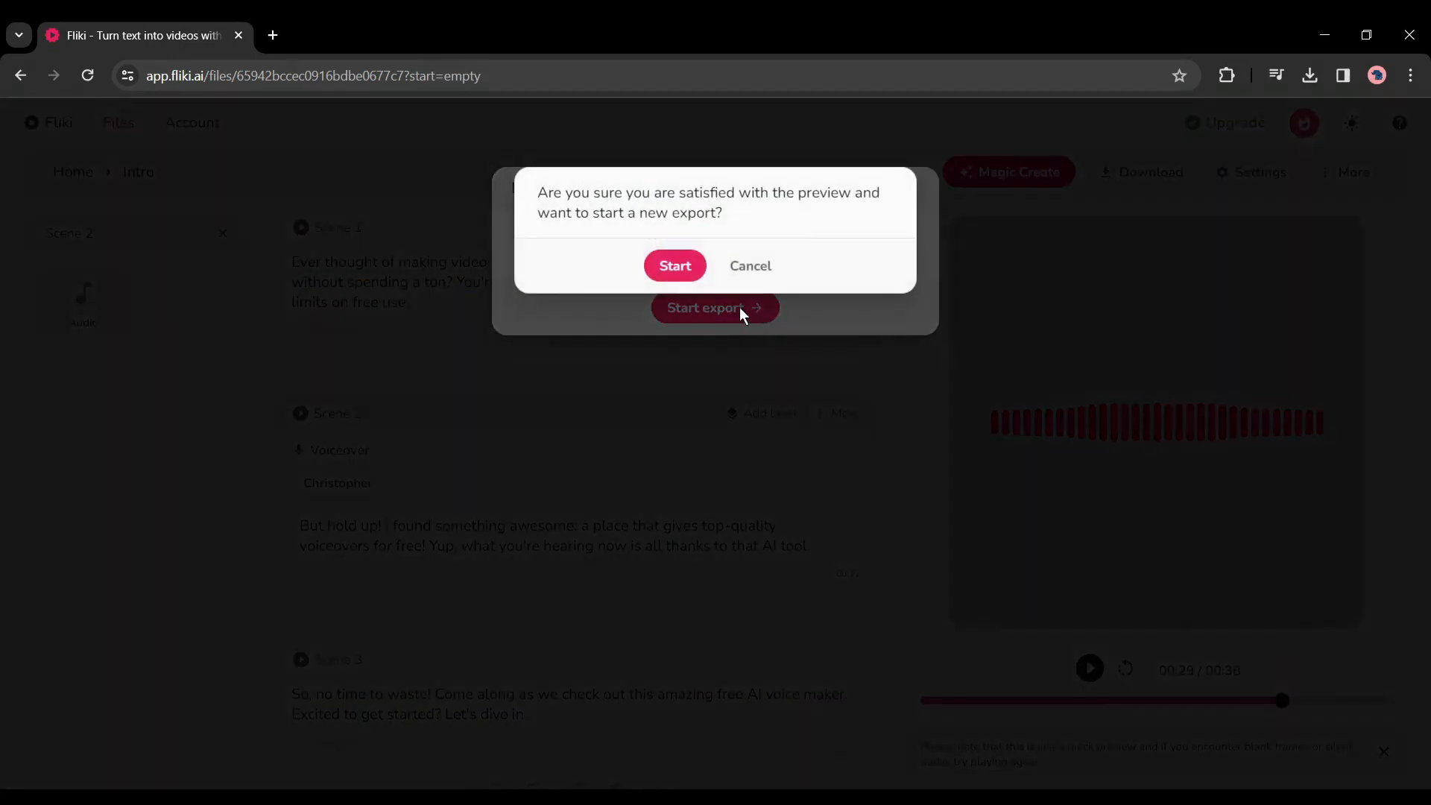
{"action": "left_click", "coordinate": [674, 266]}
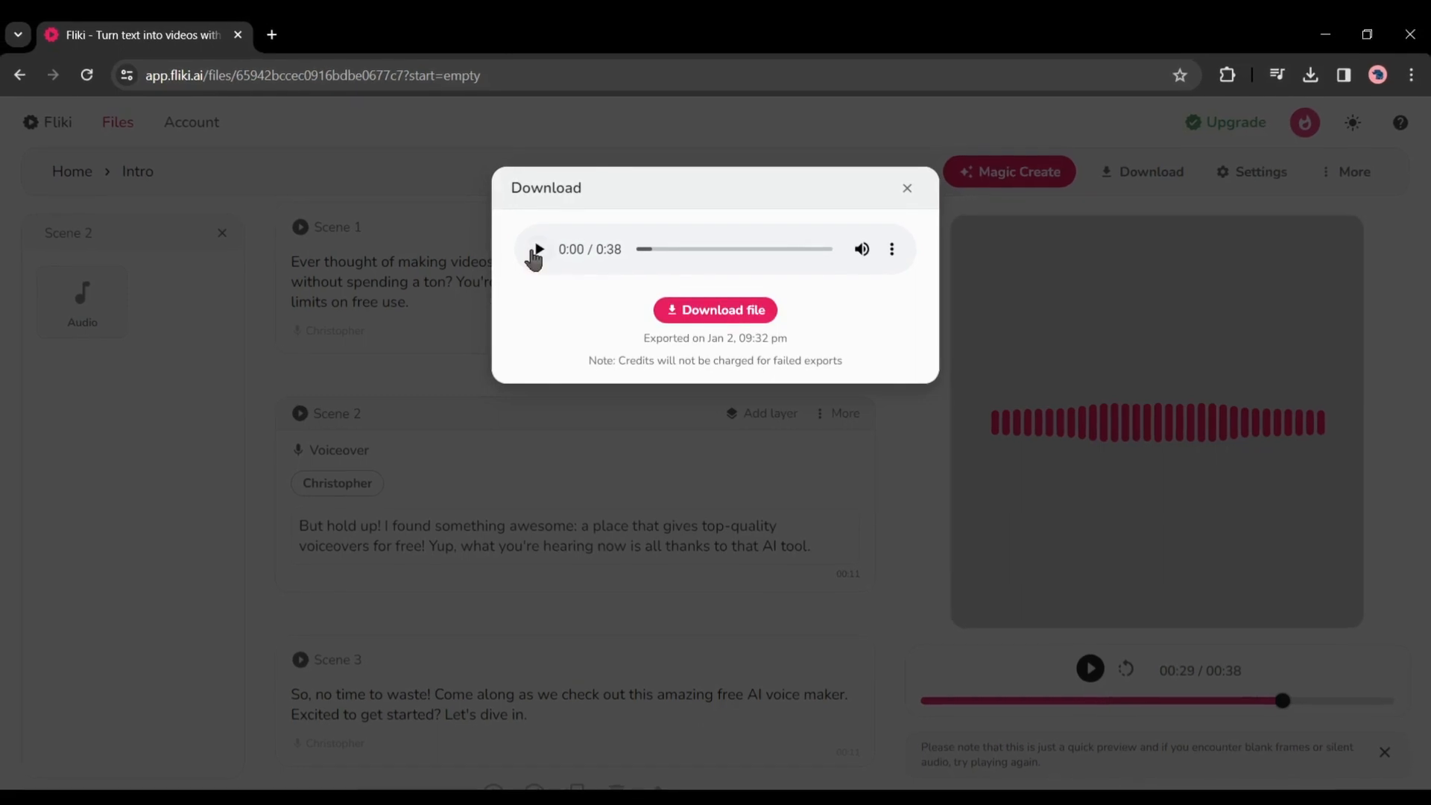
{"action": "left_click", "coordinate": [535, 249]}
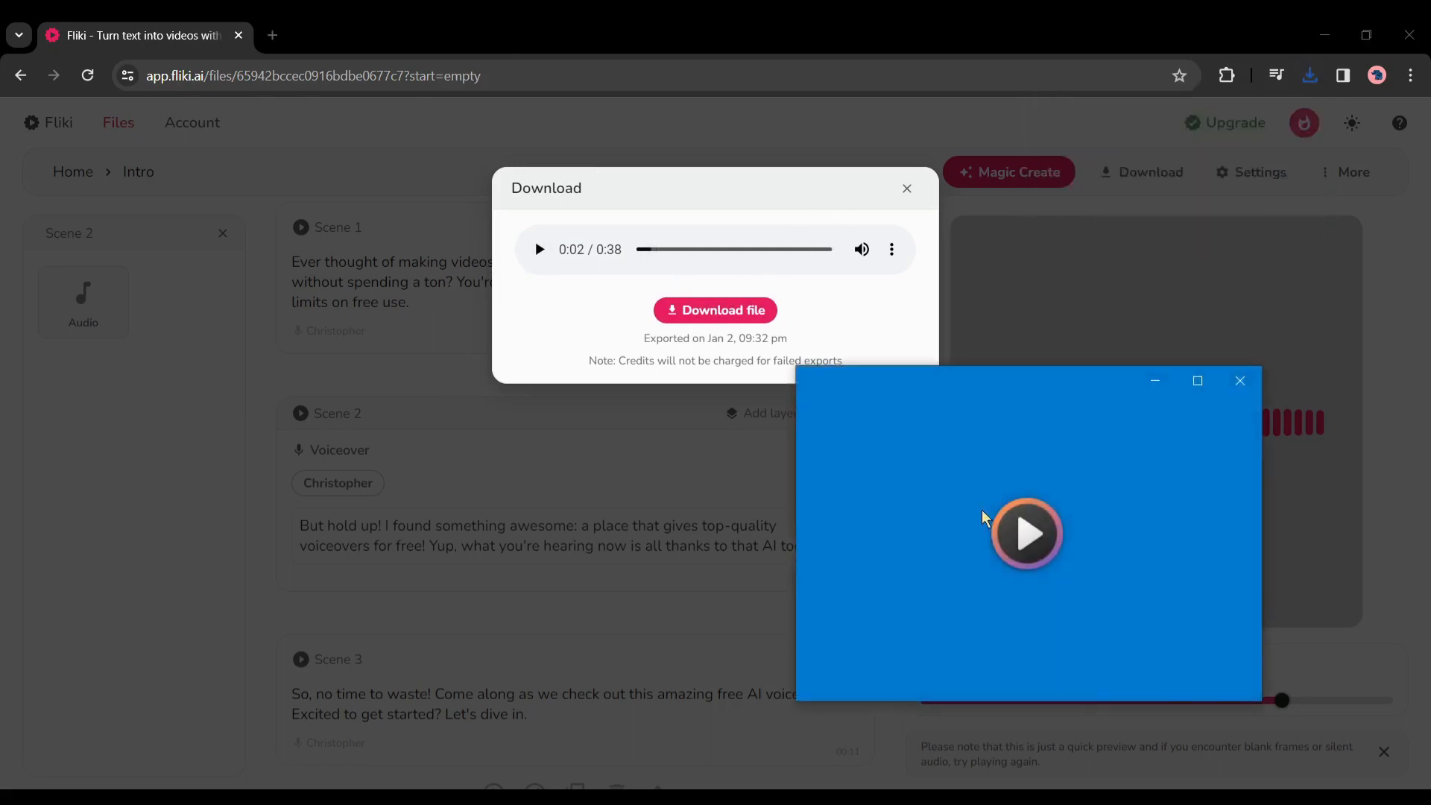
Play the downloaded Intro audio in Media Player, then close the player
{"action": "left_click", "coordinate": [1026, 534]}
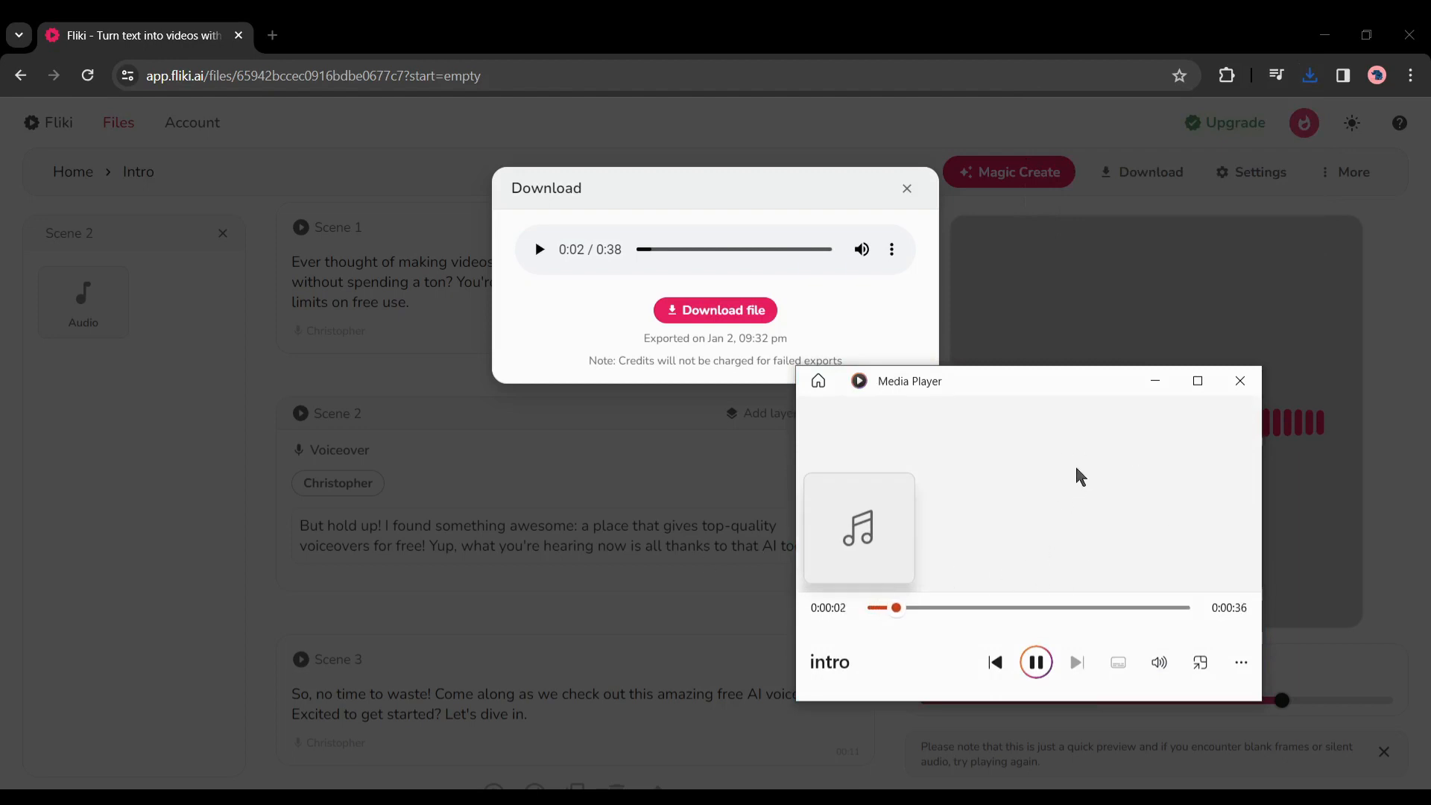
{"action": "mouse_move", "coordinate": [1238, 380]}
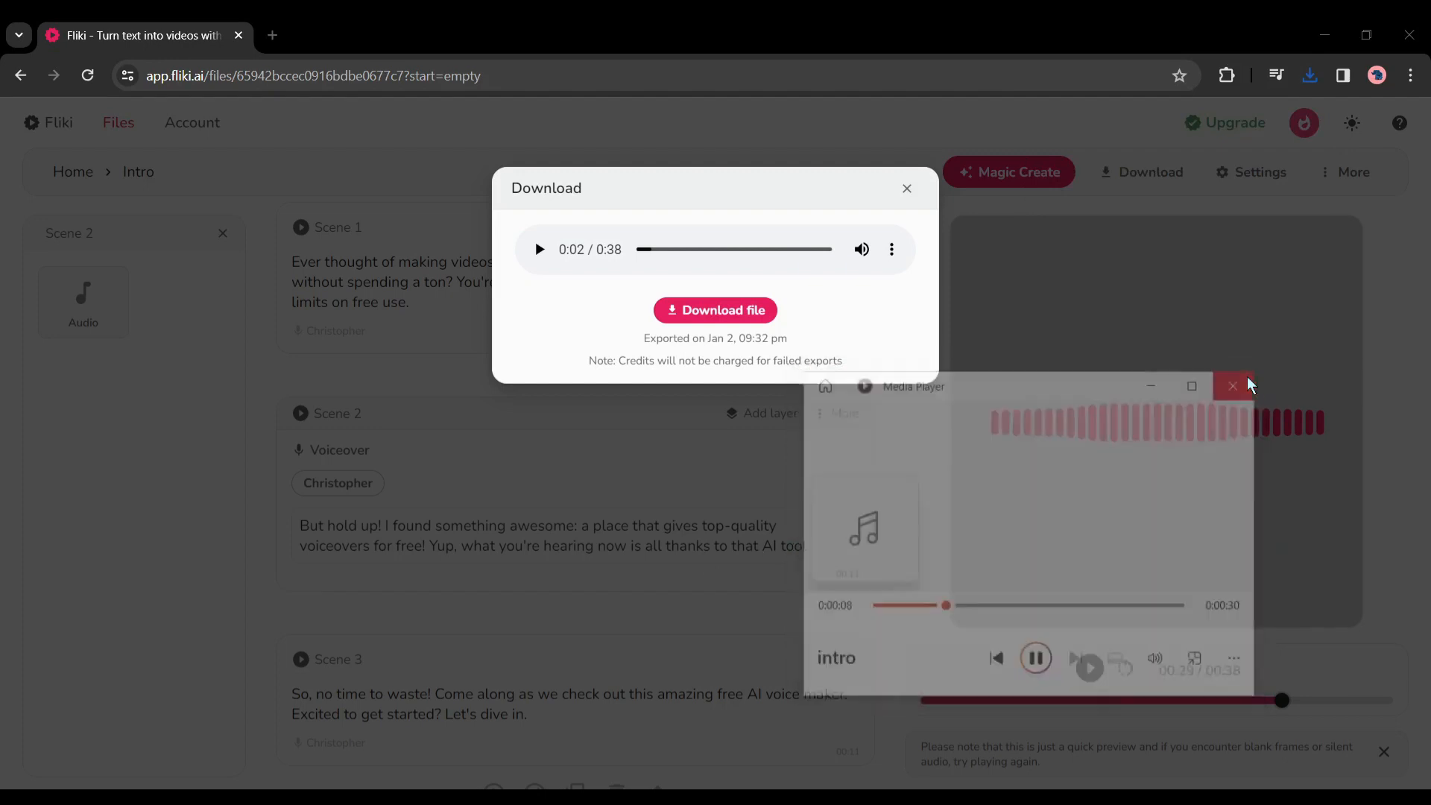
{"action": "left_click", "coordinate": [1233, 385]}
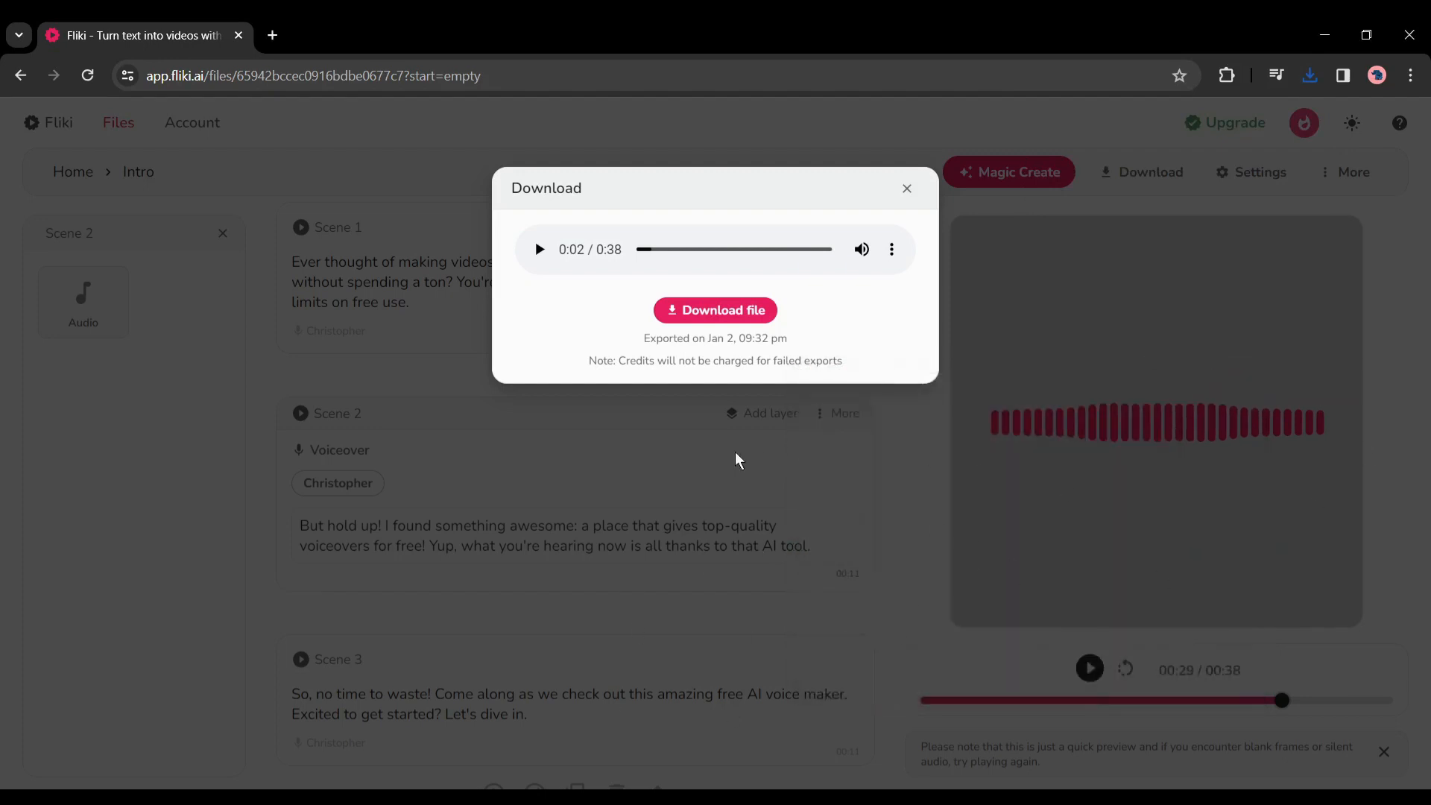